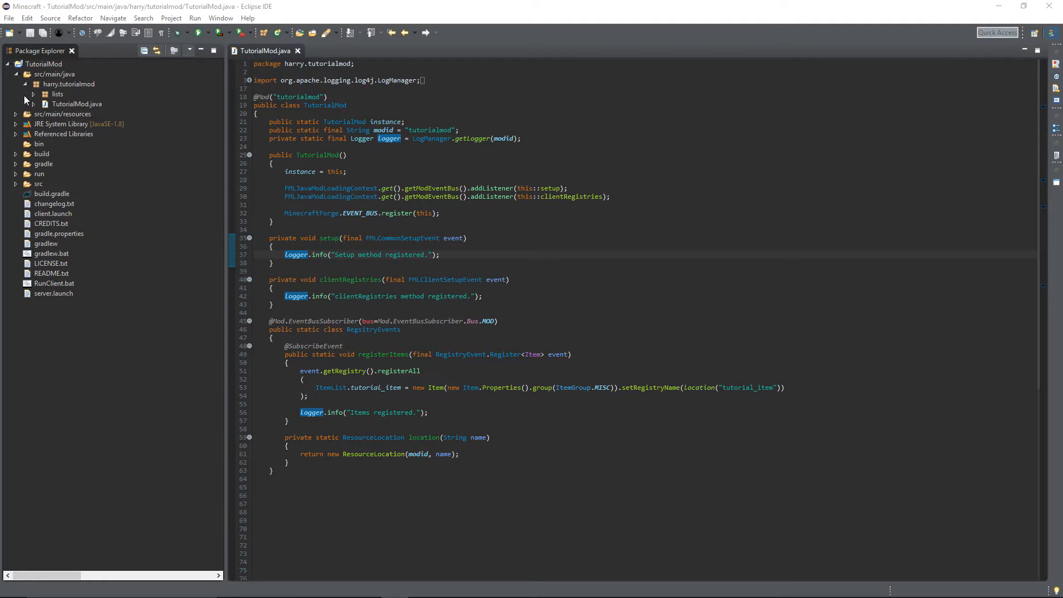
# Create the Java class BlockList in the harry.tutorialmod.lists package
pyautogui.click(56, 93)
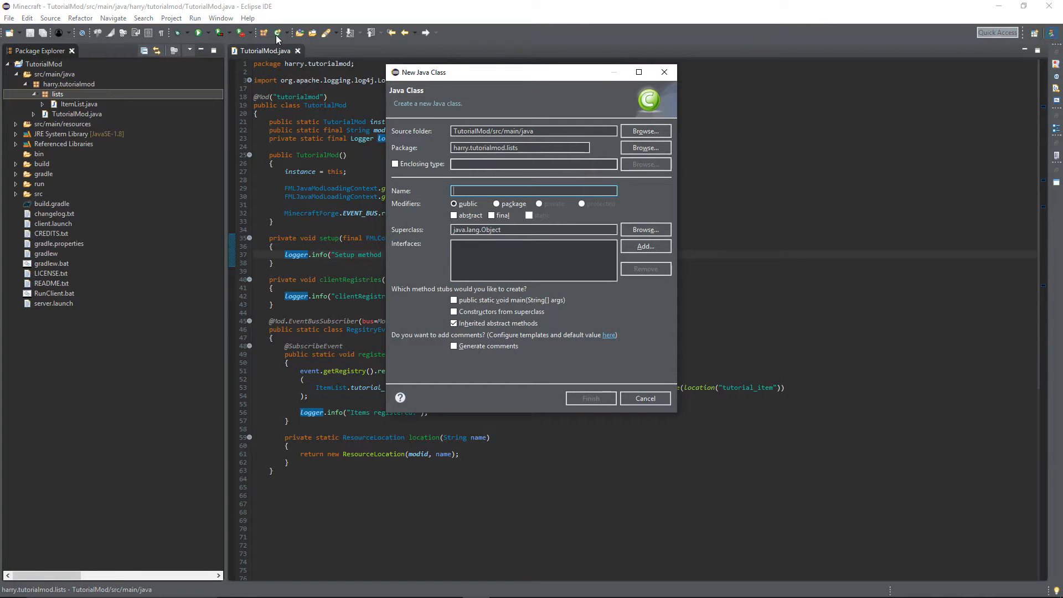
pyautogui.write('BlockLis')
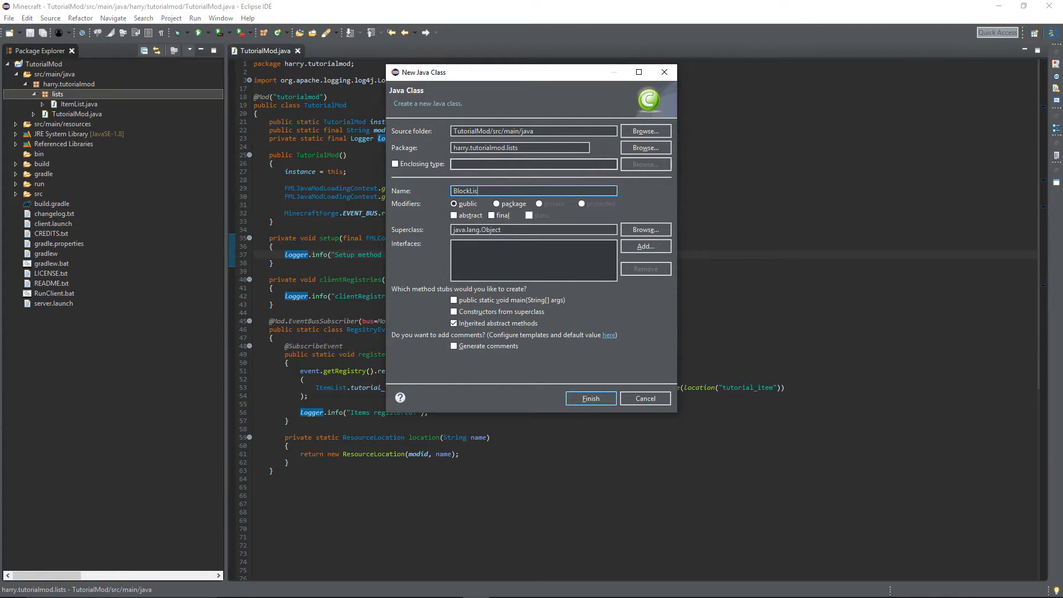
pyautogui.click(590, 398)
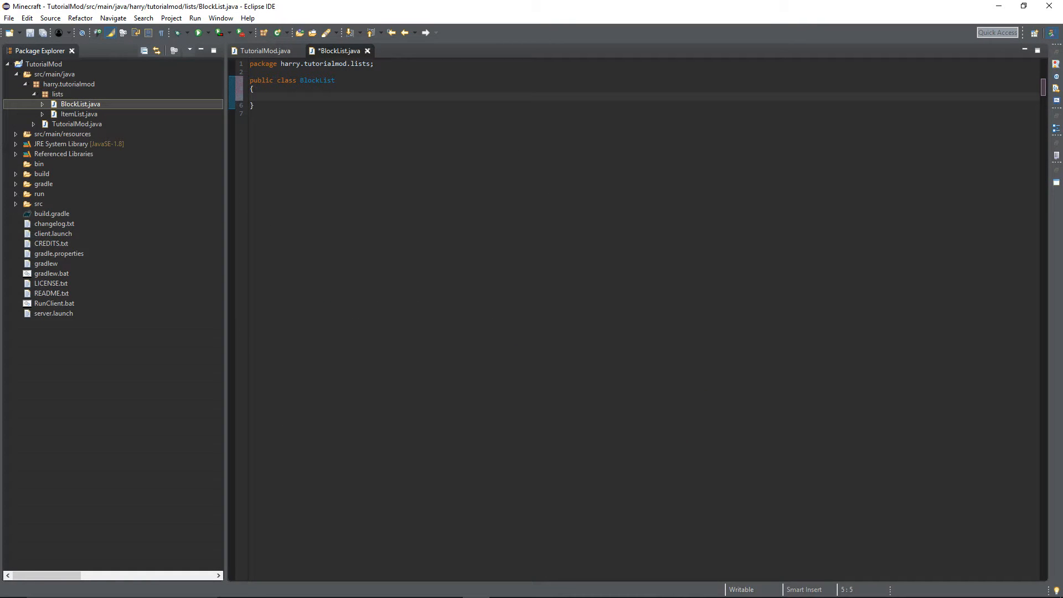
# Declare the field public static Block tutorial_block; in BlockList
pyautogui.write('public s')
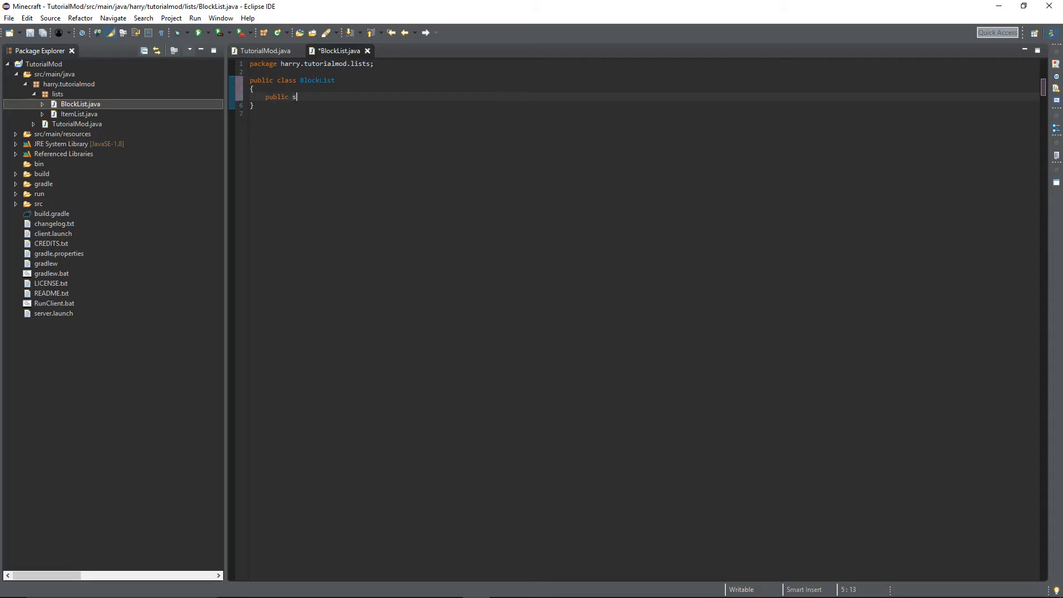
pyautogui.write('tatic Block')
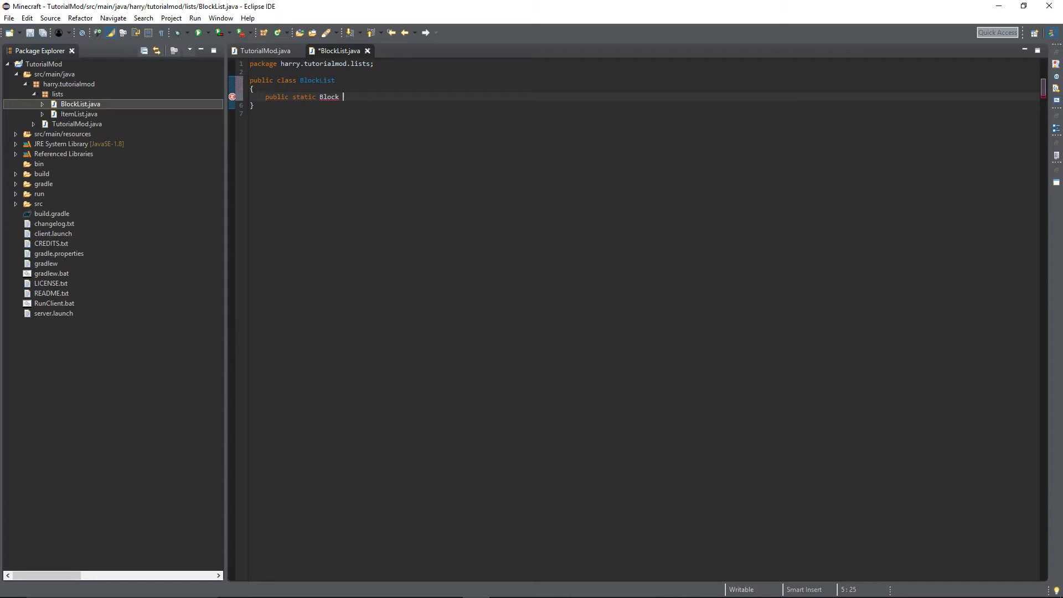
pyautogui.write('tut')
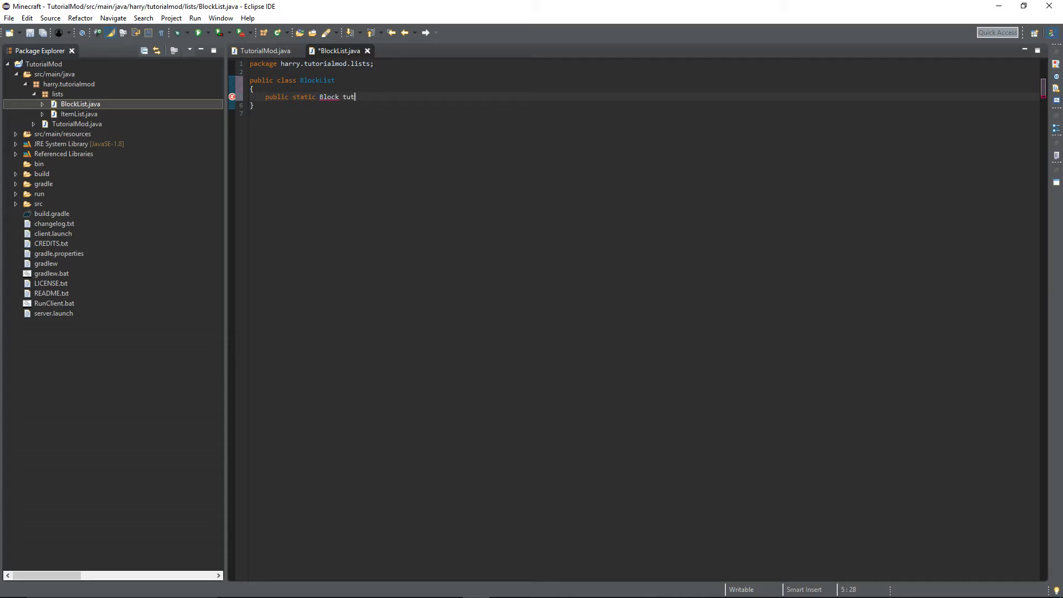
pyautogui.write('orial_bl')
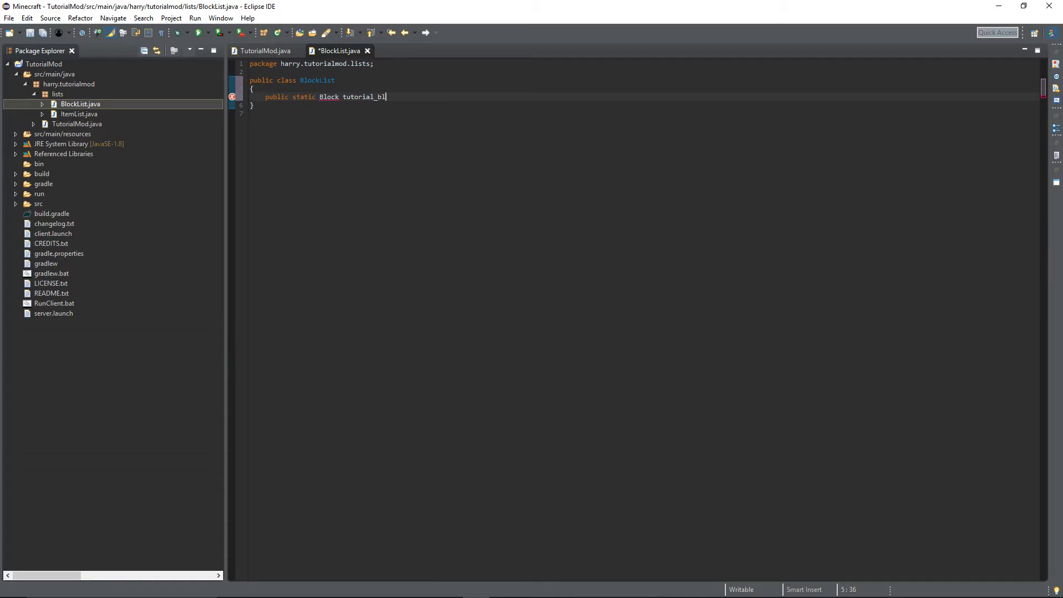
pyautogui.write('ock;')
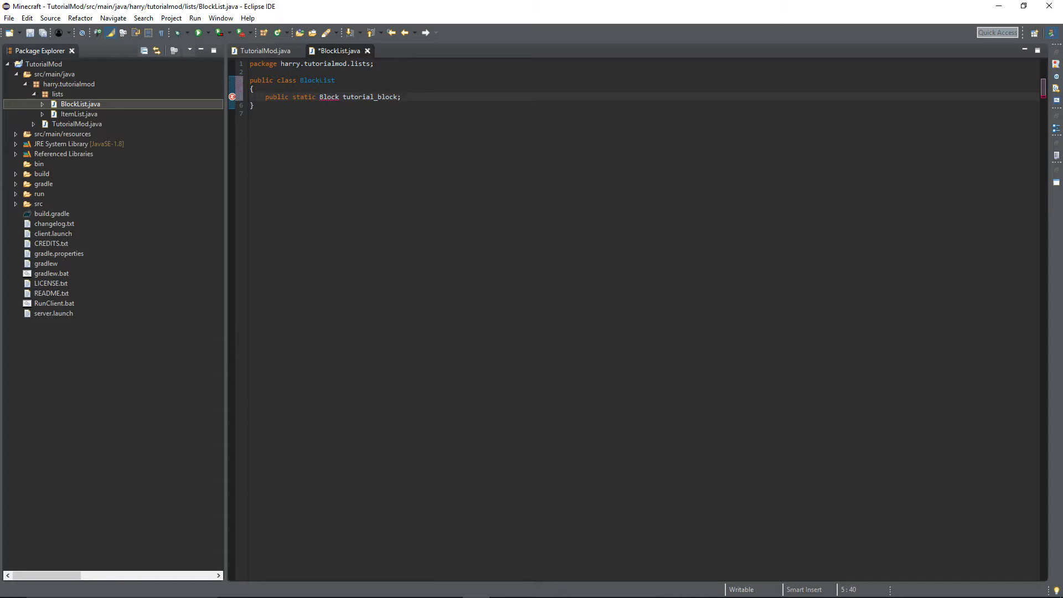
# Organize imports, resolving Block to net.minecraft.block.Block
pyautogui.press('ctrl+shift+o')
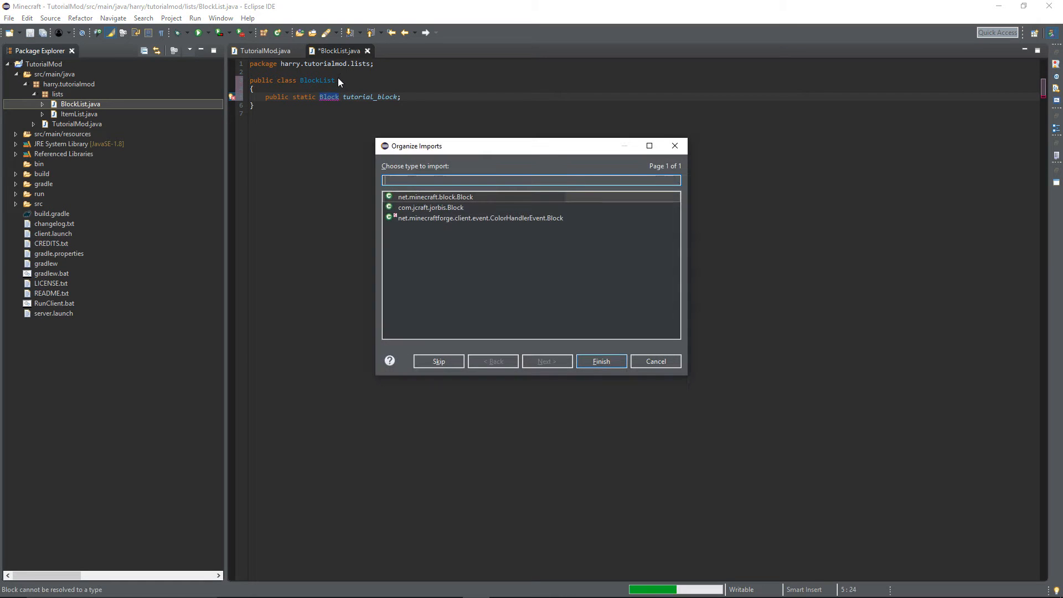
pyautogui.click(434, 197)
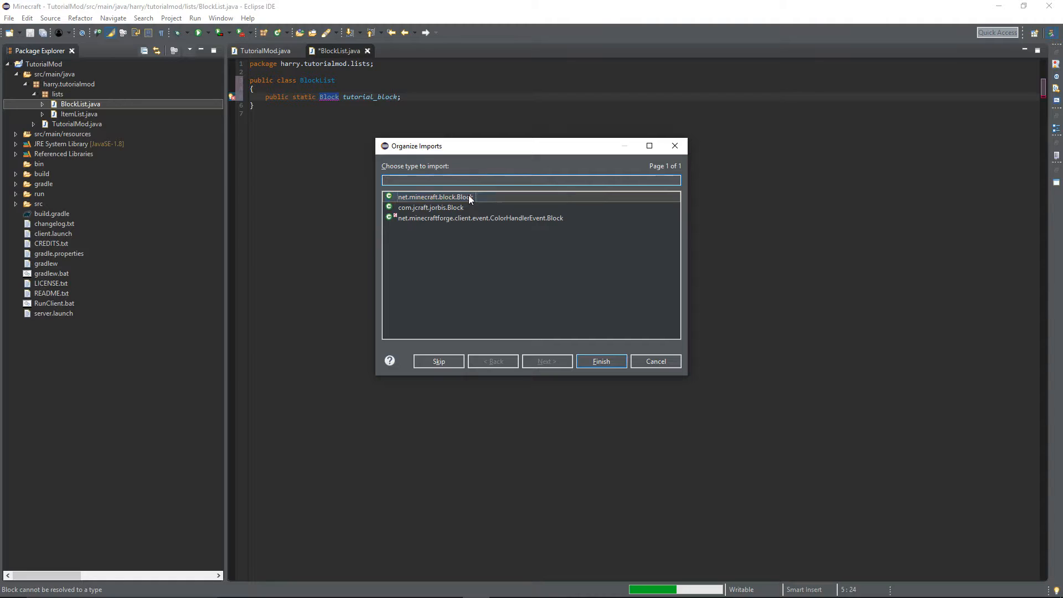
pyautogui.click(600, 362)
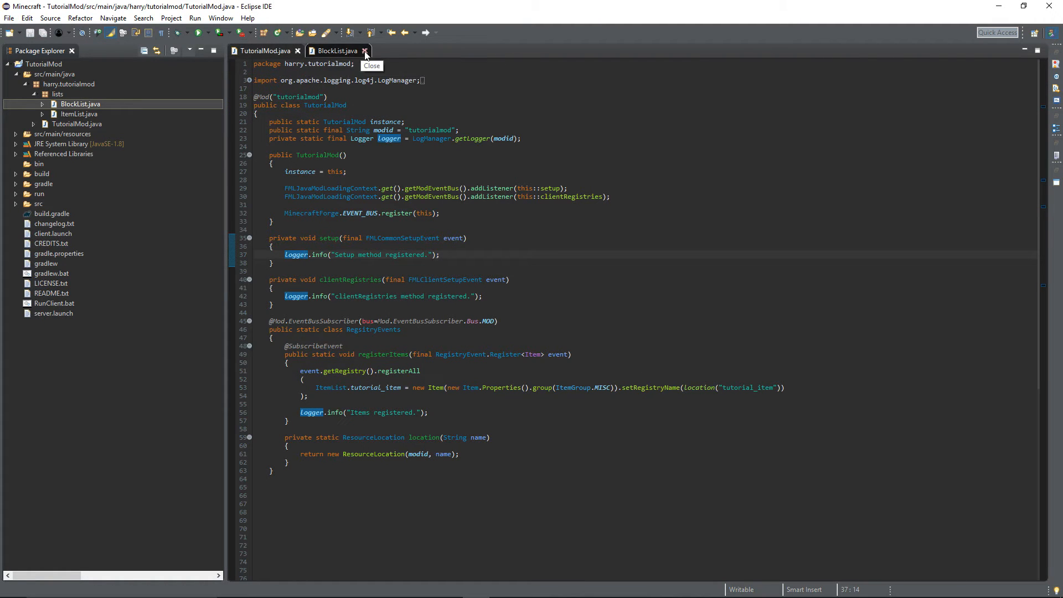
# Close BlockList and add a registerBlocks method taking Register<Block> with an empty registerAll
pyautogui.click(365, 51)
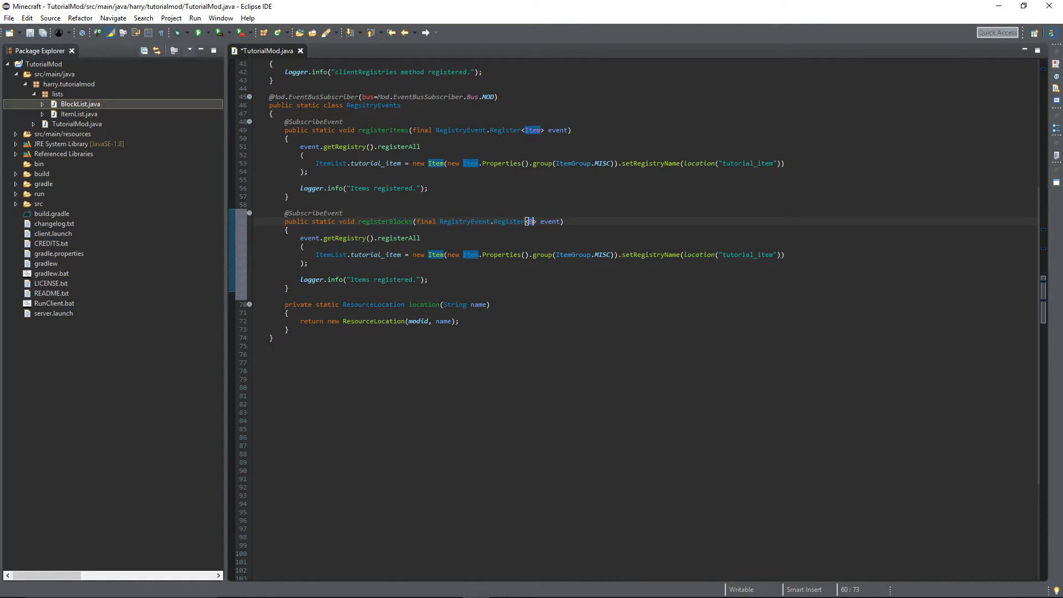
pyautogui.write('Block')
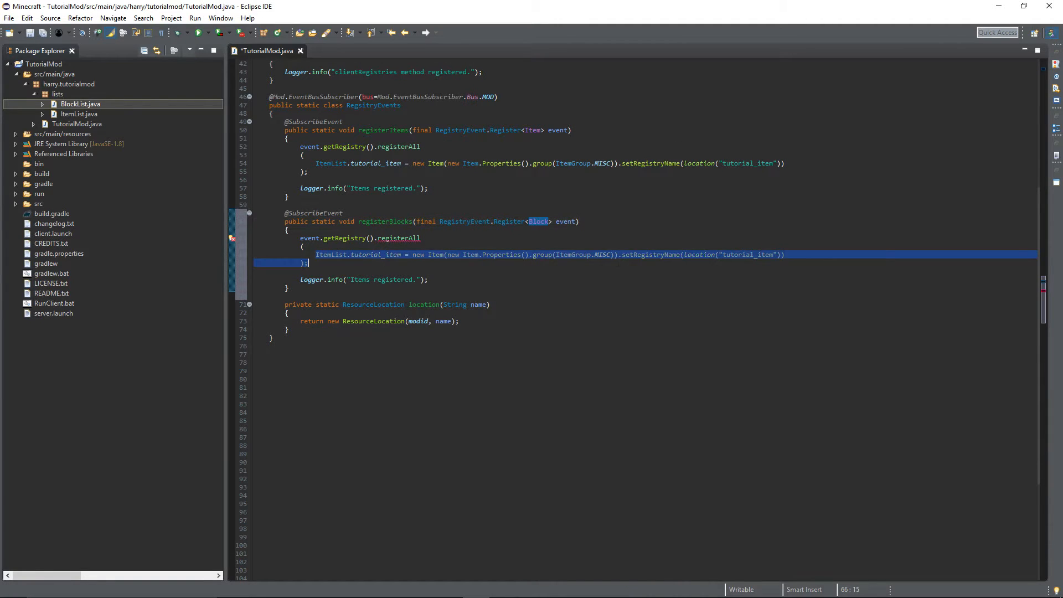
pyautogui.press('Delete')
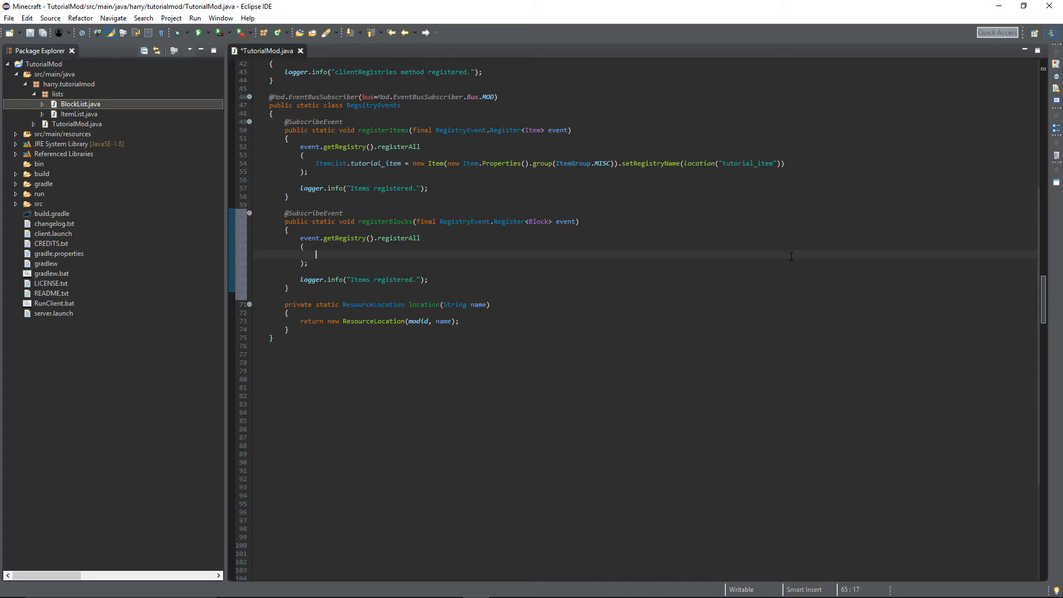
# Write BlockList.tutorial_block = new Block(Block.Properties.create(Material.…)) inside registerBlocks
pyautogui.write('BlockLis')
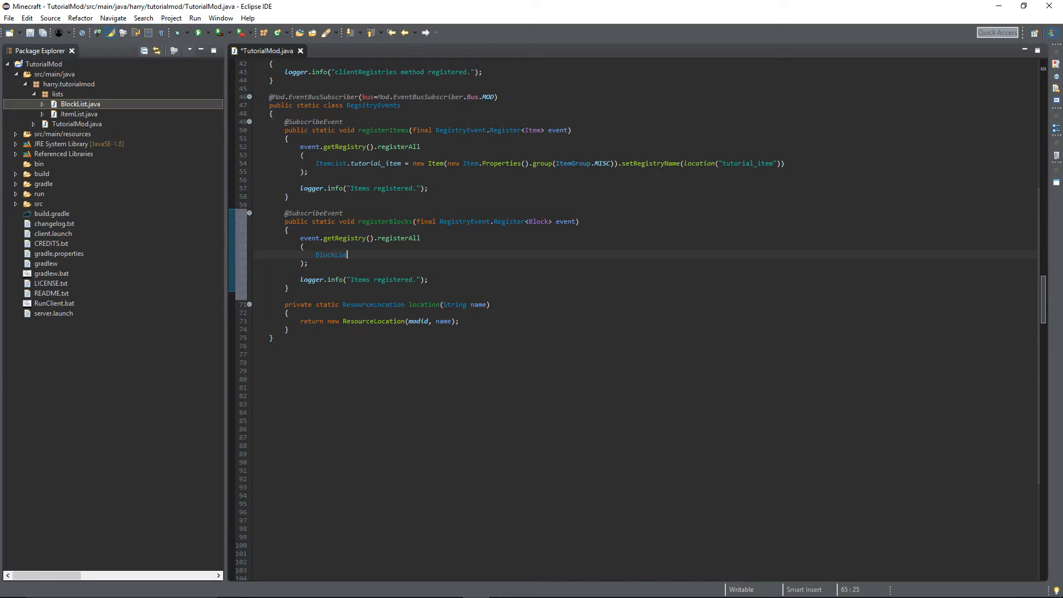
pyautogui.write('.tutorial_block =')
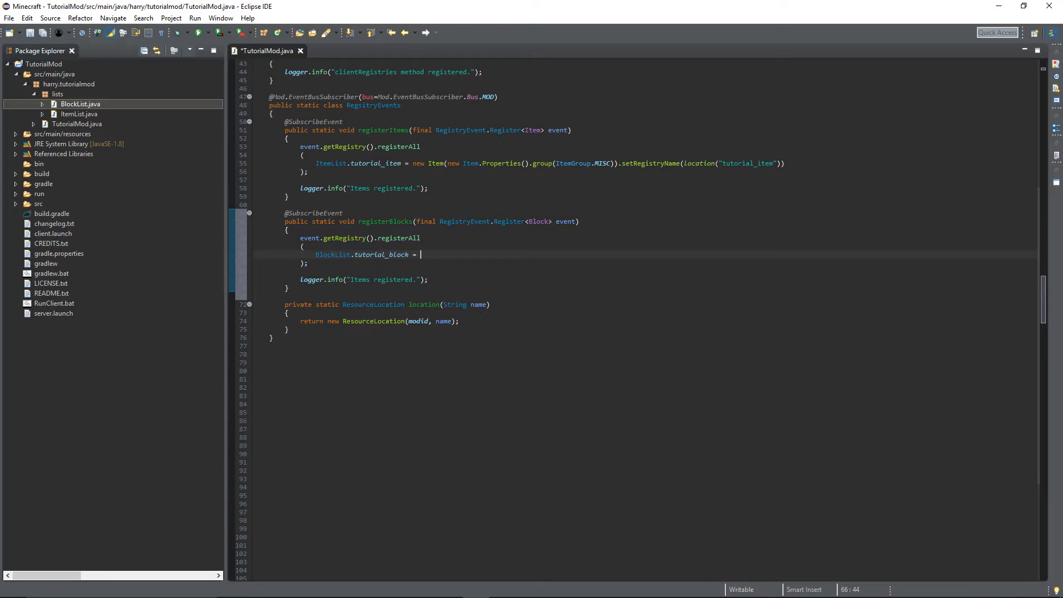
pyautogui.write('new B')
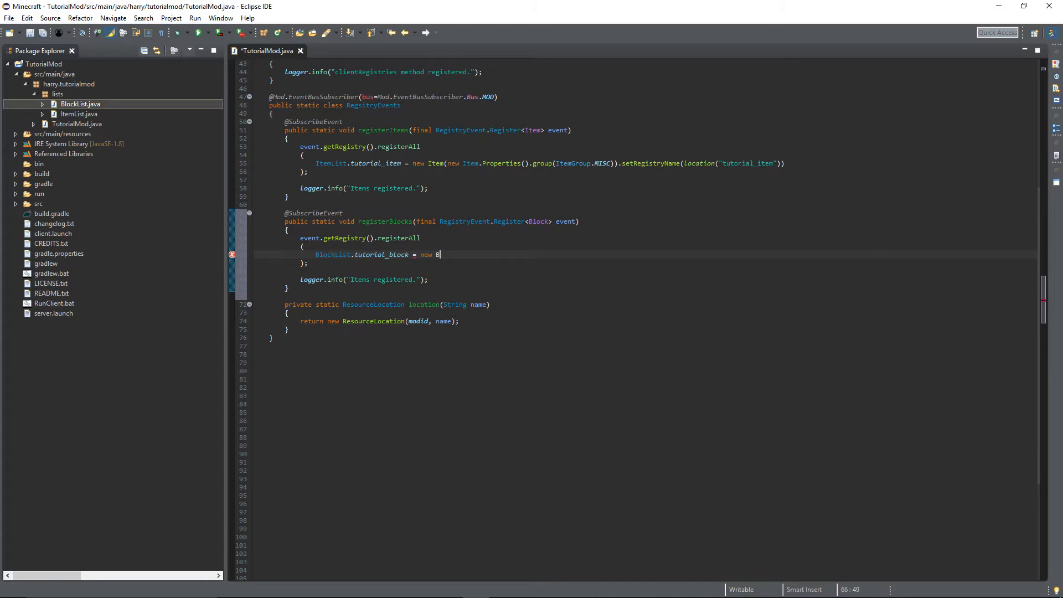
pyautogui.write('lock()')
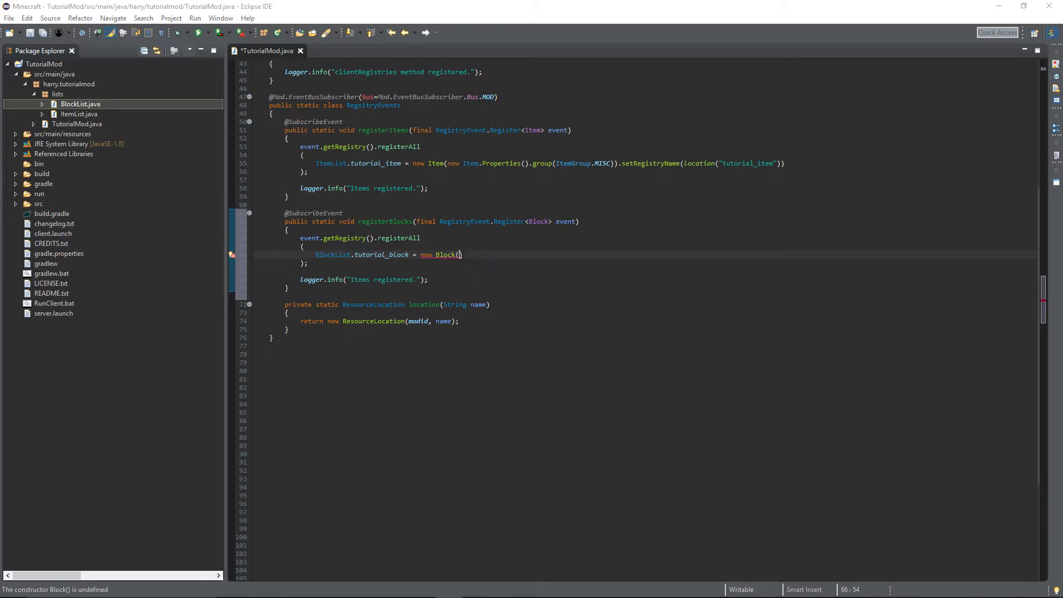
pyautogui.write('Block.Properties')
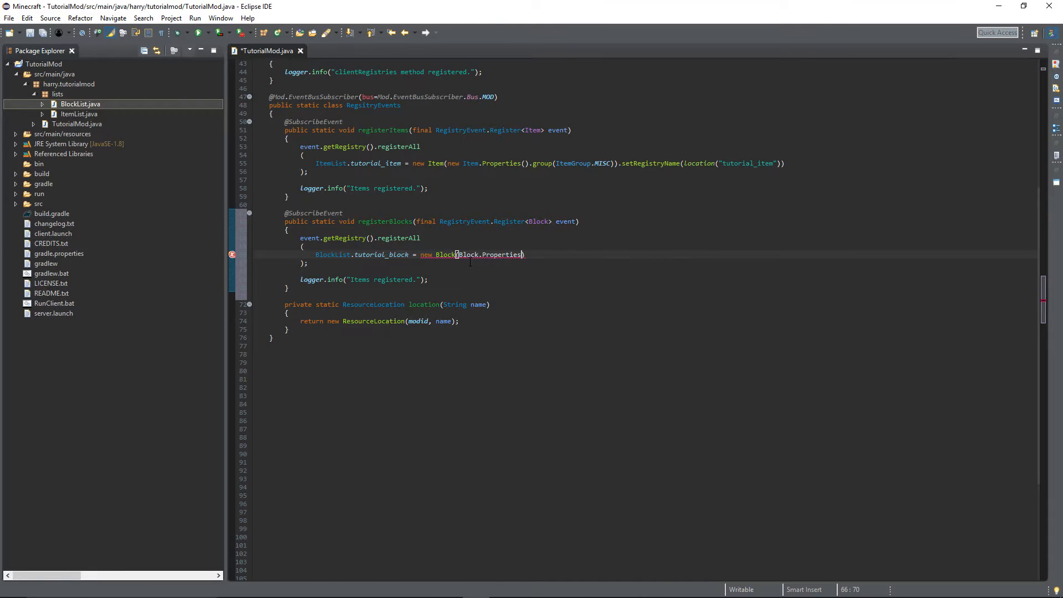
pyautogui.write('.cre')
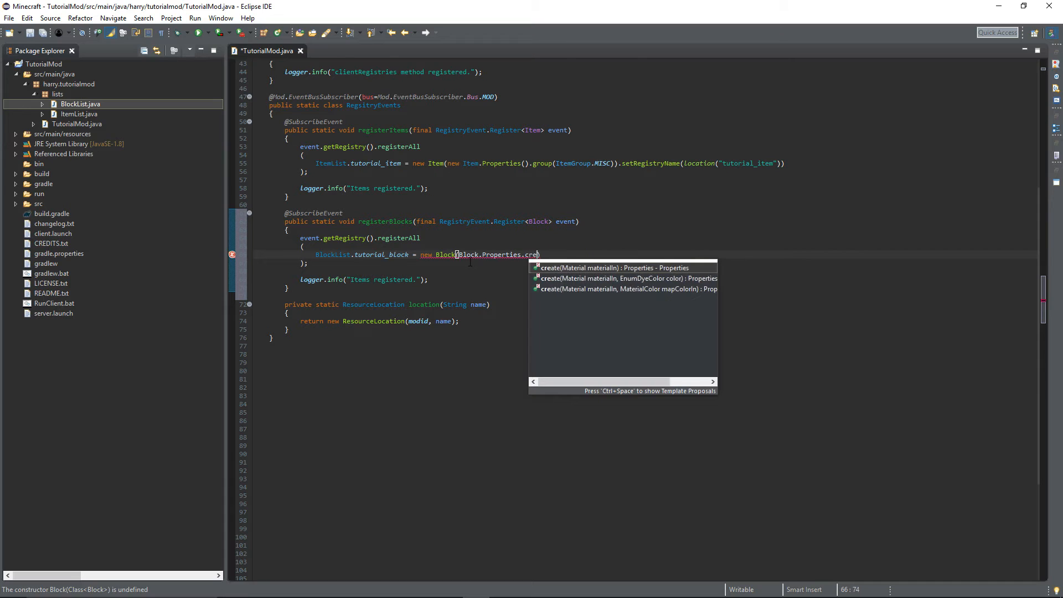
pyautogui.click(610, 267)
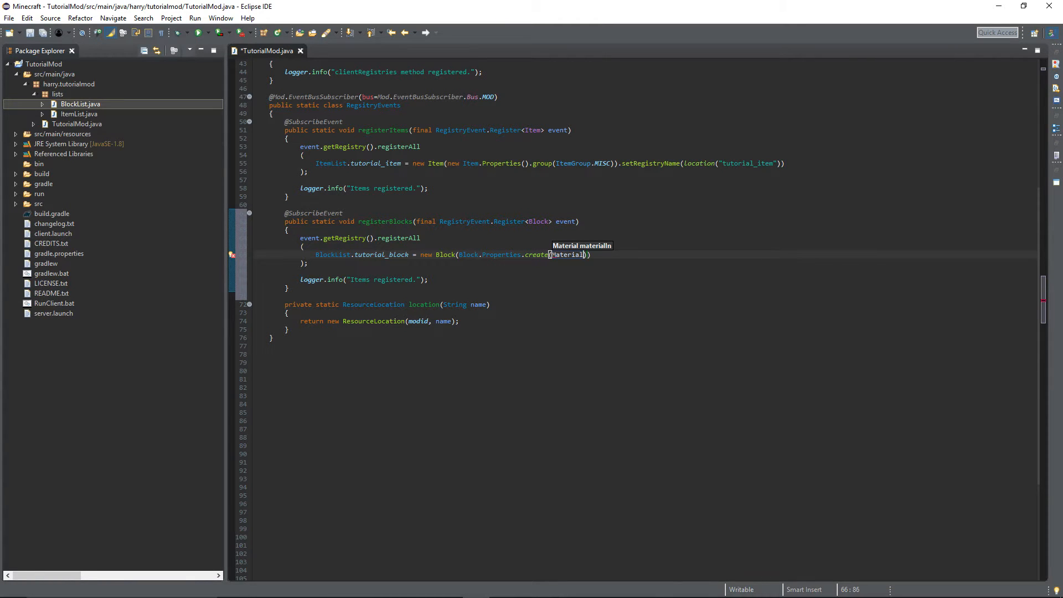
pyautogui.write('.')
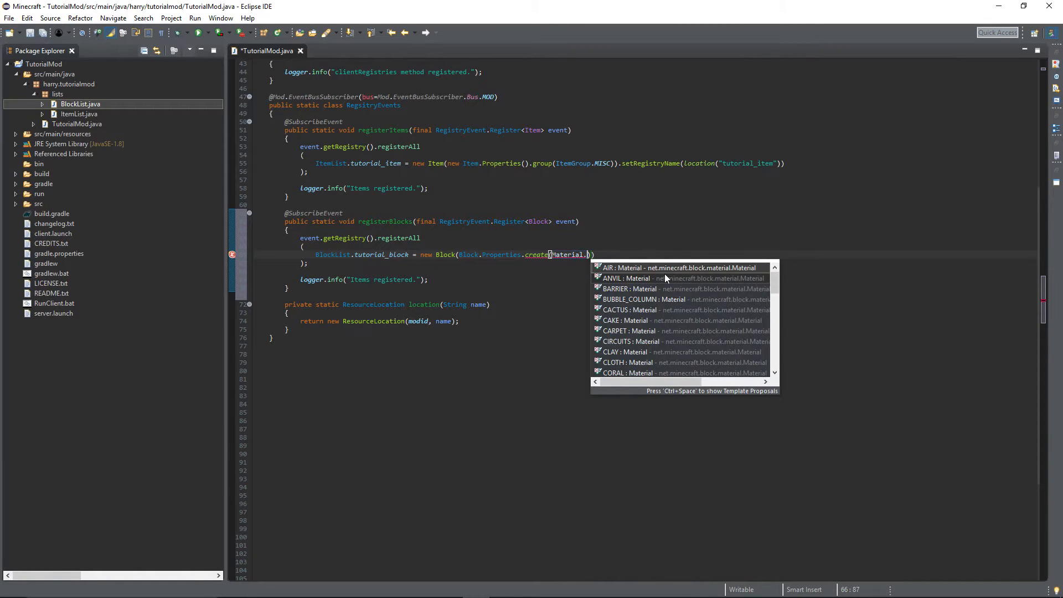
pyautogui.scroll(-3)
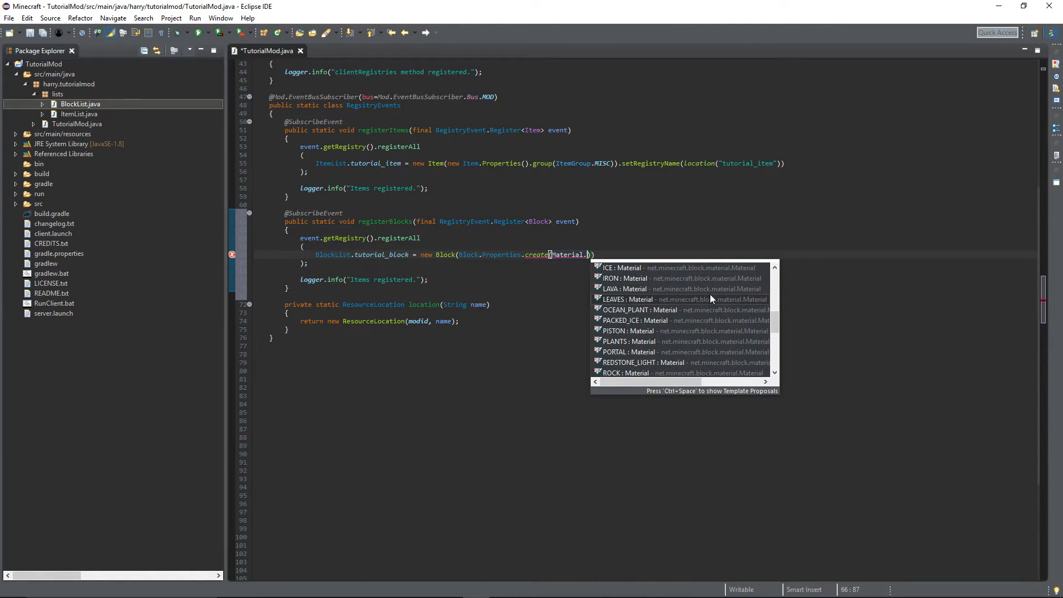
pyautogui.moveTo(661, 299)
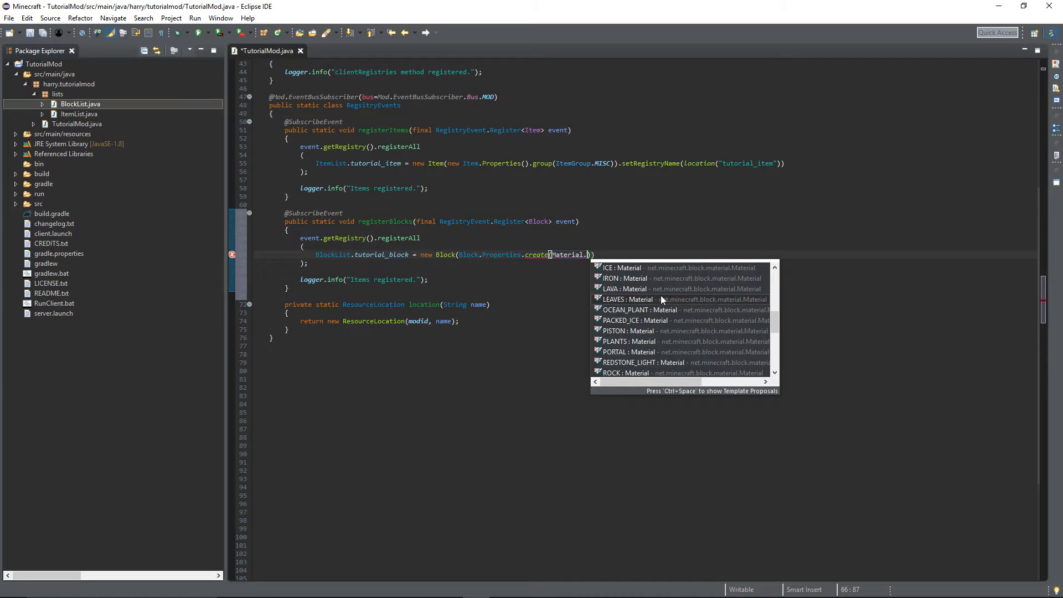
pyautogui.moveTo(652, 278)
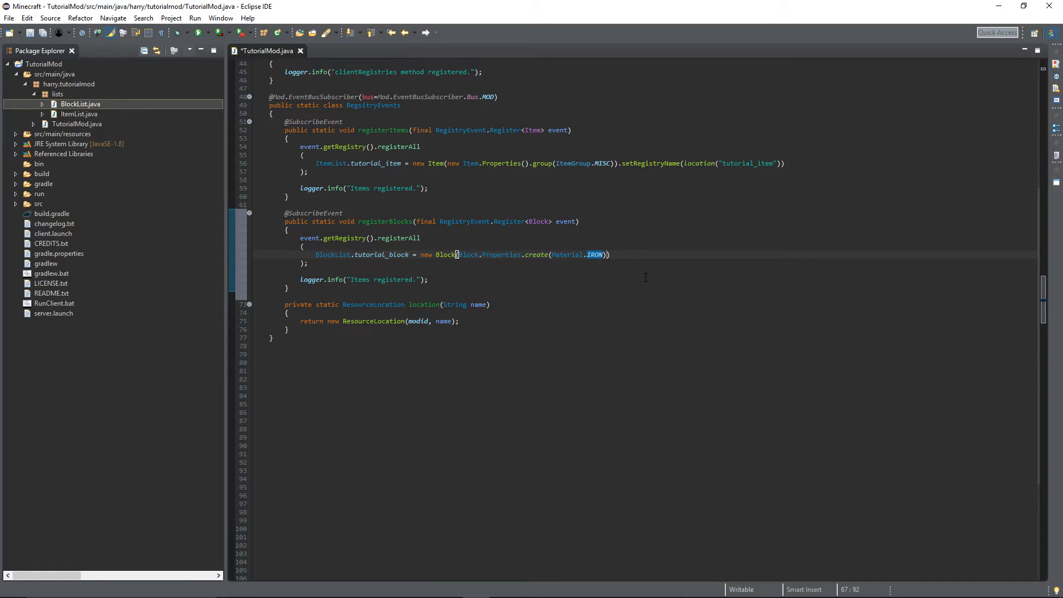
# Complete the properties with Material.IRON and hardnessAndResistance(2.0f, 3.0f)
pyautogui.write('.')
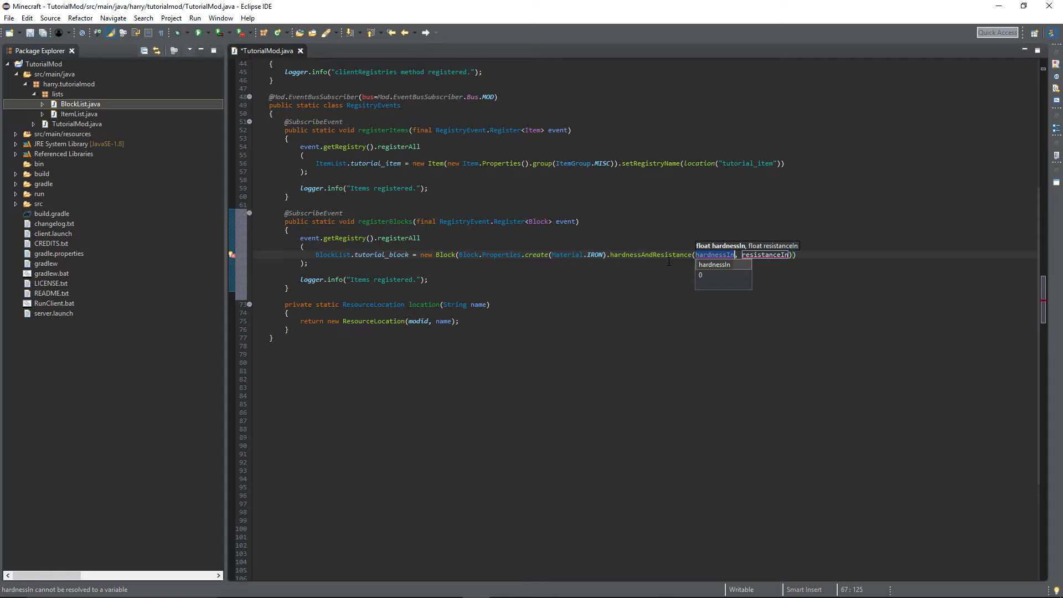
pyautogui.write('2.0f')
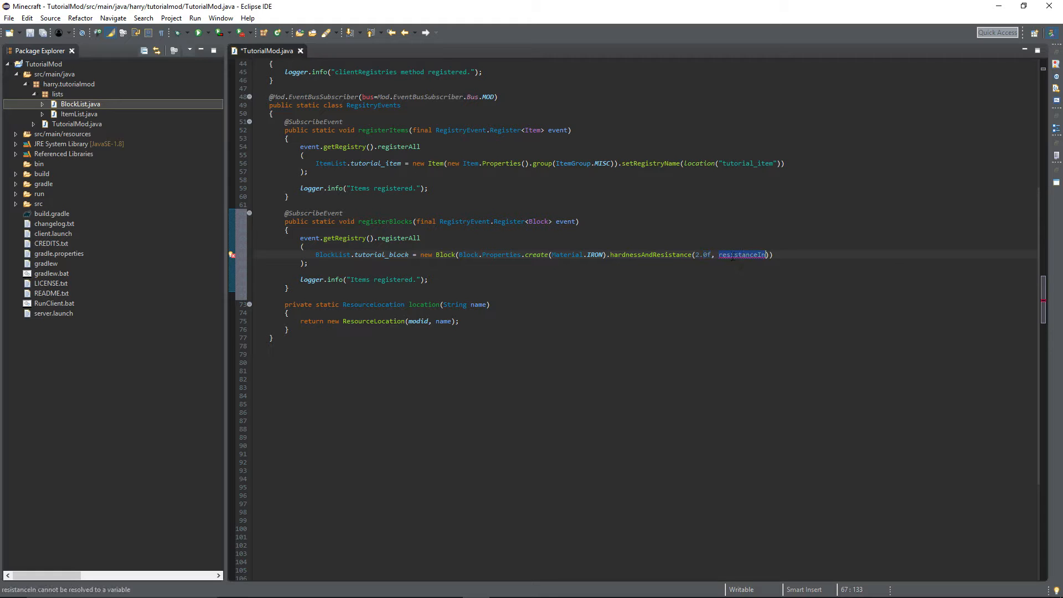
pyautogui.write('3.0f')
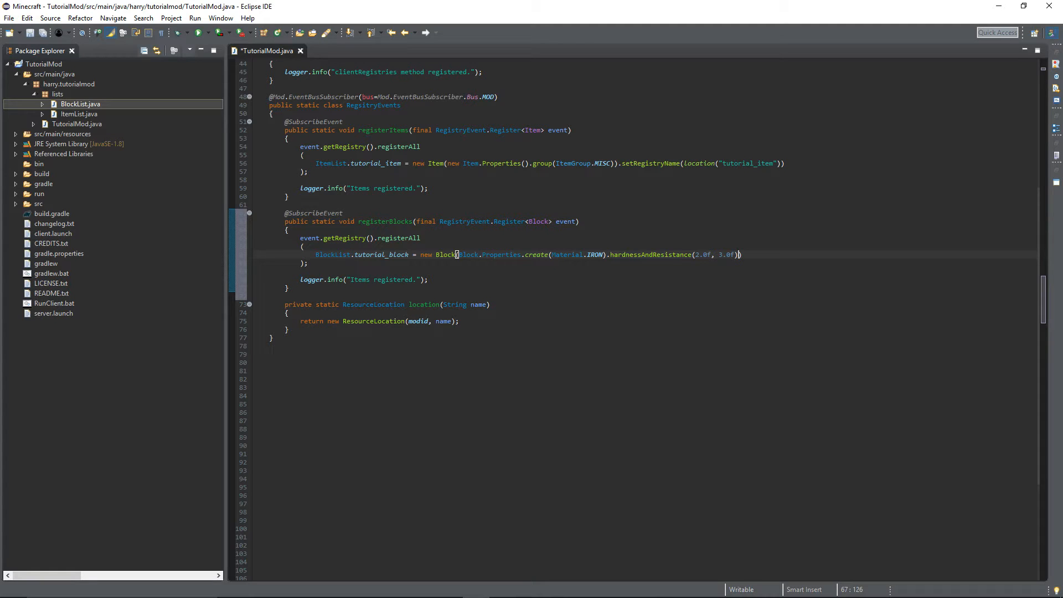
# Chain lightValue(5) and sound(SoundType.METAL) onto the block properties
pyautogui.write('.li')
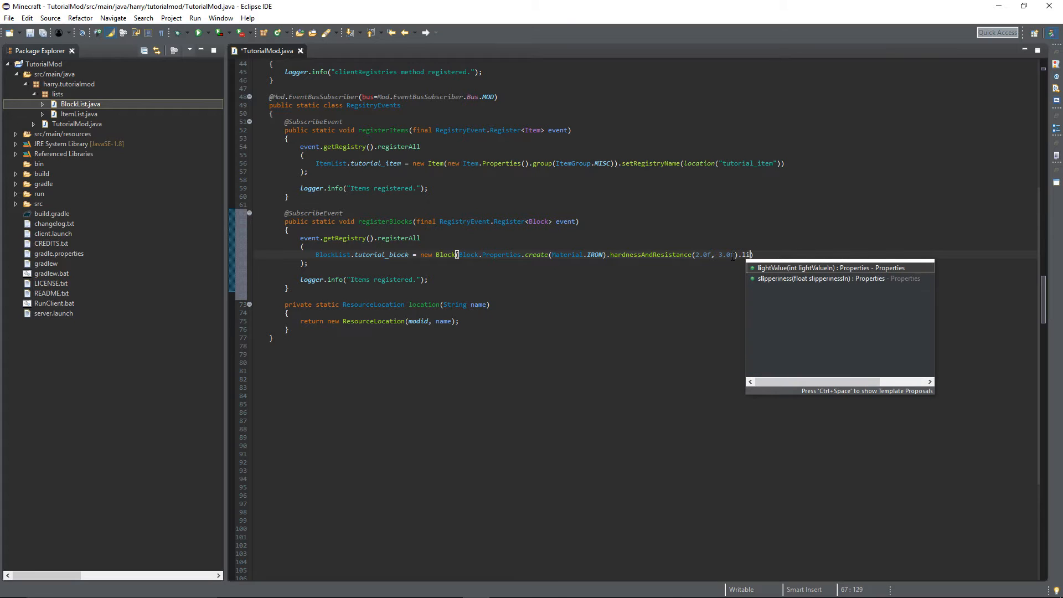
pyautogui.write('g')
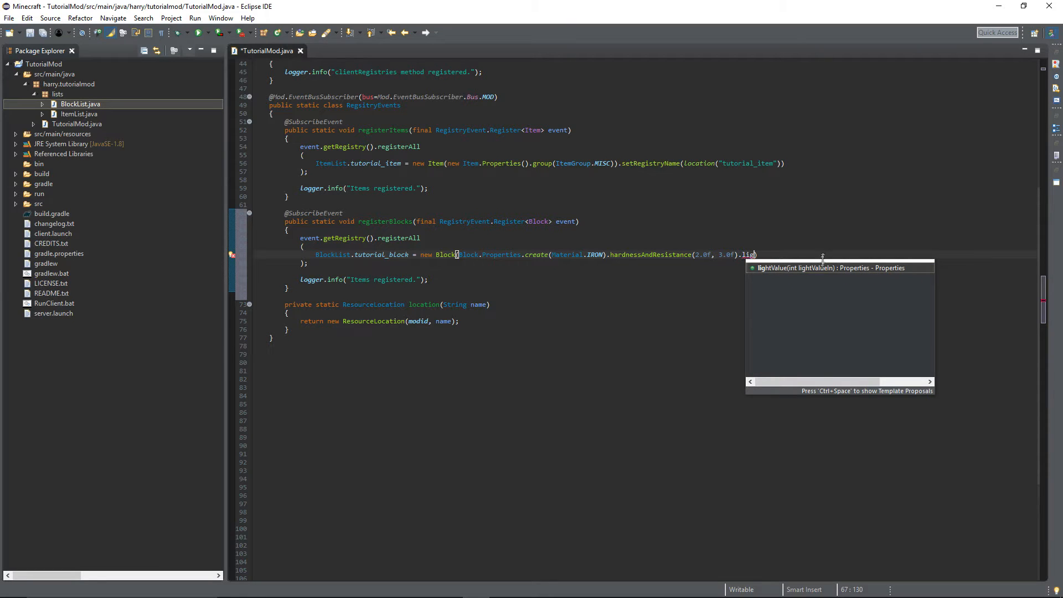
pyautogui.press('Enter')
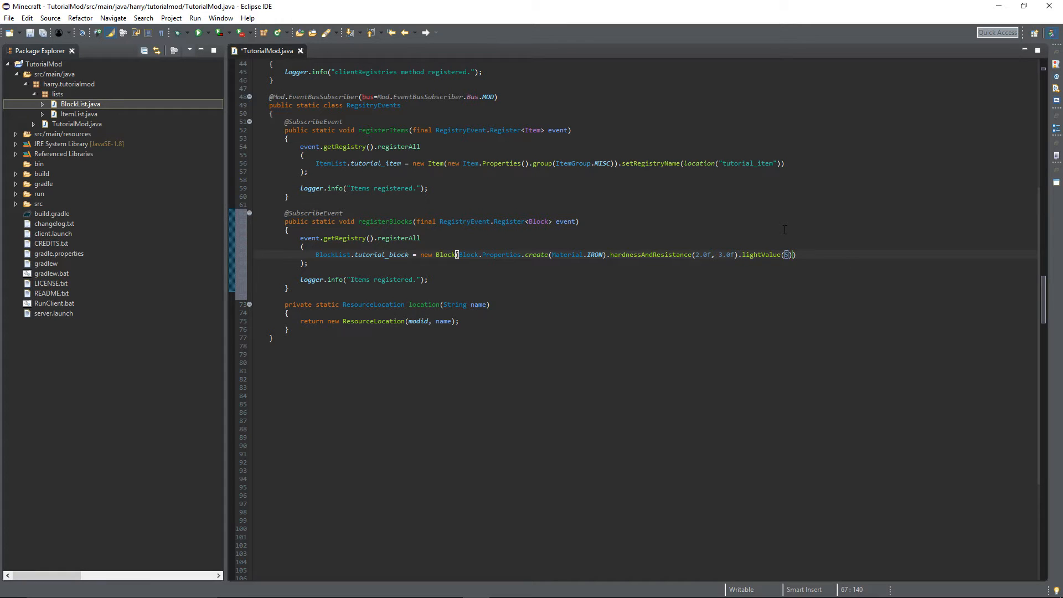
pyautogui.write('.')
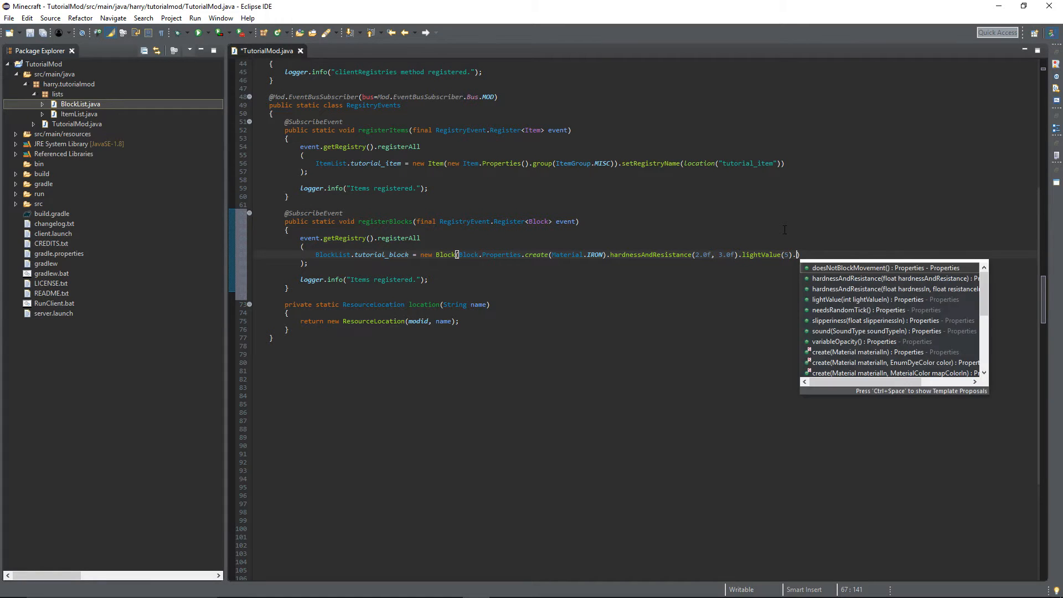
pyautogui.write('.sound(SoundType.METAL')
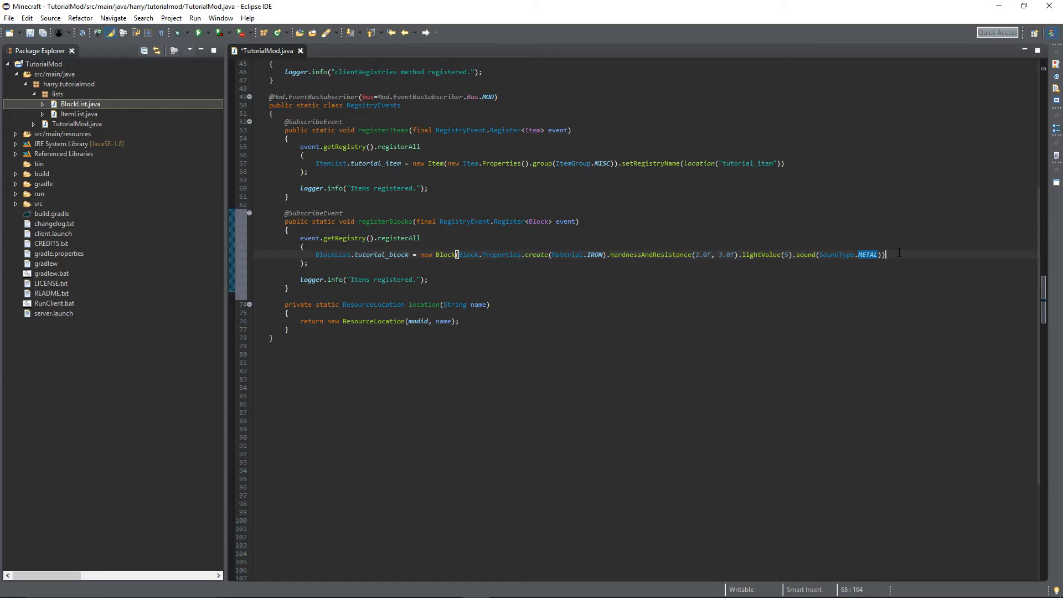
# End the block line with setRegistryName(location("tutorial_block")) and add a comma after the tutorial_item registration
pyautogui.write('.setRegistryName(location("')
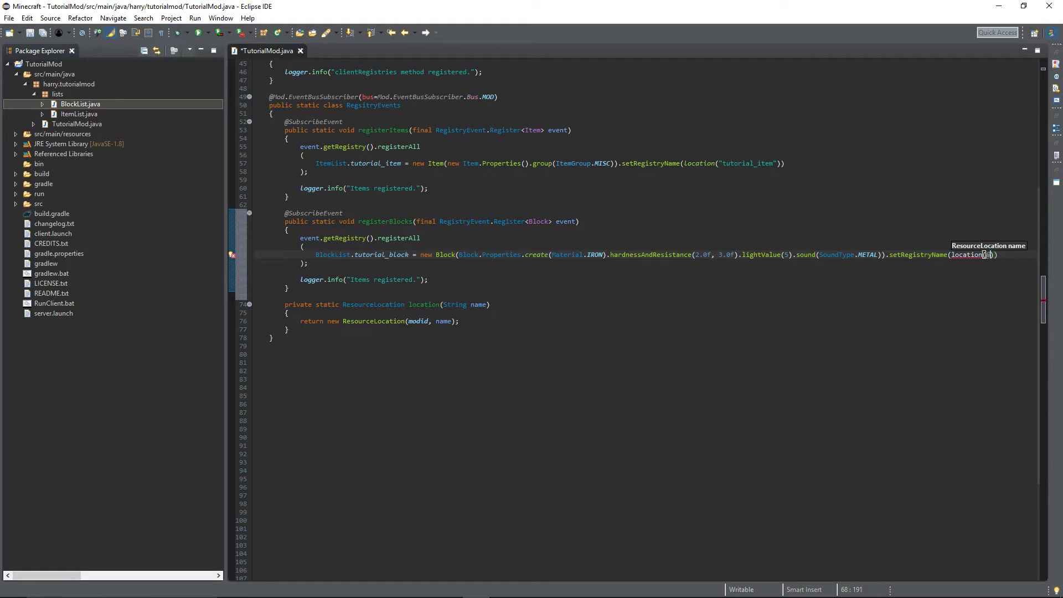
pyautogui.write('tutorial_block')
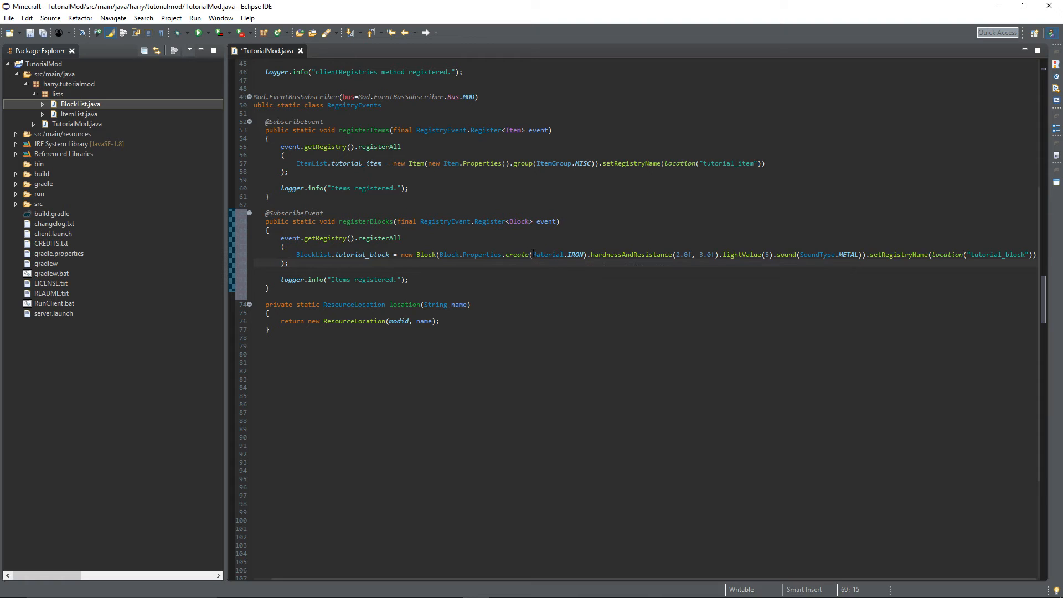
pyautogui.doubleClick(630, 255)
pyautogui.write(',')
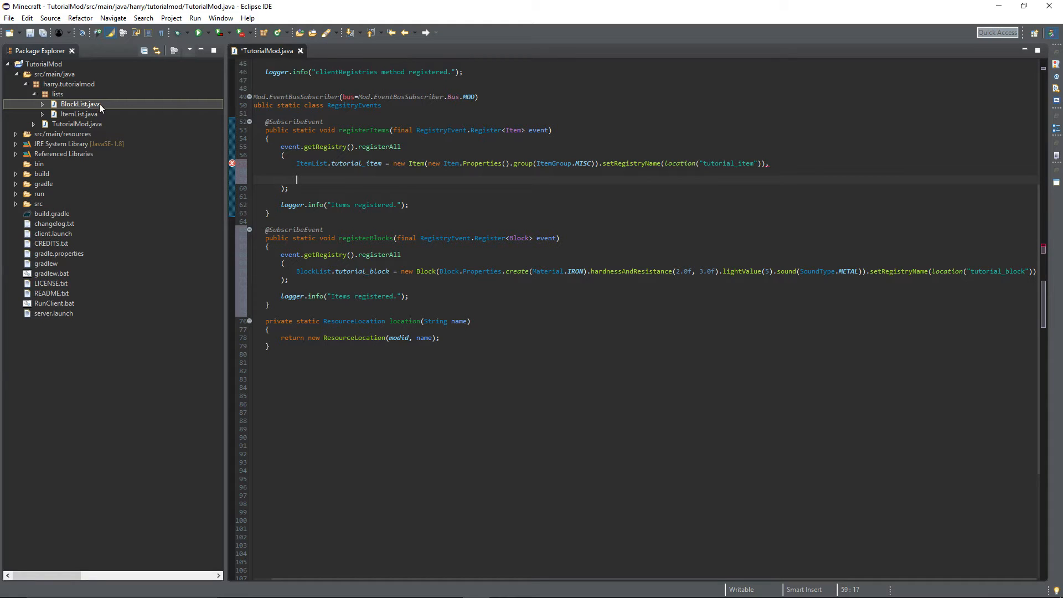
# Declare public static Item tutorial_block; in ItemList and return to TutorialMod.java
pyautogui.doubleClick(78, 114)
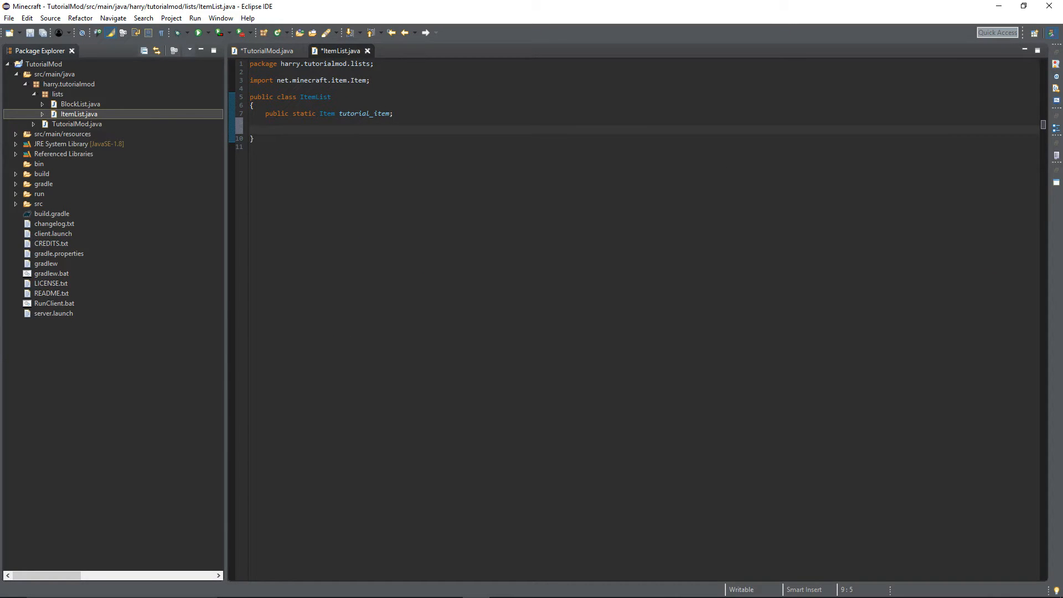
pyautogui.write('public')
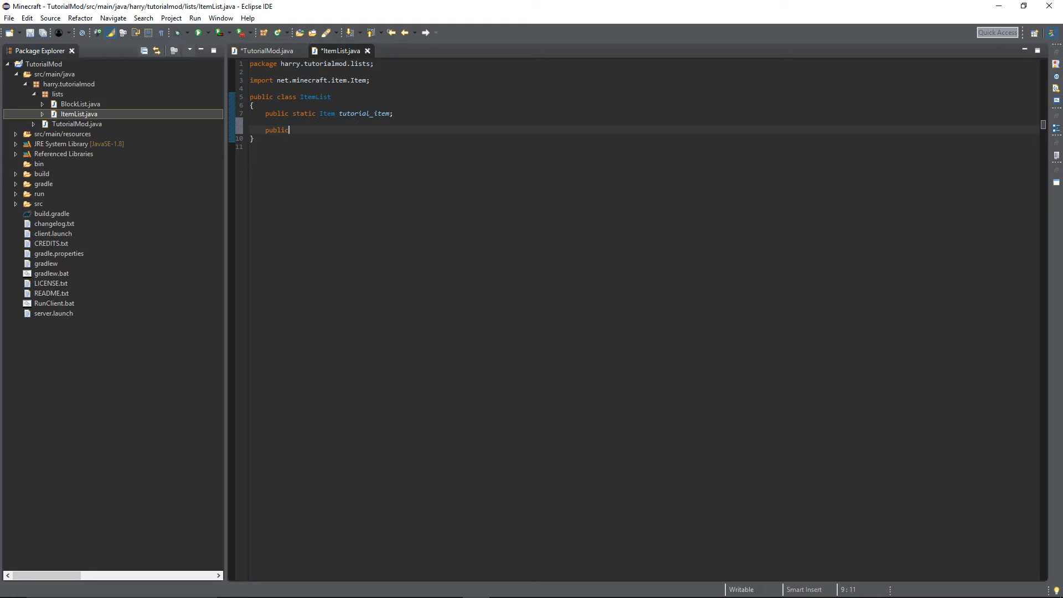
pyautogui.write('static')
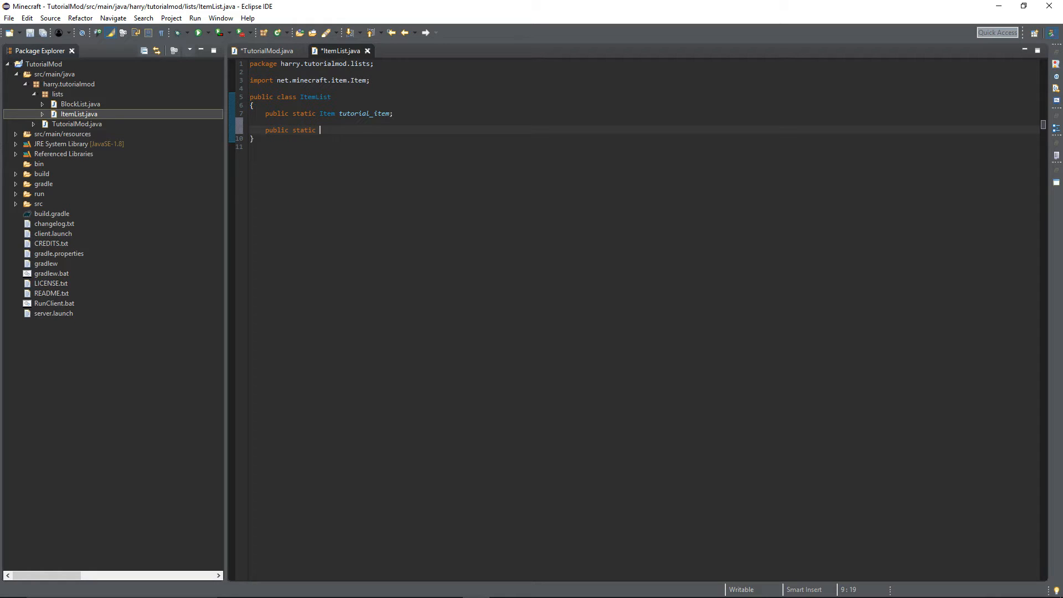
pyautogui.write('Itme')
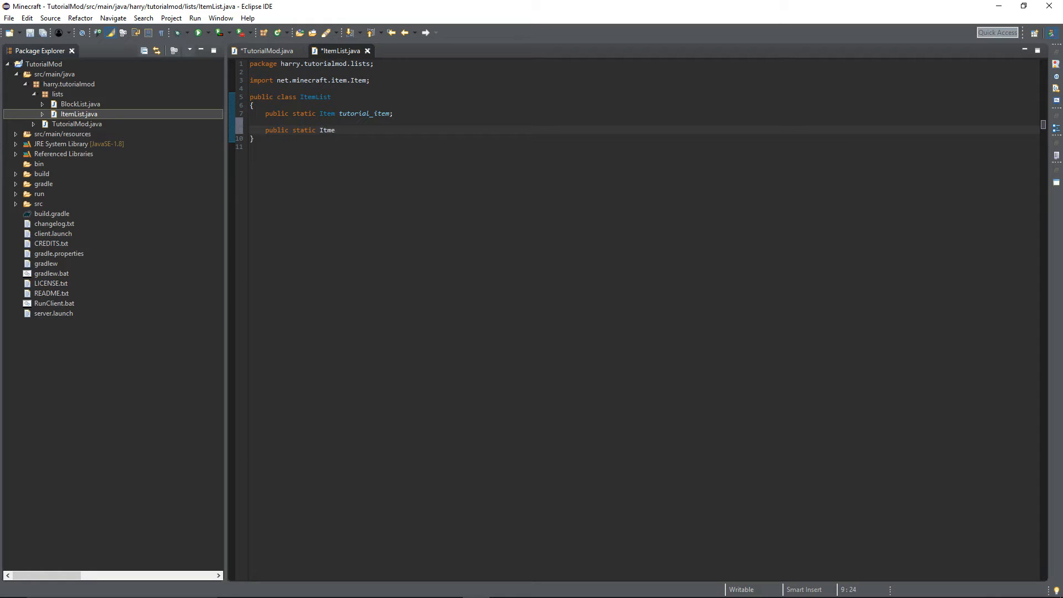
pyautogui.write('tutorial_block;')
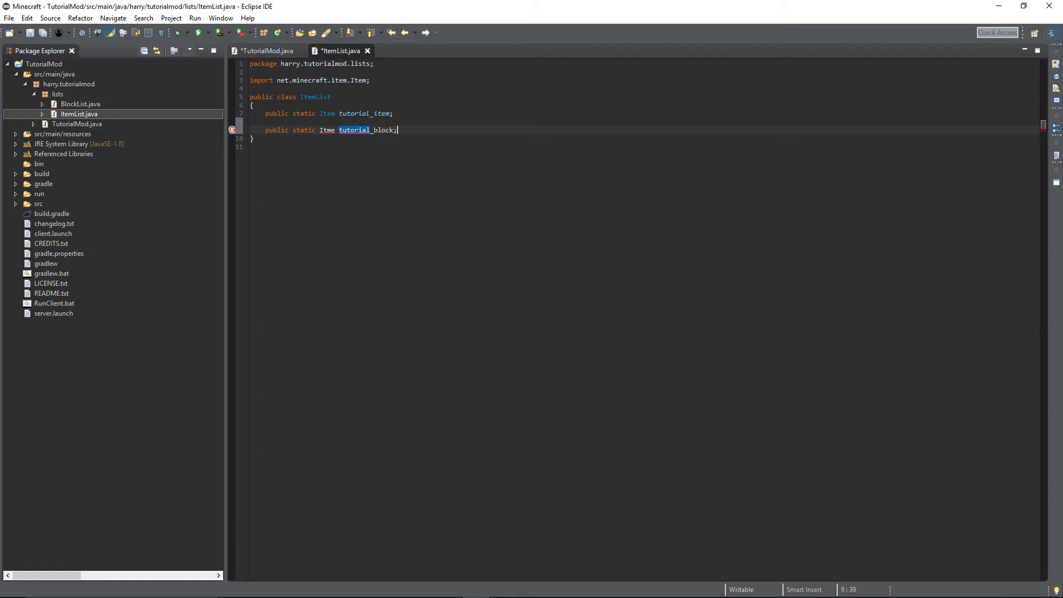
pyautogui.click(267, 51)
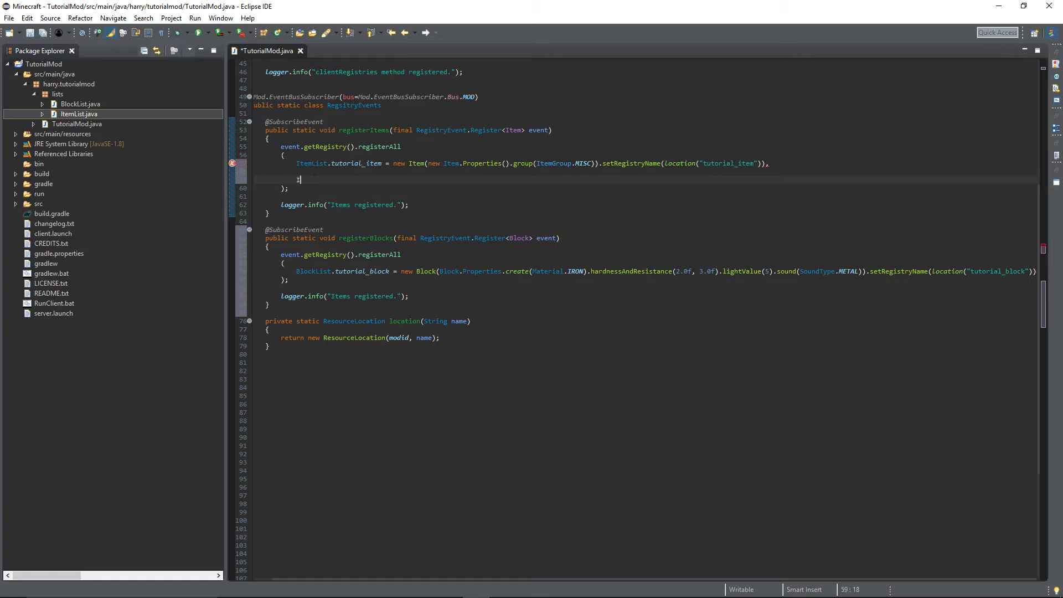
# Register ItemList.tutorial_block = new ItemBlock(BlockList.tutorial_block, new Item.Properties().group(...))
pyautogui.write('ItemLi')
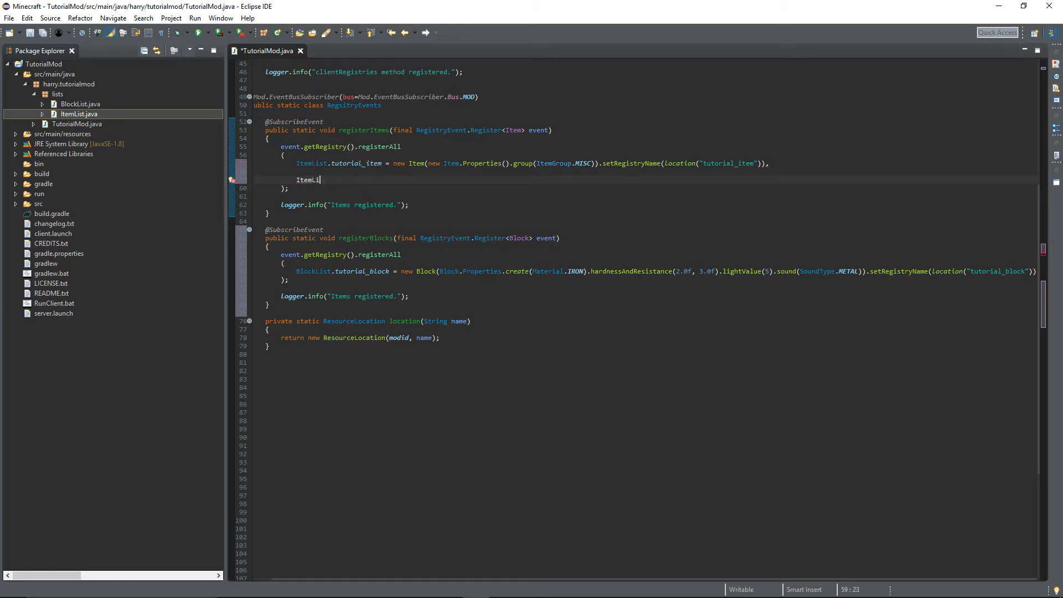
pyautogui.write('st.tutorial_block')
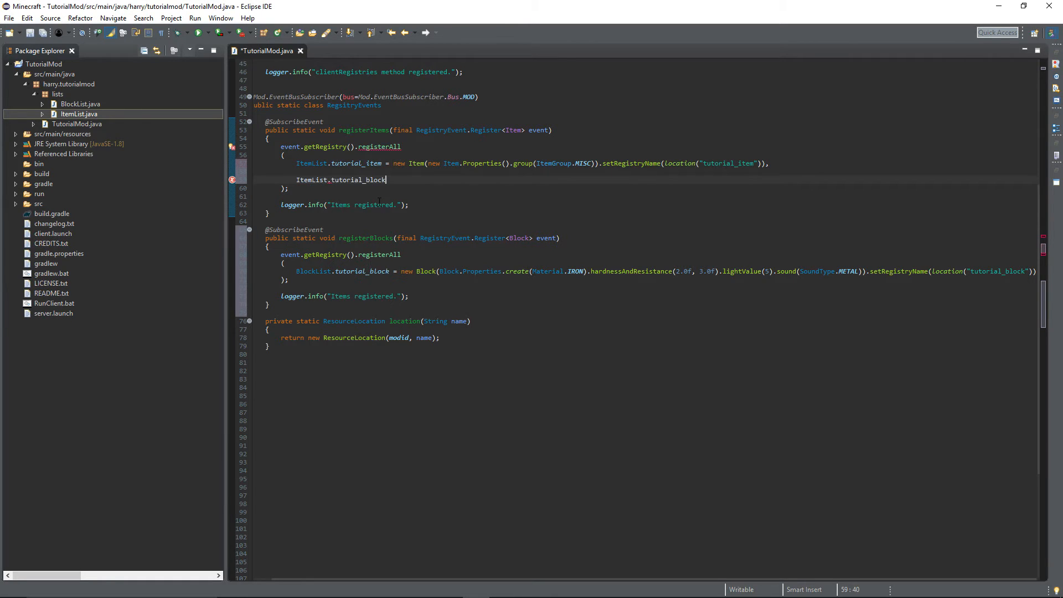
pyautogui.write('=')
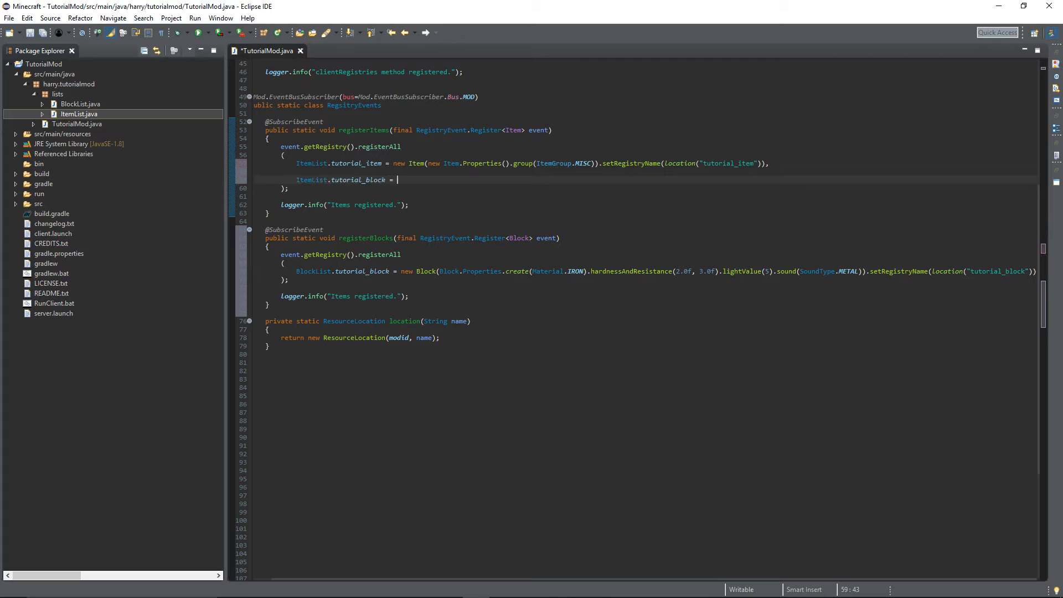
pyautogui.write('new I')
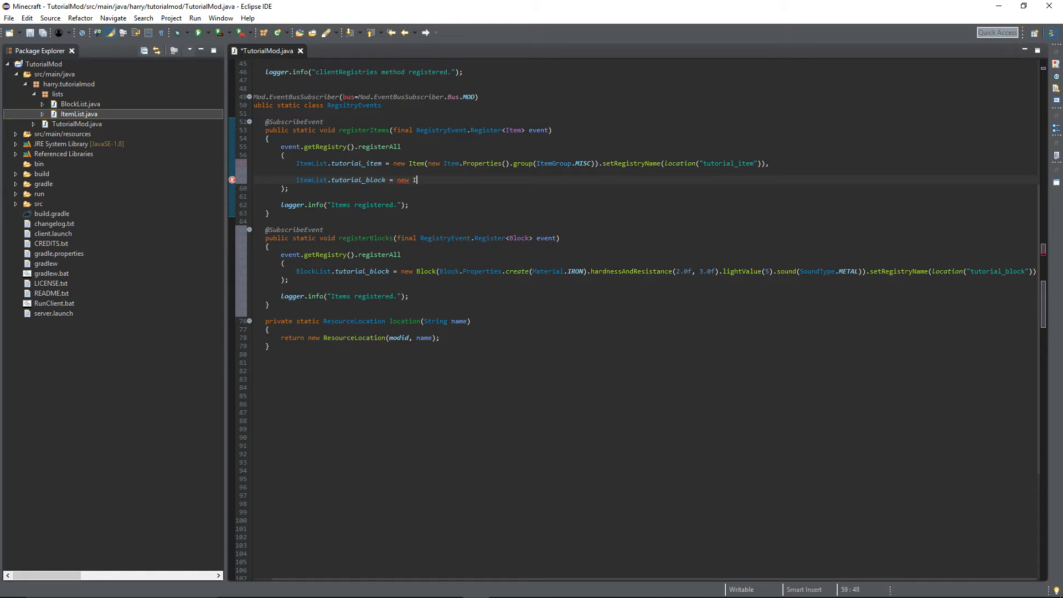
pyautogui.write('ItemBlock')
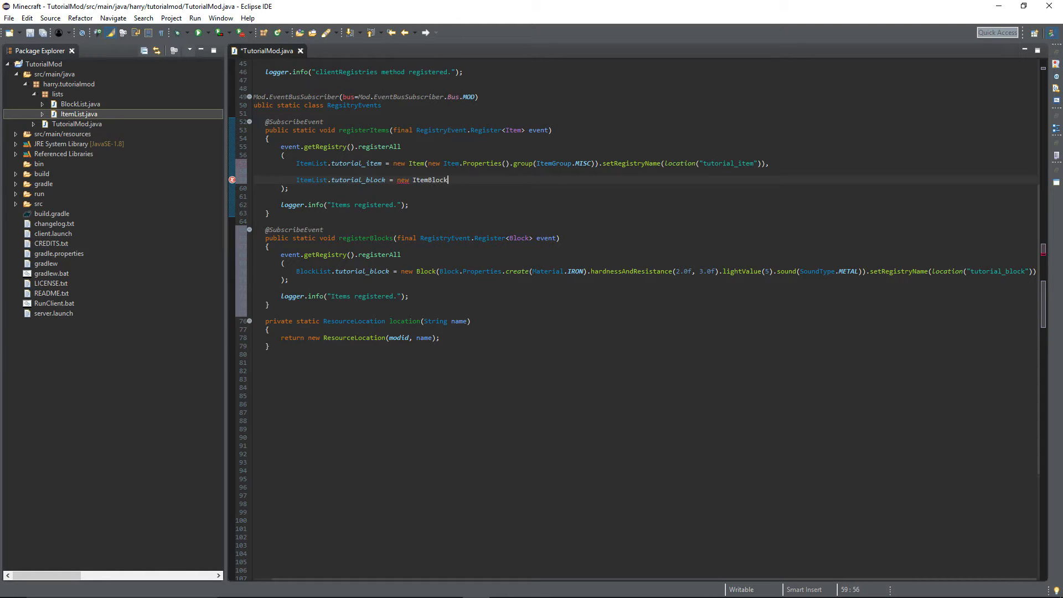
pyautogui.write('(')
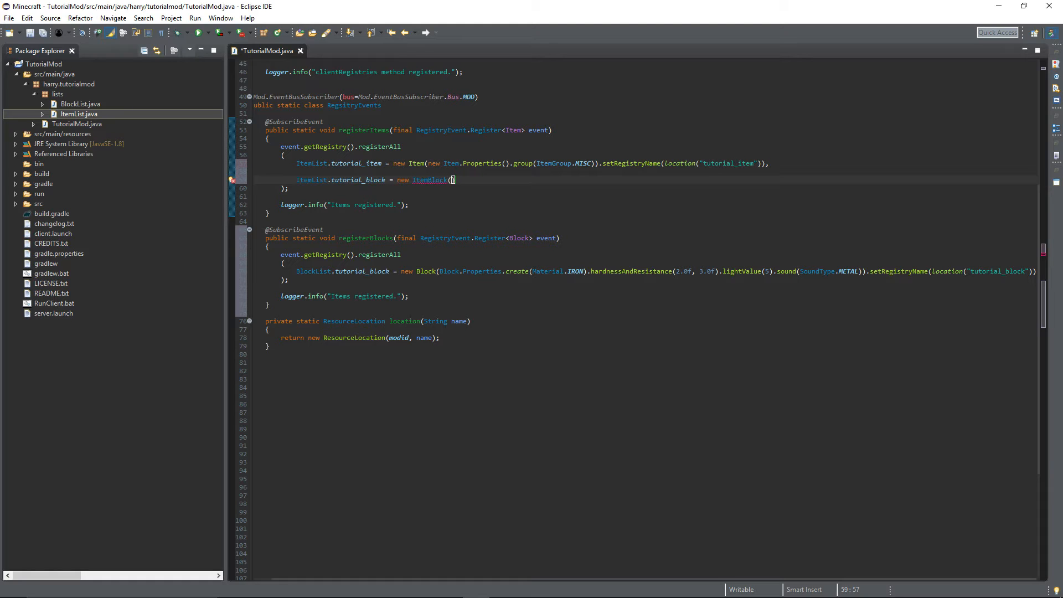
pyautogui.write('BlockList.')
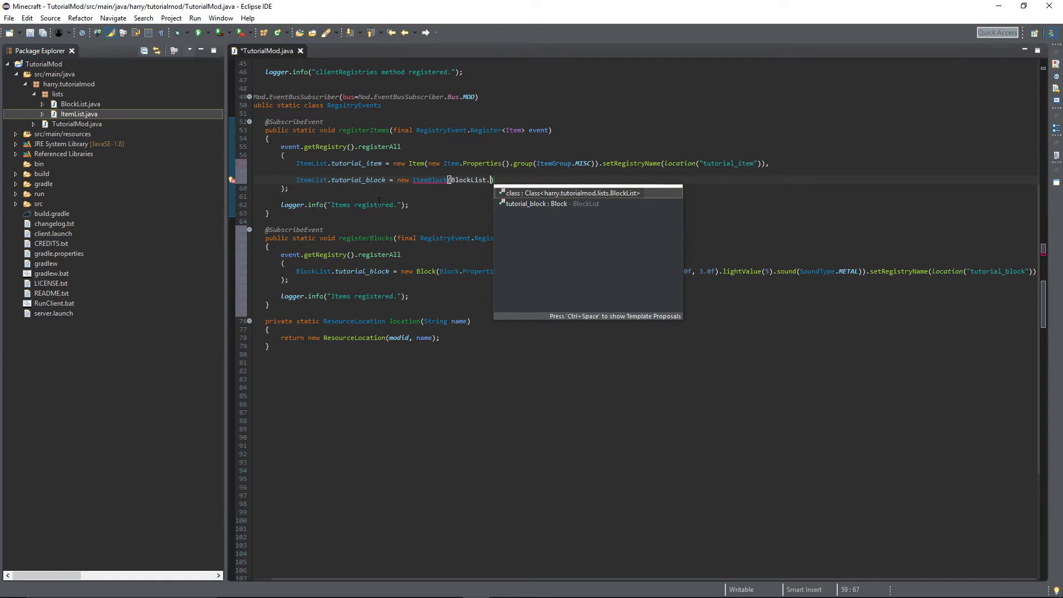
pyautogui.click(552, 204)
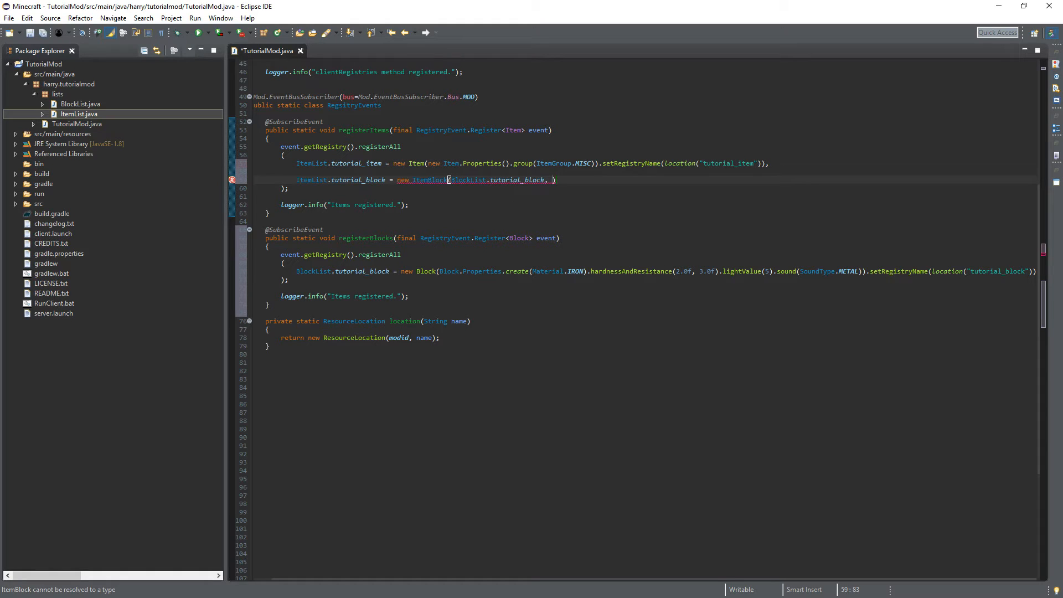
pyautogui.write('new Item')
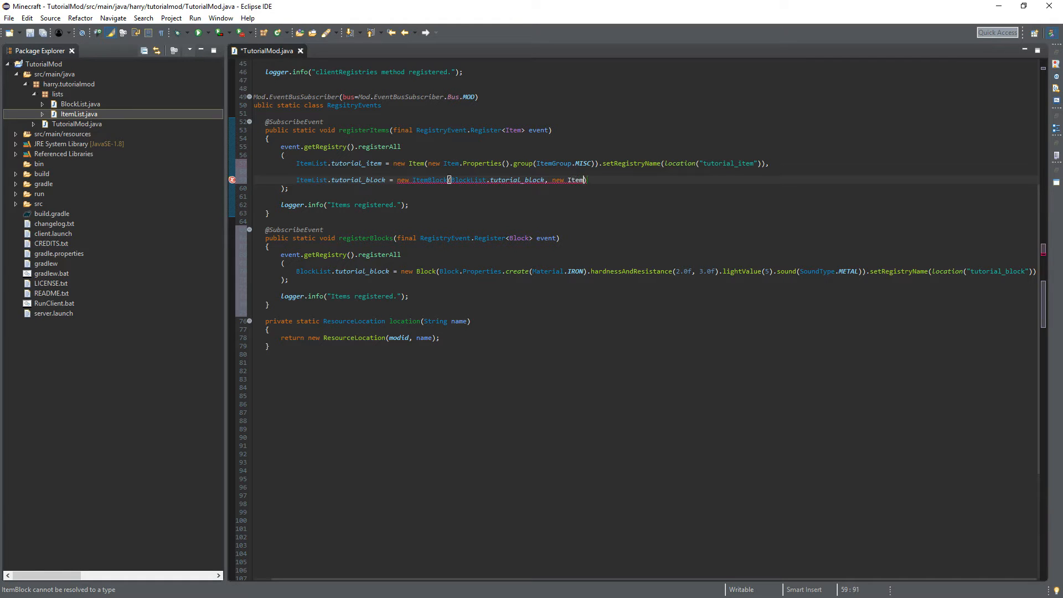
pyautogui.write('.Properties()')
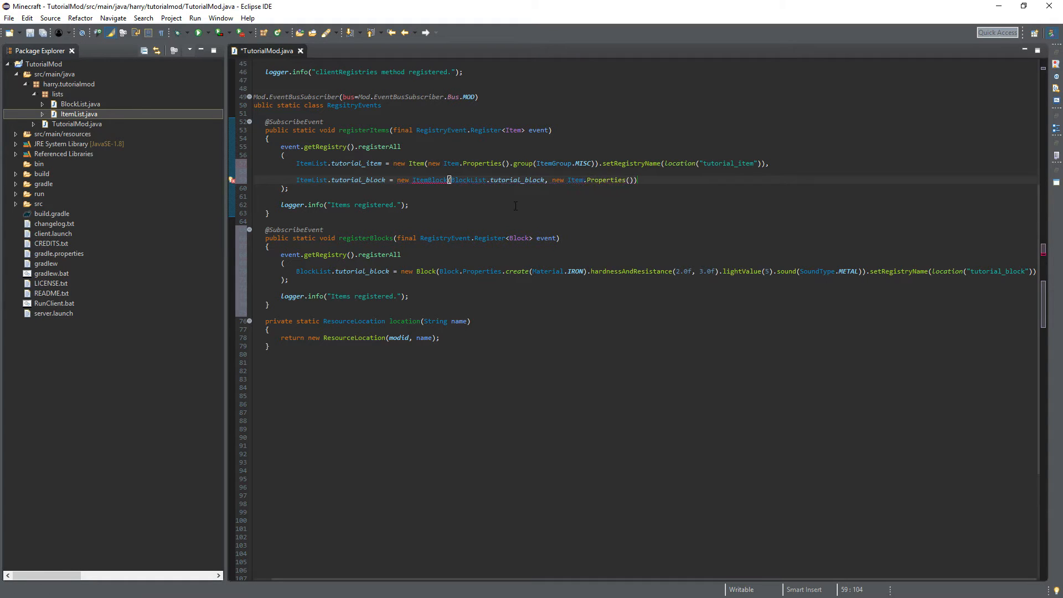
pyautogui.write('.group(ItemGroup.MISC')
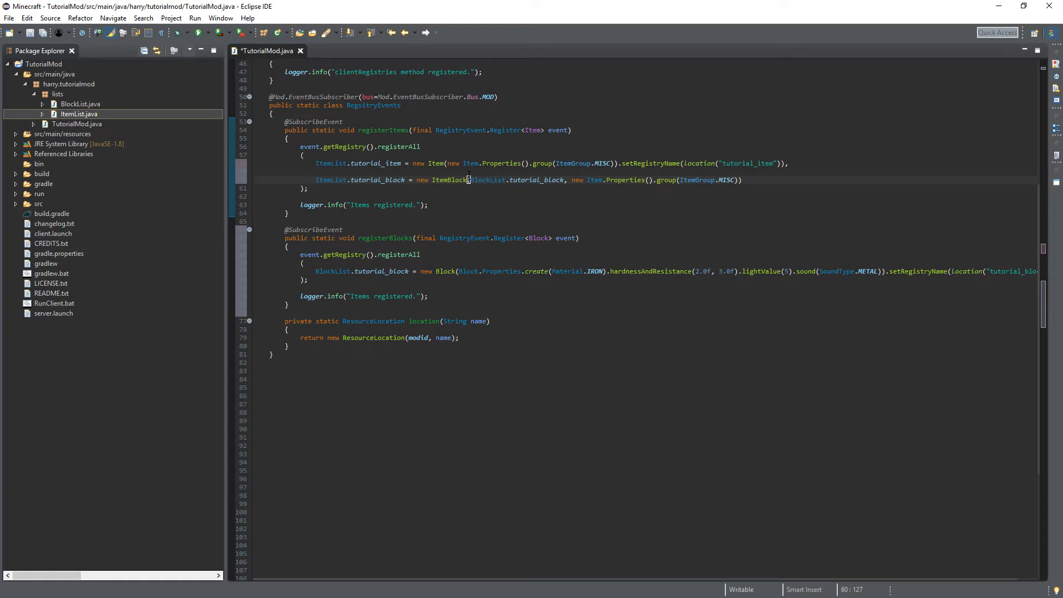
# Name the item with BlockList.tutorial_block.getRegistryName(), log "Blocks registered.", and save
pyautogui.write('.setr')
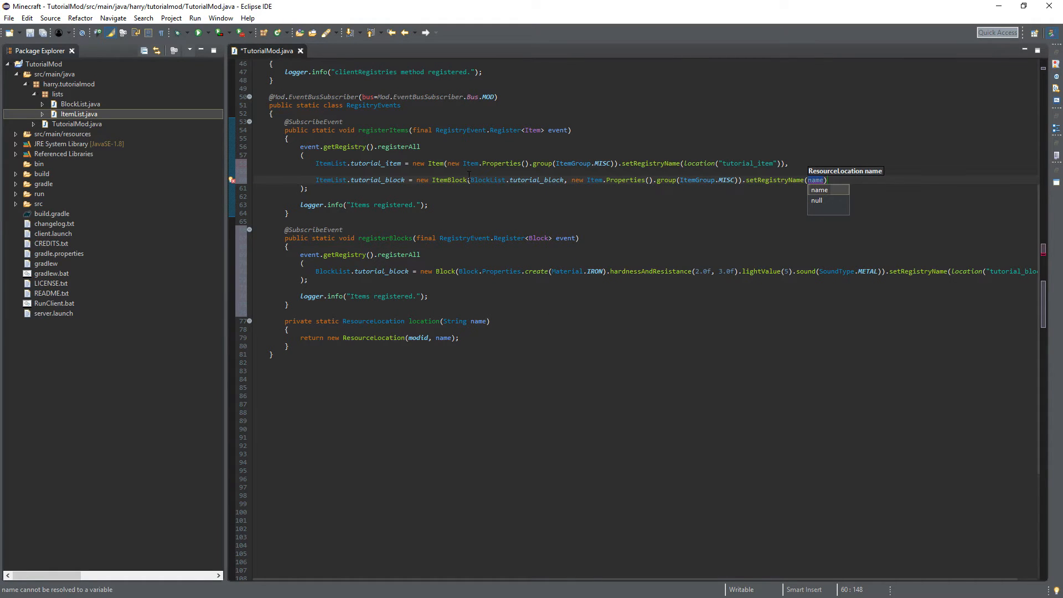
pyautogui.write('BlockList.tutorial_block')
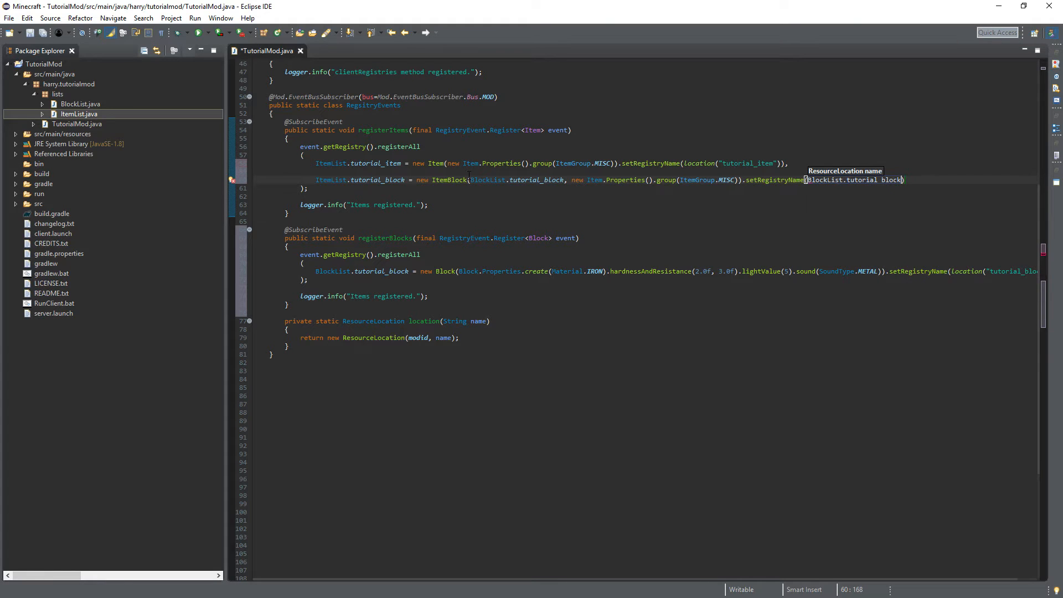
pyautogui.write('.getRegistryName()')
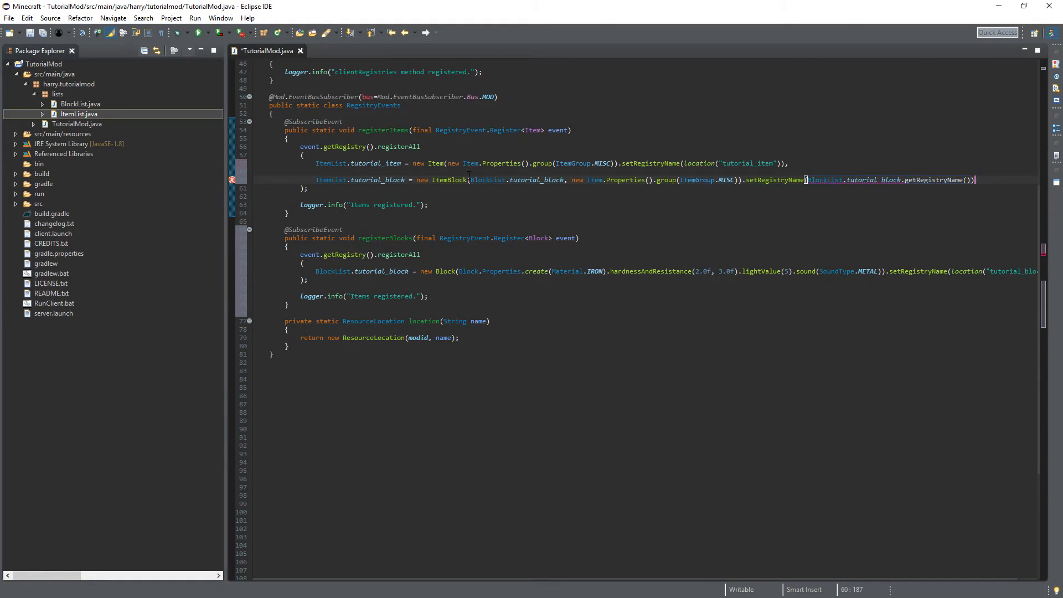
pyautogui.press('ctrl+s')
pyautogui.write('Block')
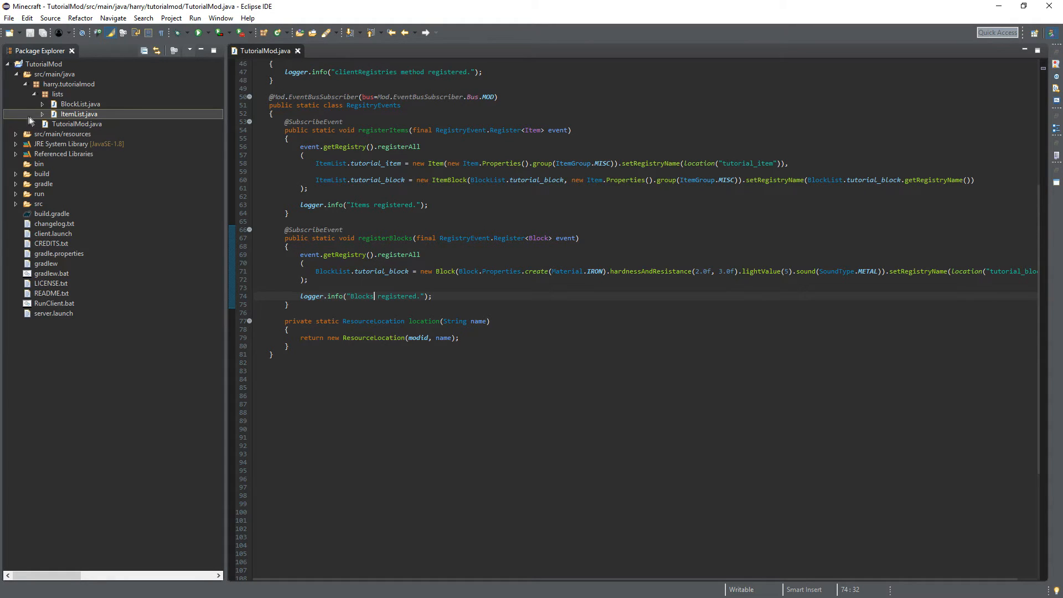
# Create the package assets.tutorialmod.blockstates under the mod's resources
pyautogui.click(15, 134)
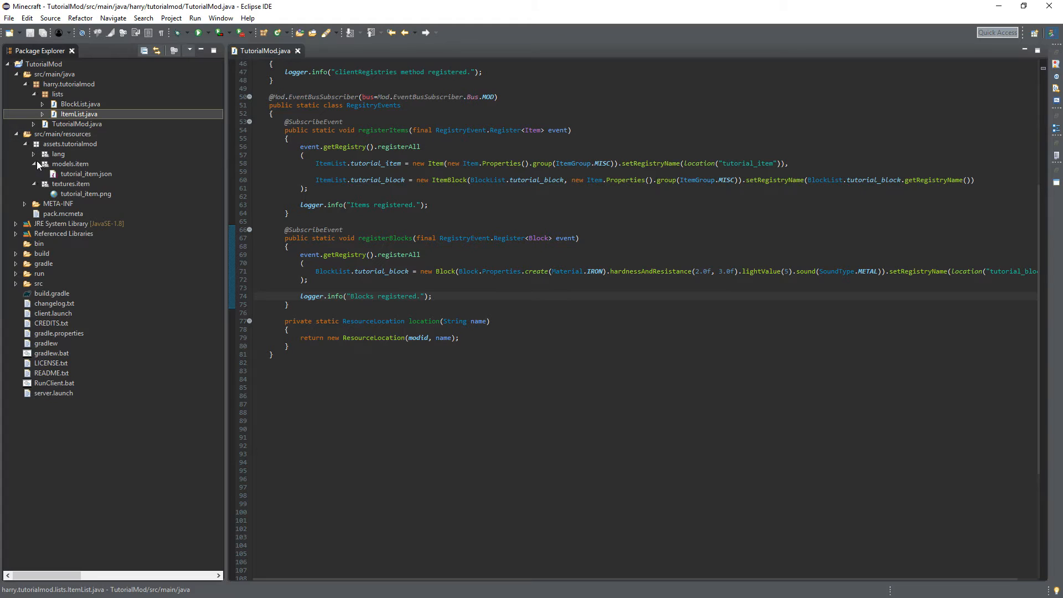
pyautogui.click(69, 144)
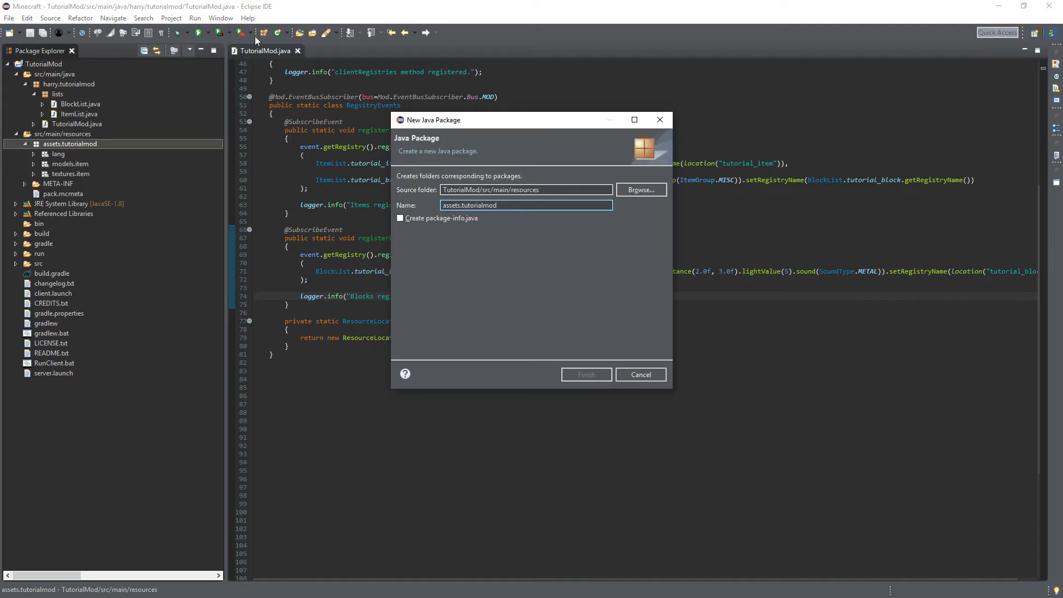
pyautogui.write('.bloc')
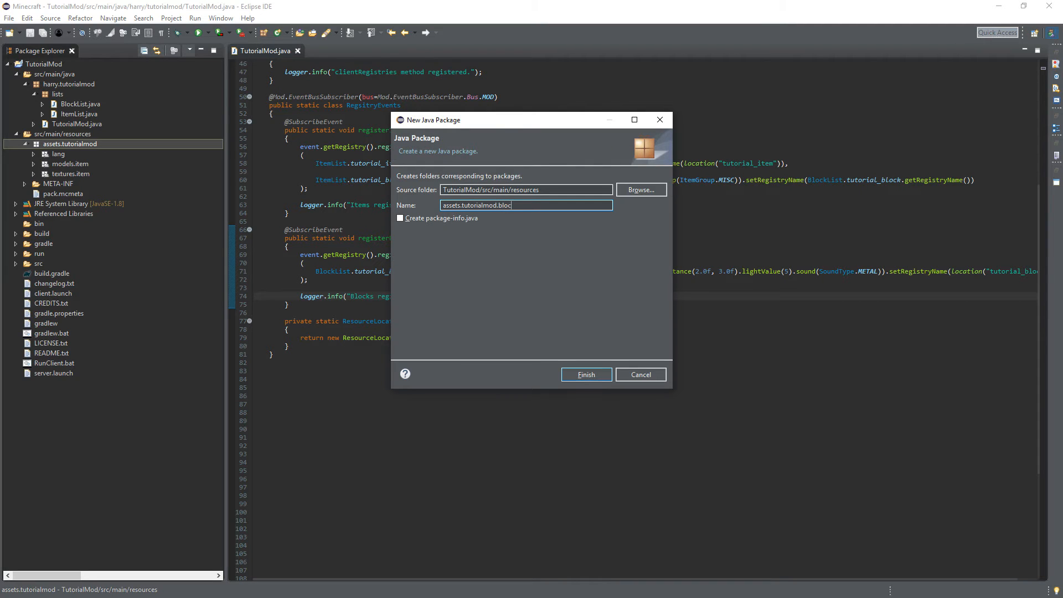
pyautogui.click(585, 374)
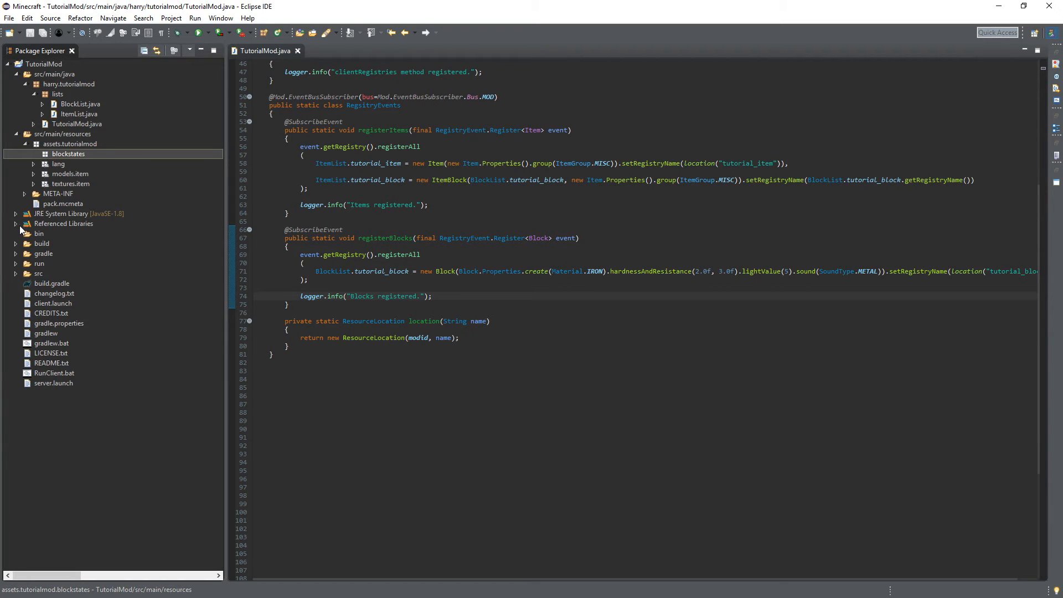
# Browse client-data.jar's assets/minecraft/blockstates and open the vanilla iron_block.json
pyautogui.click(14, 222)
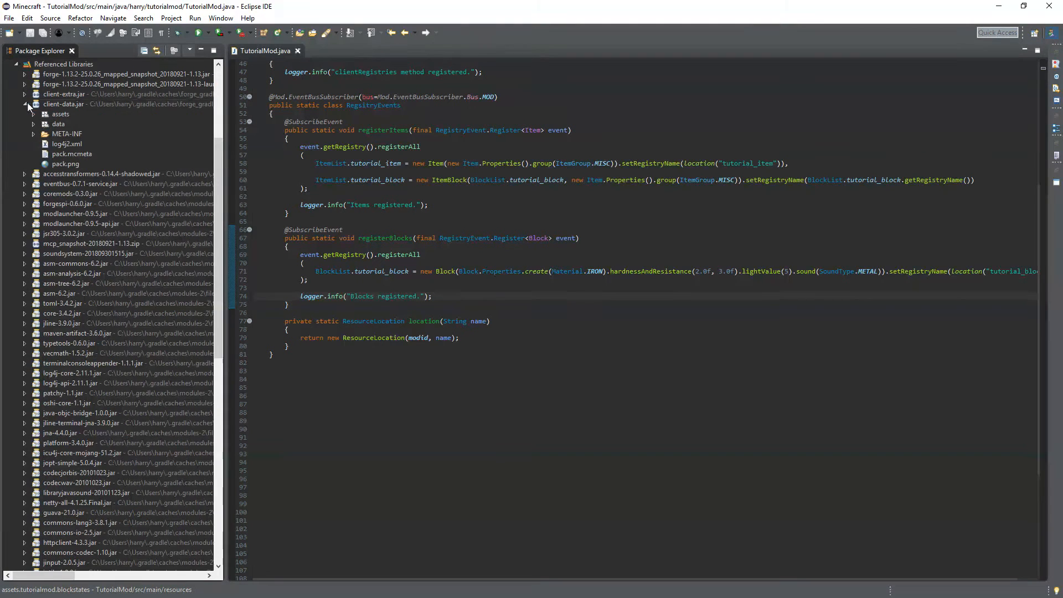
pyautogui.click(33, 114)
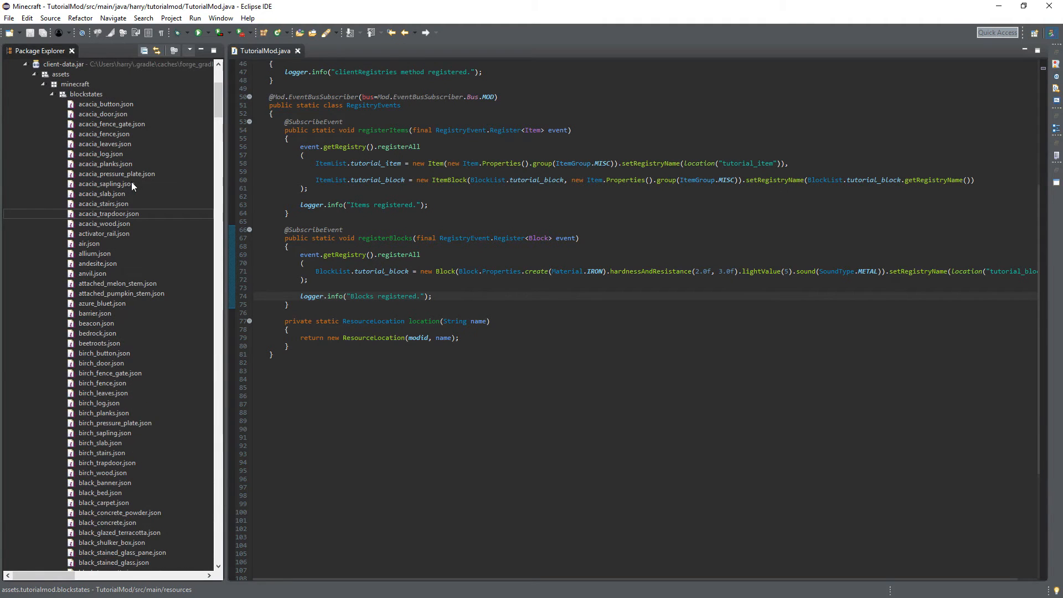
pyautogui.scroll(-3)
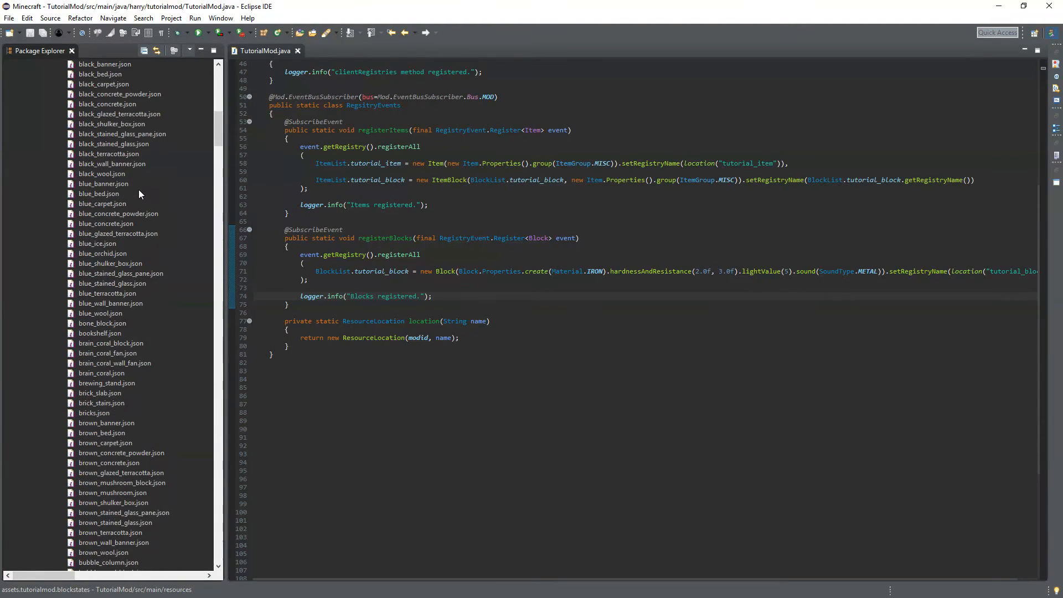
pyautogui.scroll(-3)
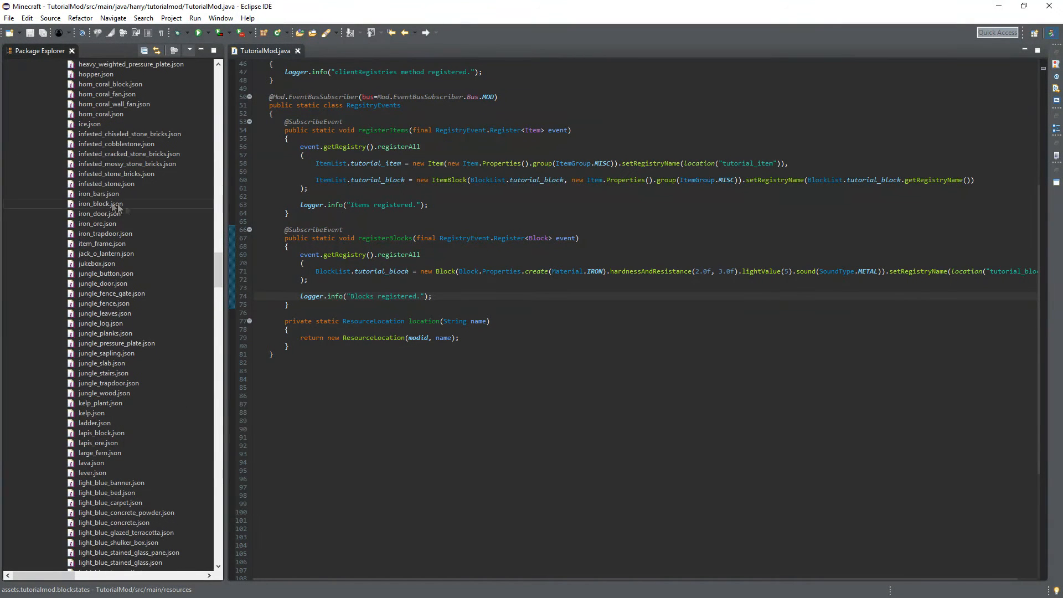
pyautogui.doubleClick(101, 204)
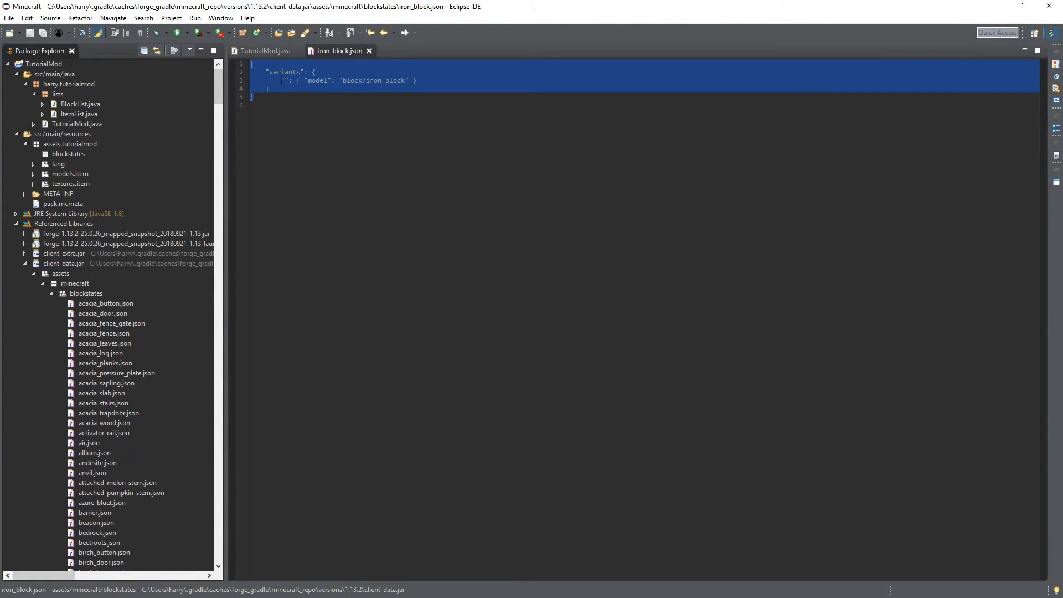
# Create a new untitled file from the mod's blockstates package holding the copied iron_block JSON
pyautogui.click(68, 153)
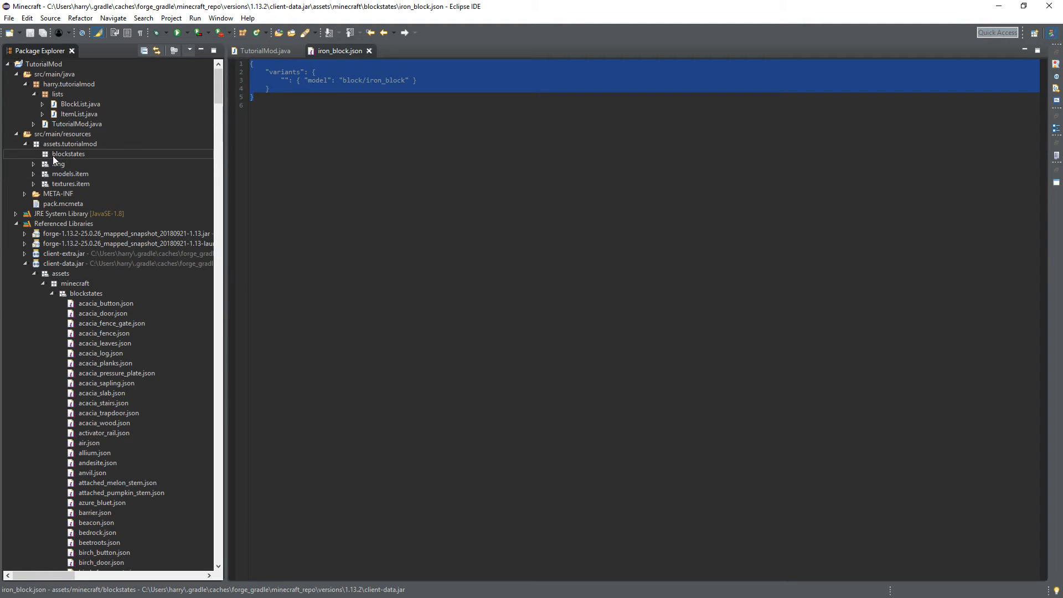
pyautogui.rightClick(68, 154)
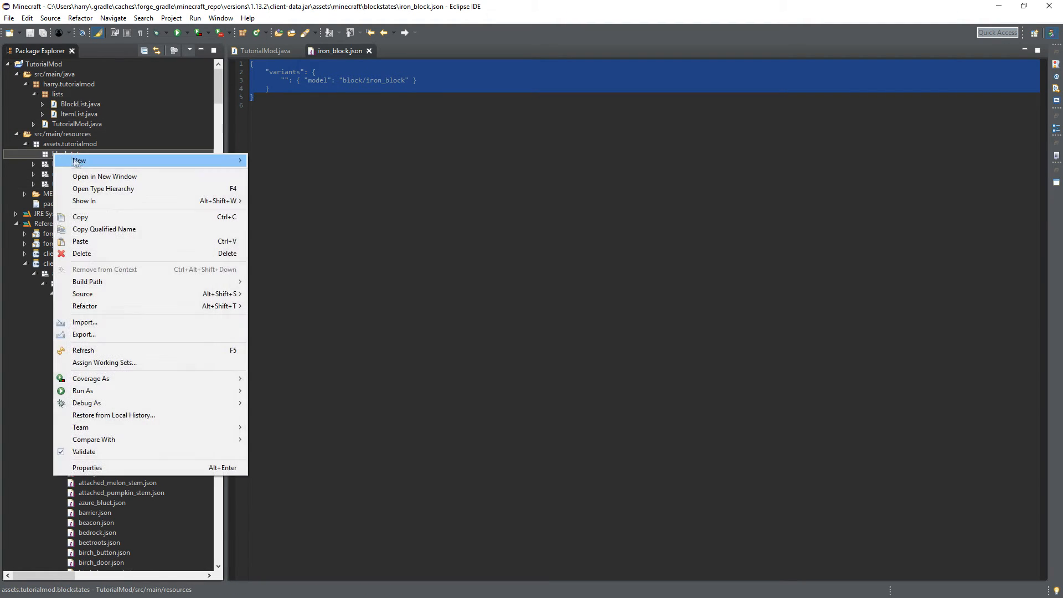
pyautogui.click(80, 160)
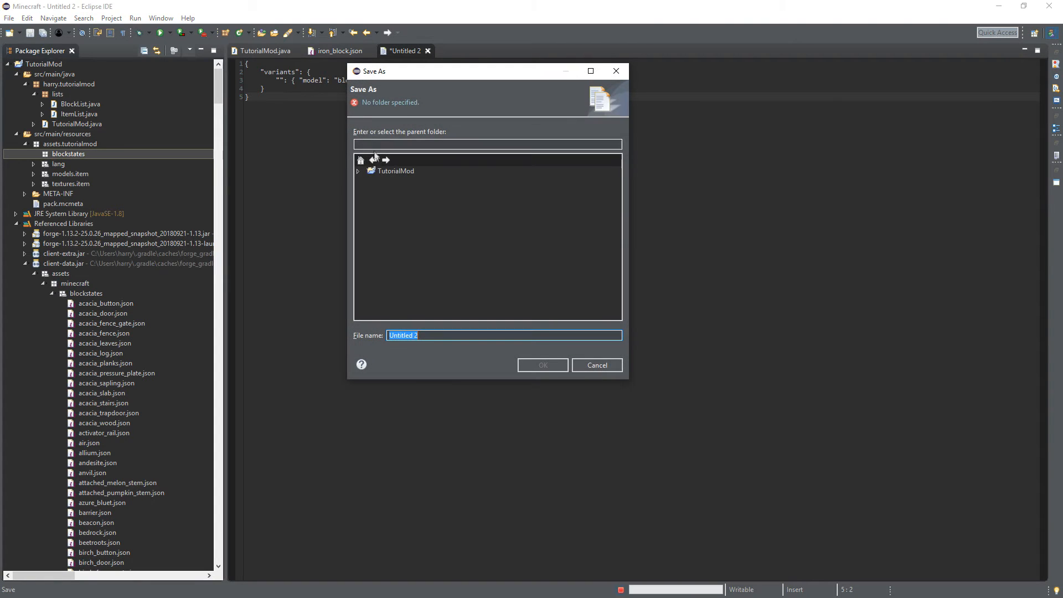
# Save it as tutorial_block in src/main/resources/assets/tutorialmod/blockstates
pyautogui.click(396, 171)
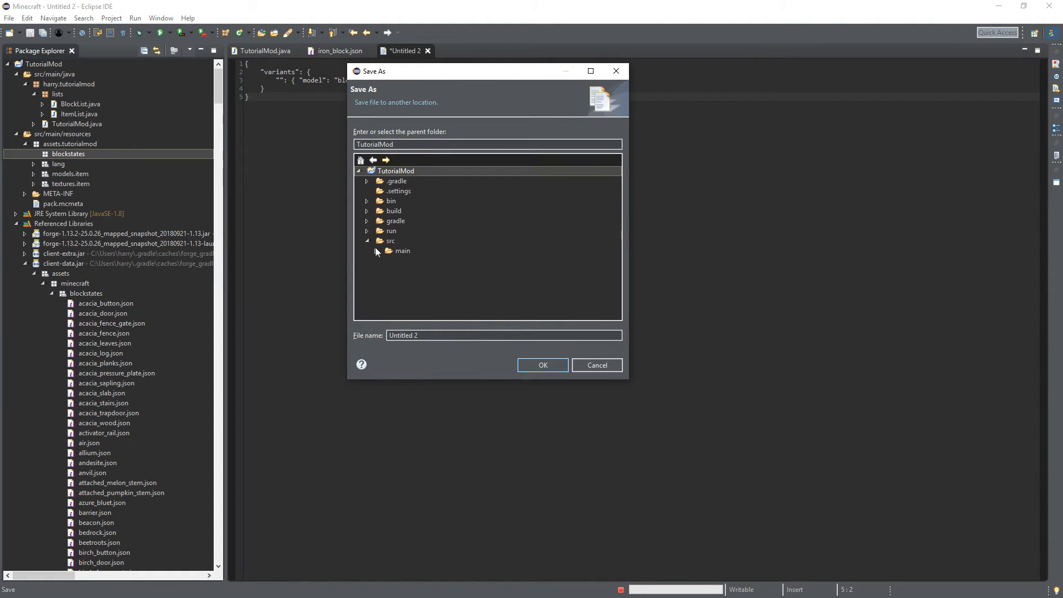
pyautogui.click(382, 250)
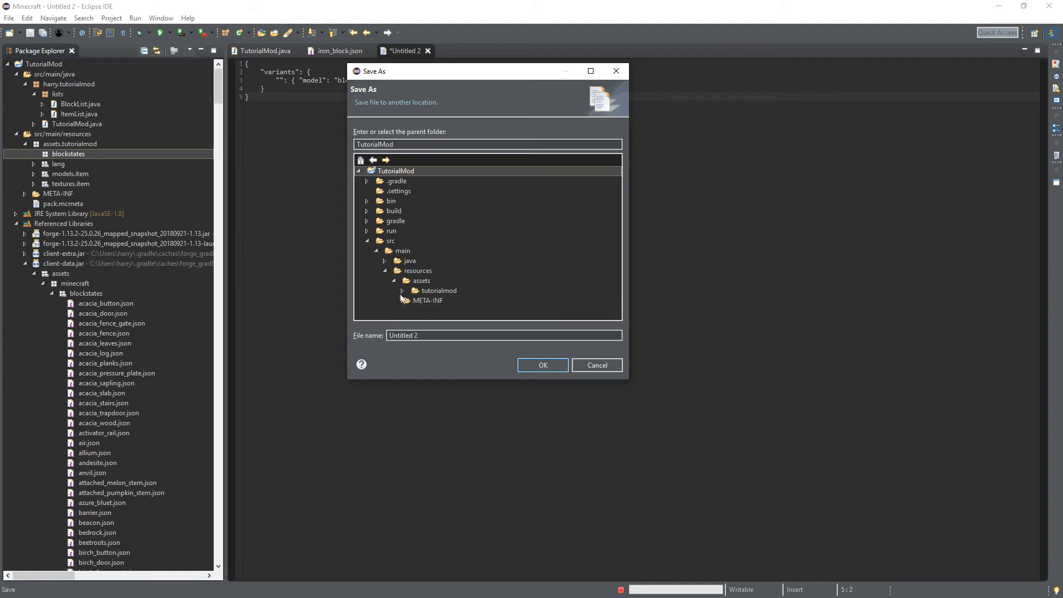
pyautogui.click(440, 290)
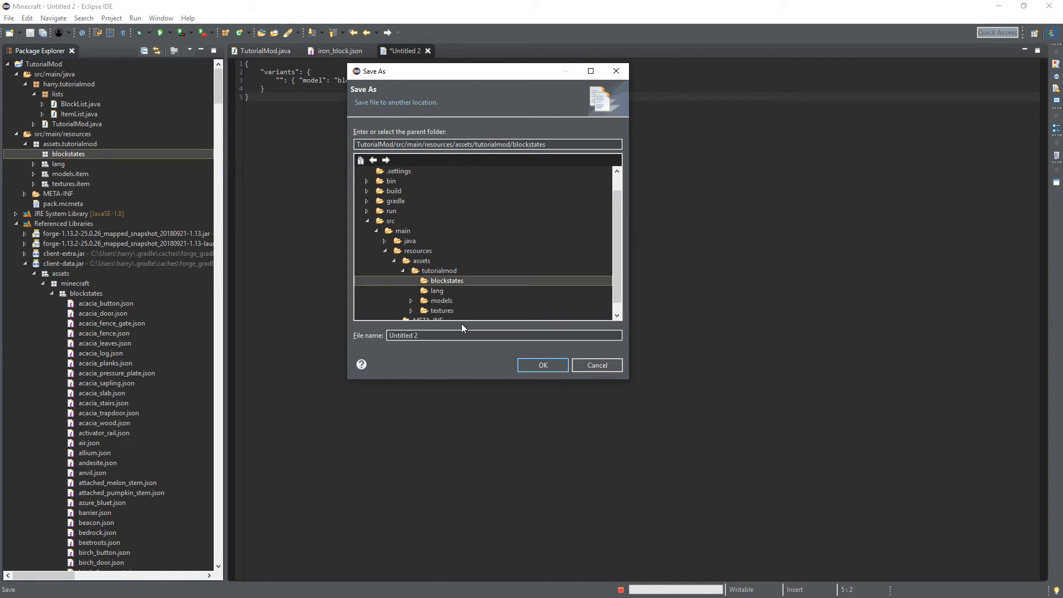
pyautogui.click(502, 334)
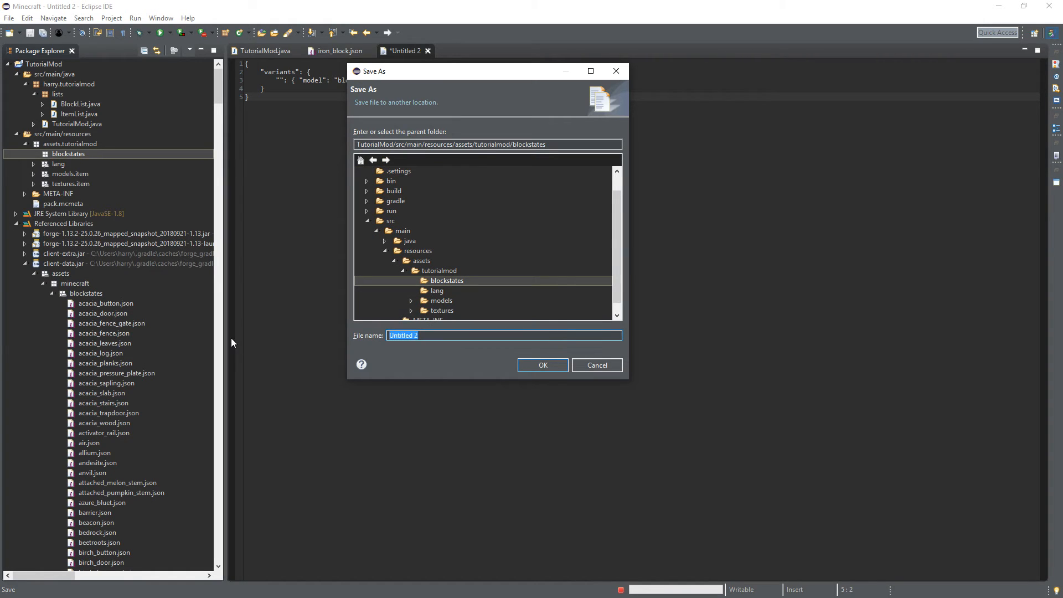
pyautogui.write('tutorial')
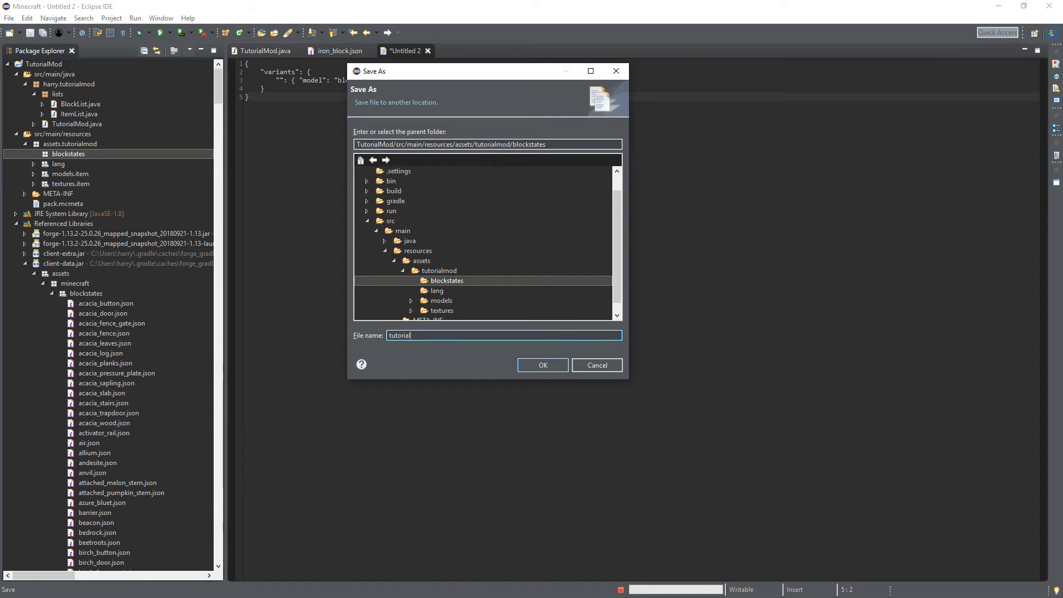
pyautogui.write('_block')
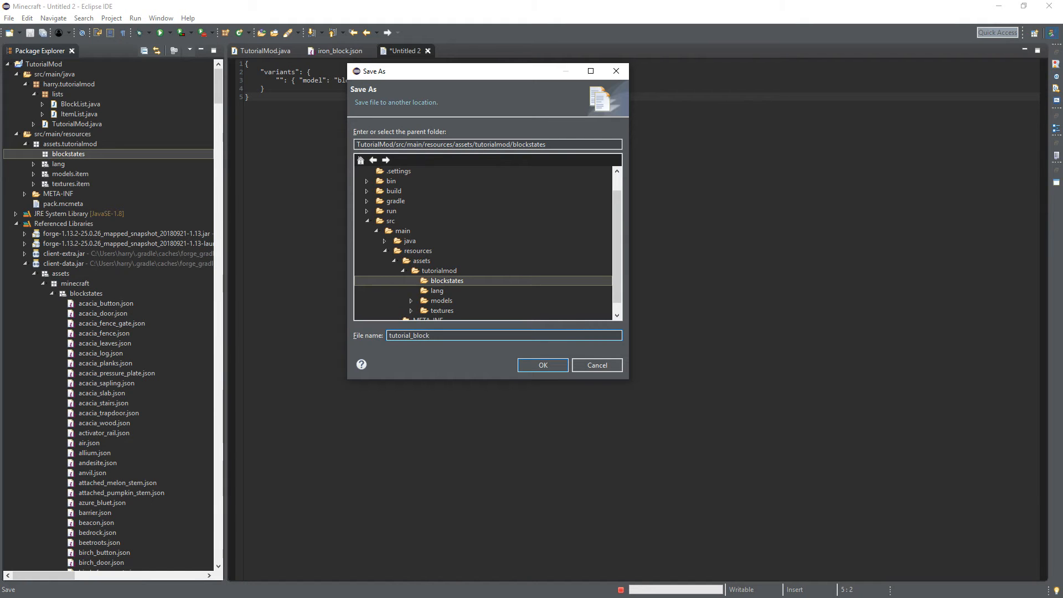
pyautogui.click(543, 365)
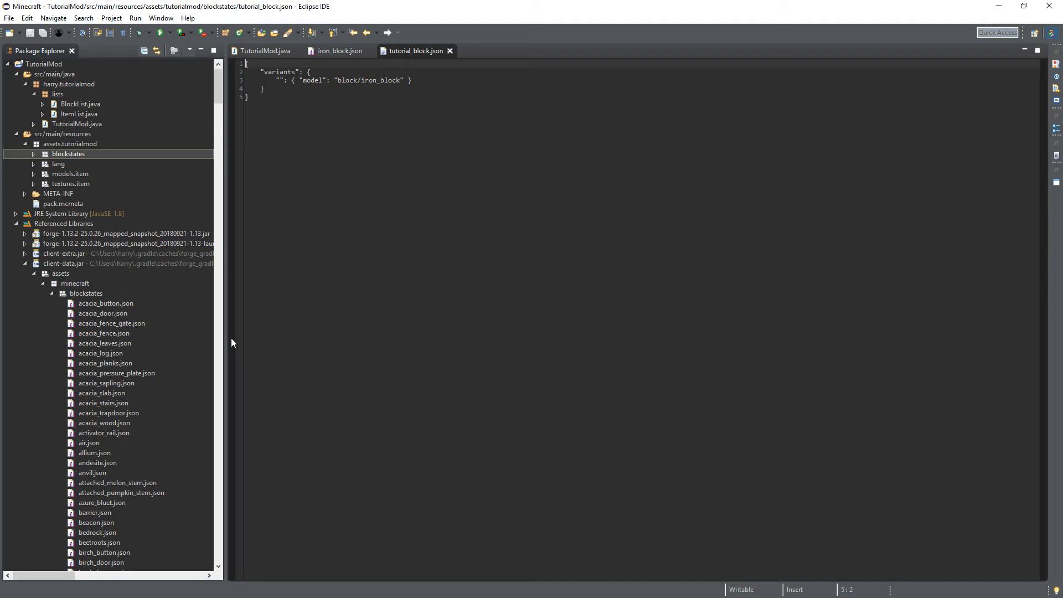
# Point the blockstate's variant model to tutorialmod:block/tutorial_block, save and close the file
pyautogui.click(338, 51)
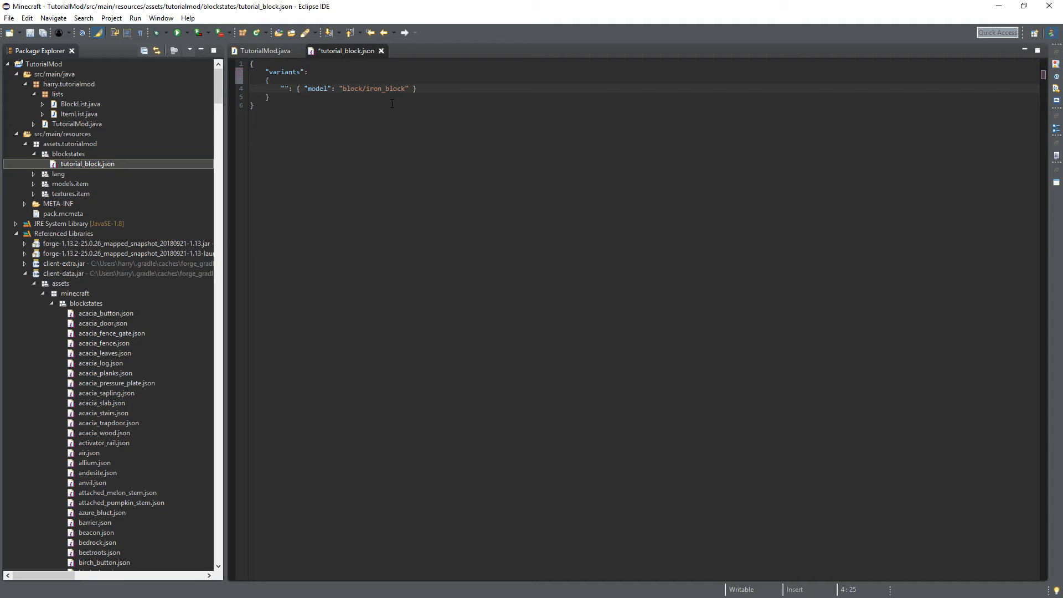
pyautogui.write('tutorialmod:')
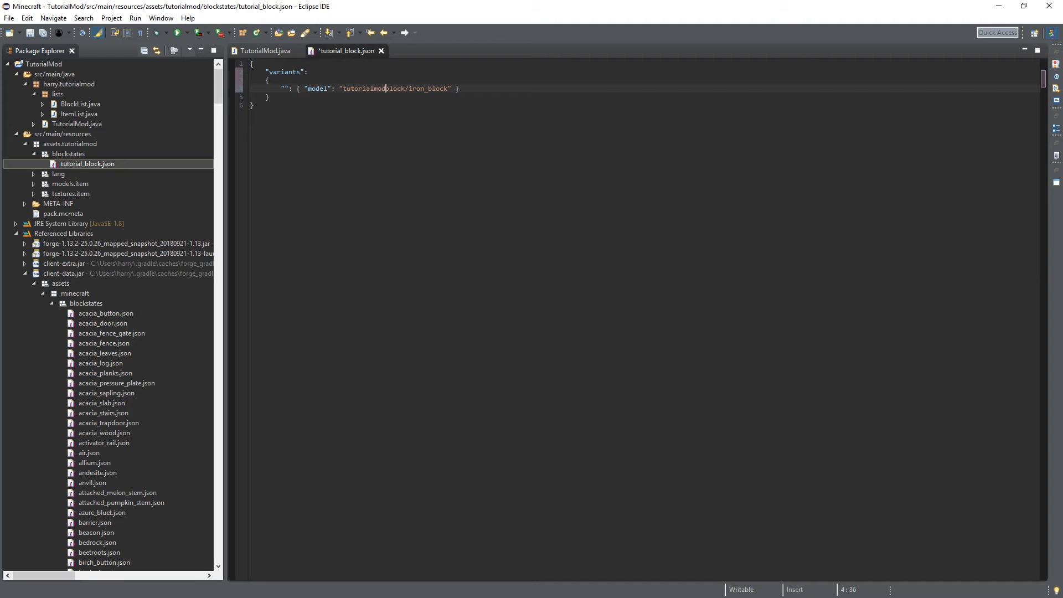
pyautogui.write(':')
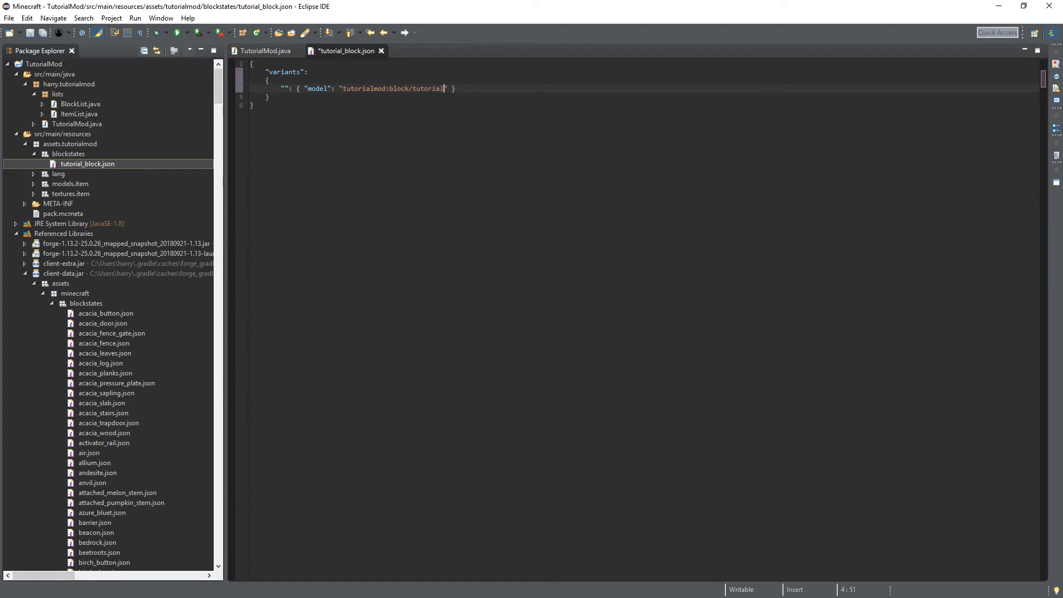
pyautogui.write('_block')
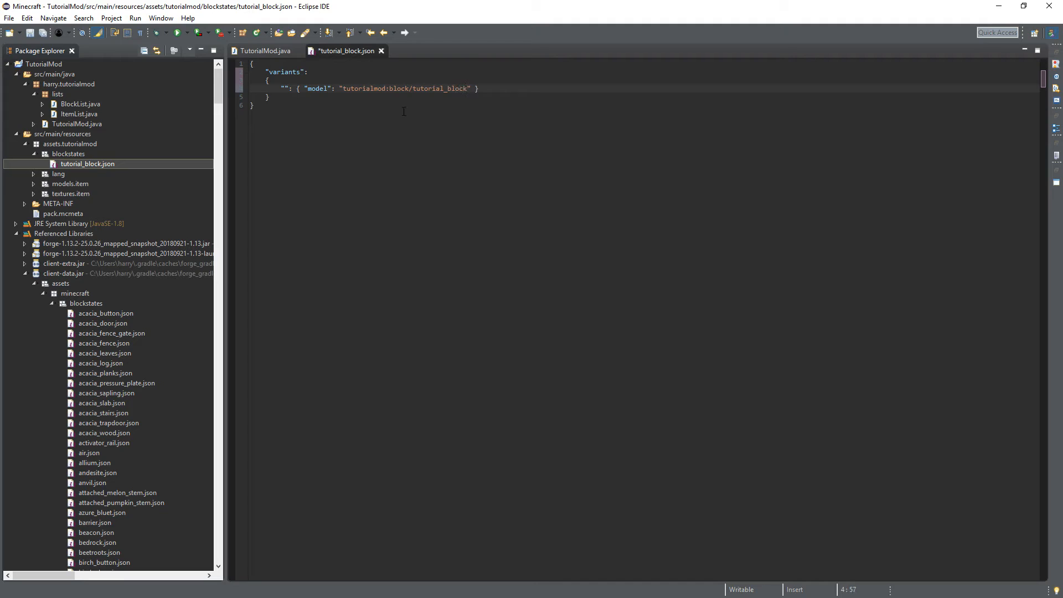
pyautogui.press('ctrl+s')
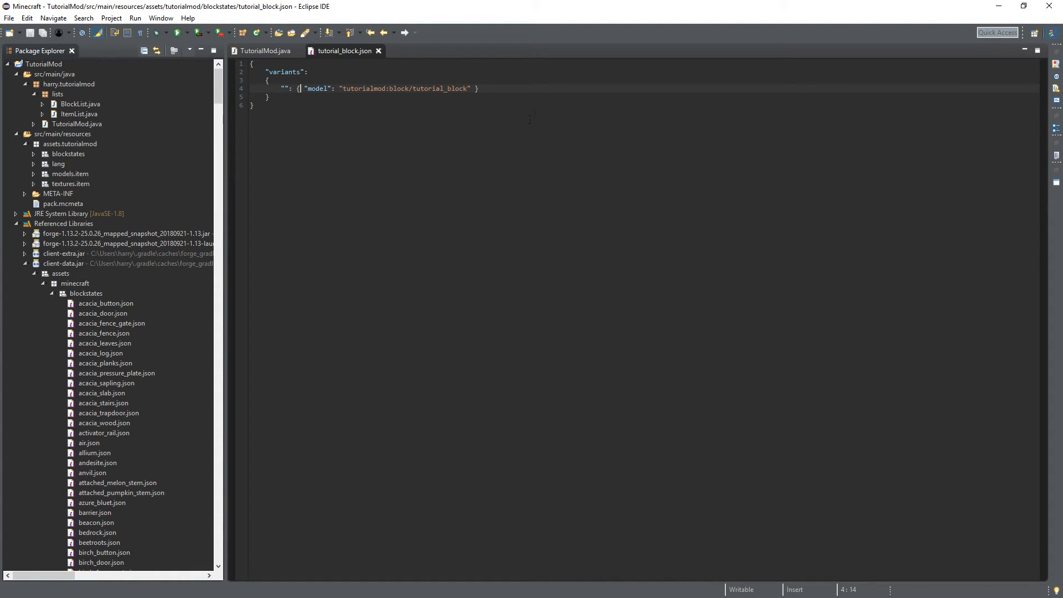
pyautogui.click(264, 51)
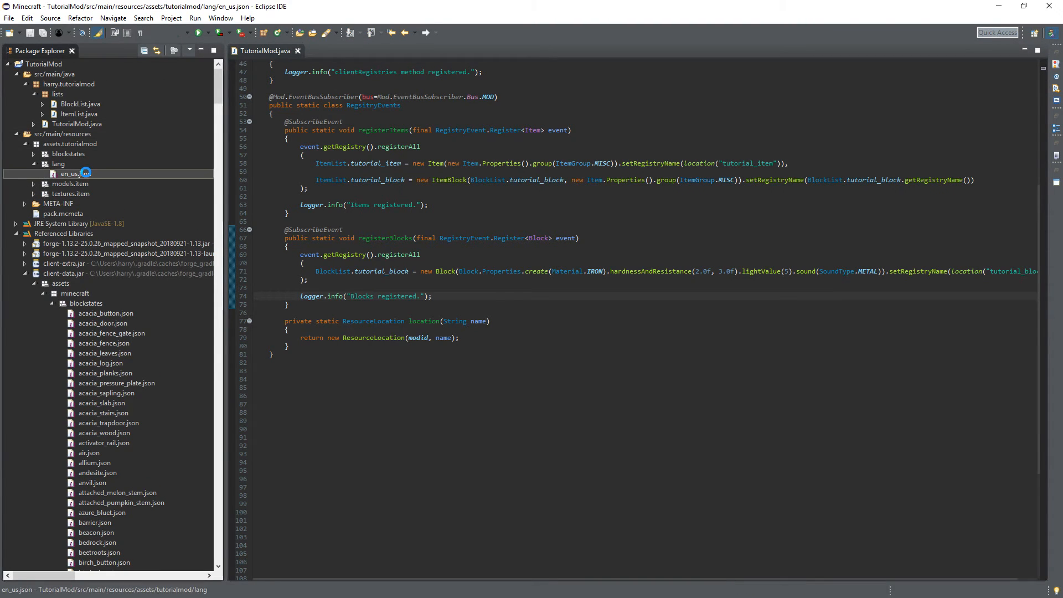
# Add "block.tutorialmod.tutorial_block": "Tutorial Block" beside the item entry in en_us.json
pyautogui.doubleClick(75, 174)
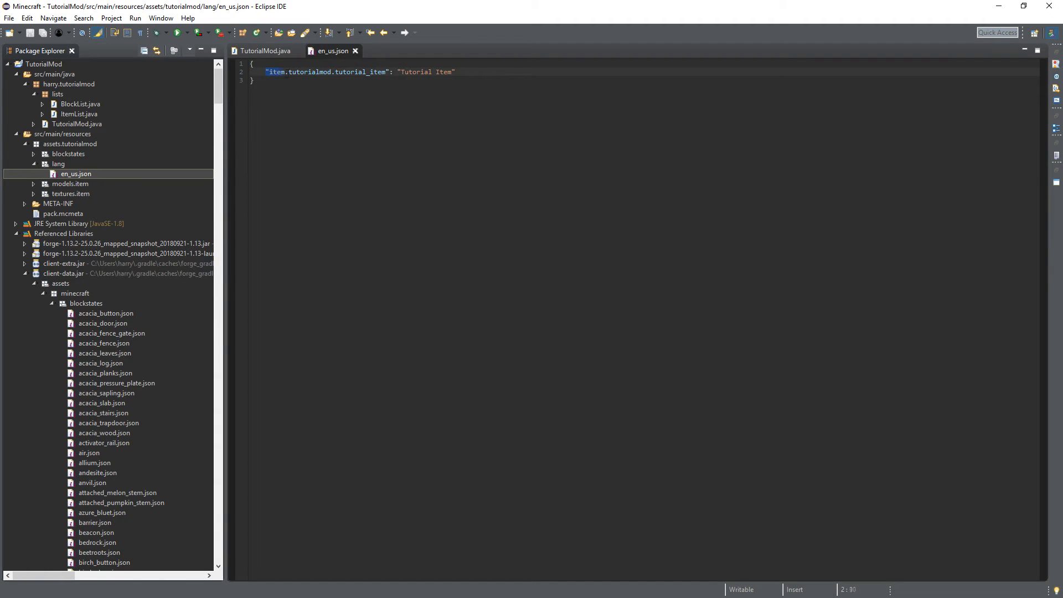
pyautogui.click(456, 72)
pyautogui.write(',')
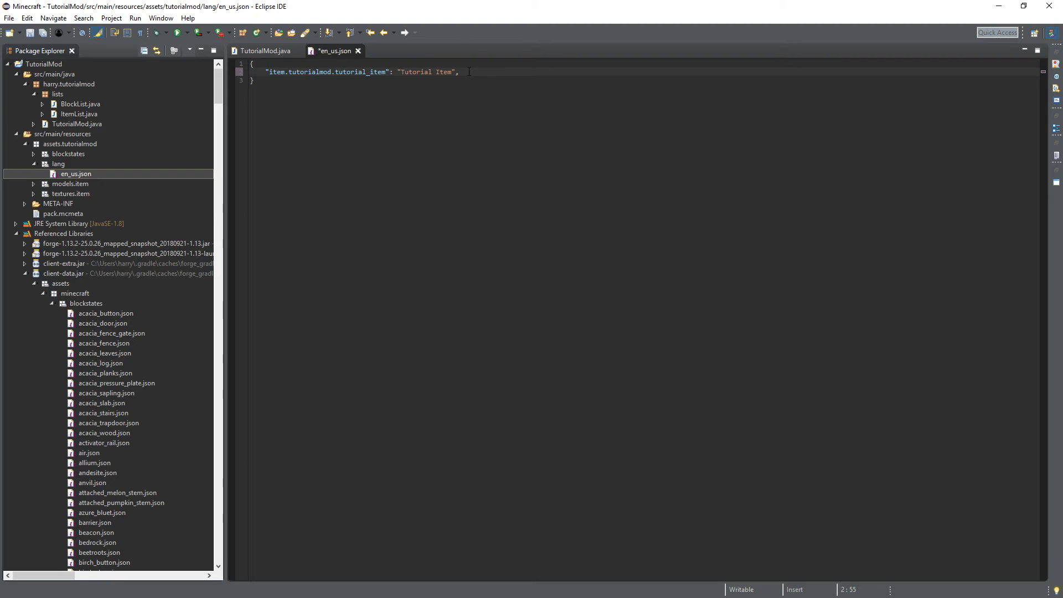
pyautogui.write('"item.tutorialmod.tutorial_item": "Tutorial Item"')
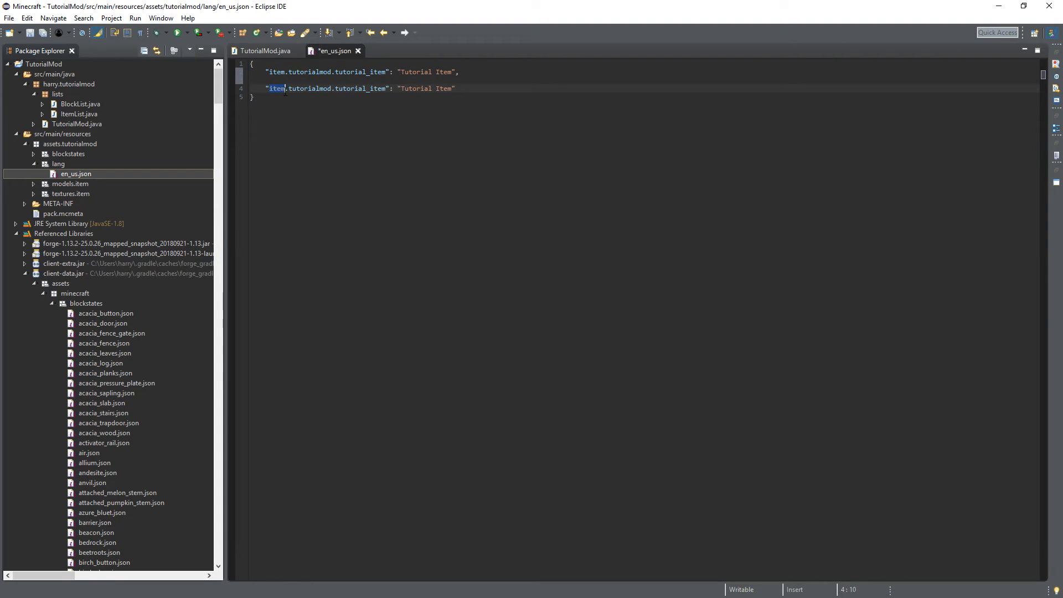
pyautogui.write('block')
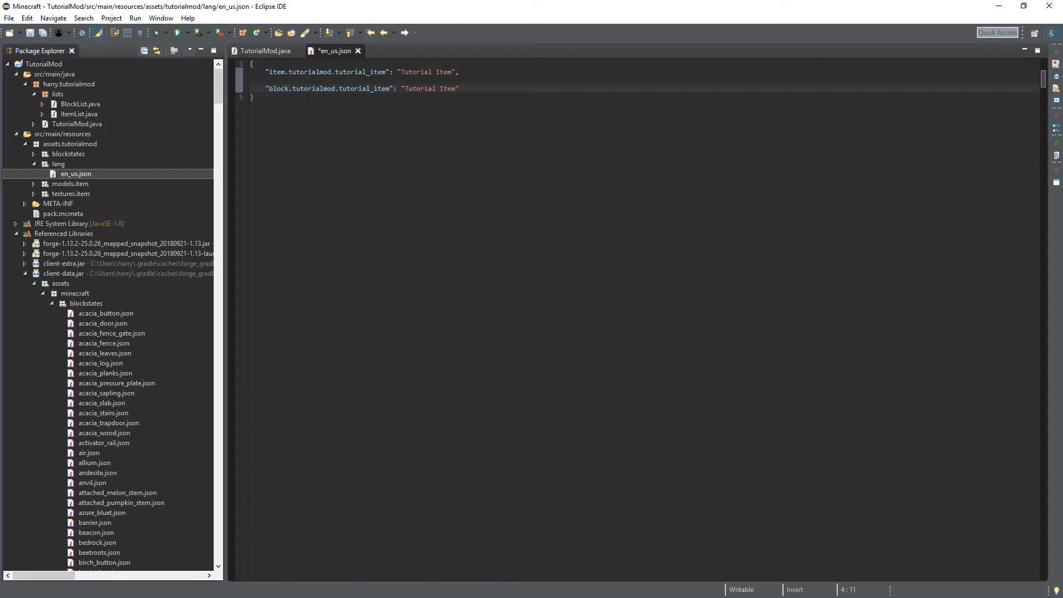
pyautogui.doubleClick(380, 89)
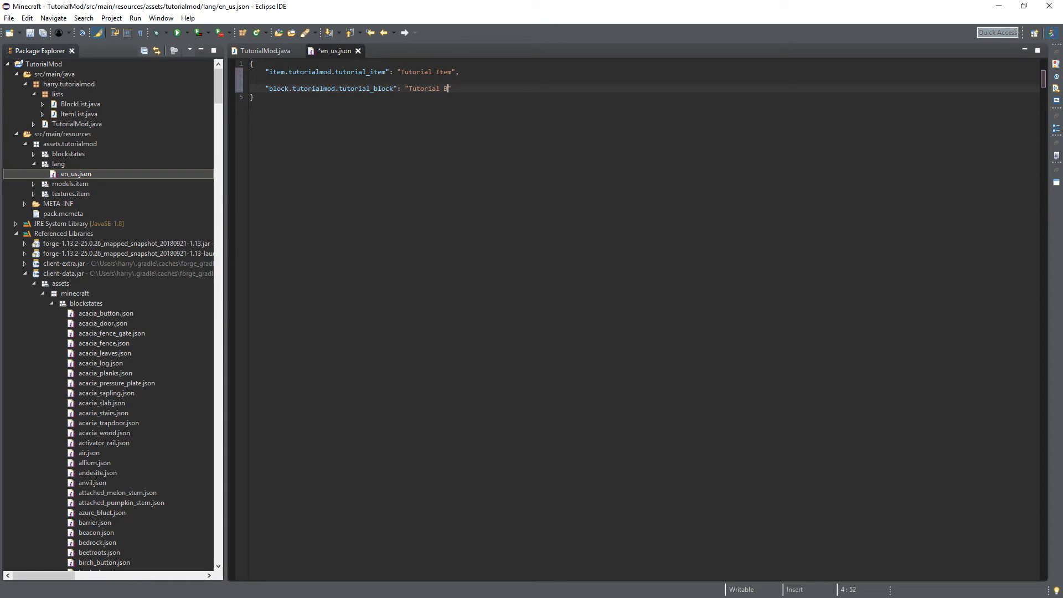
pyautogui.write('lock')
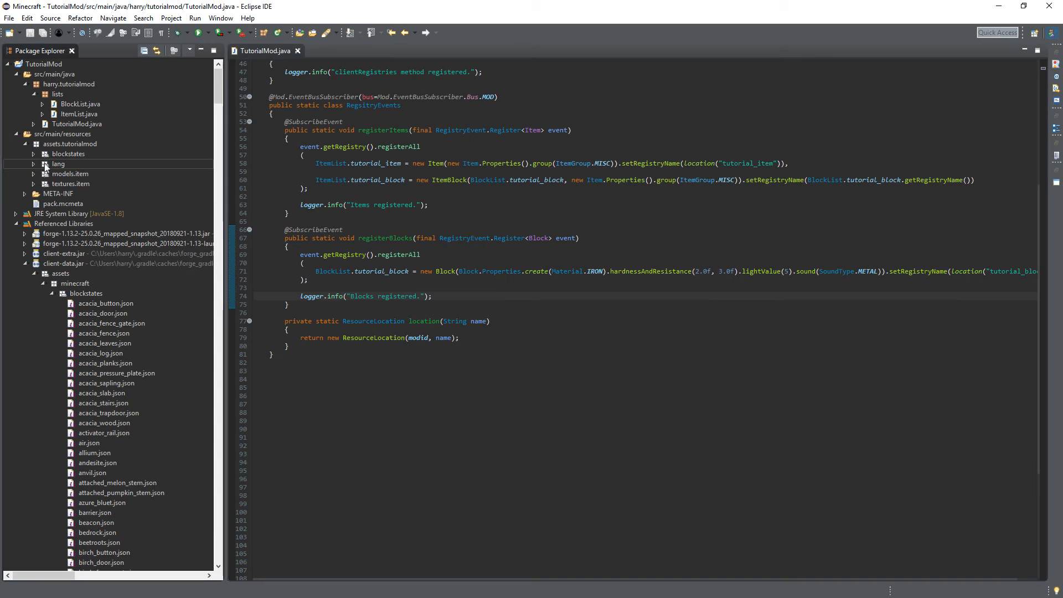
# Create the assets.tutorialmod.models.block package
pyautogui.click(70, 174)
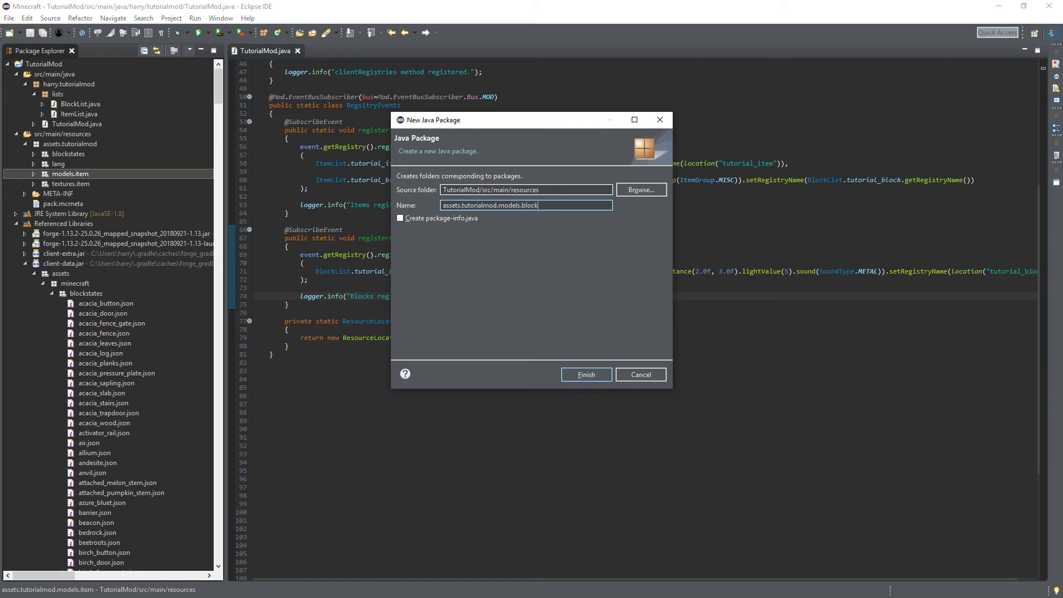
pyautogui.click(585, 374)
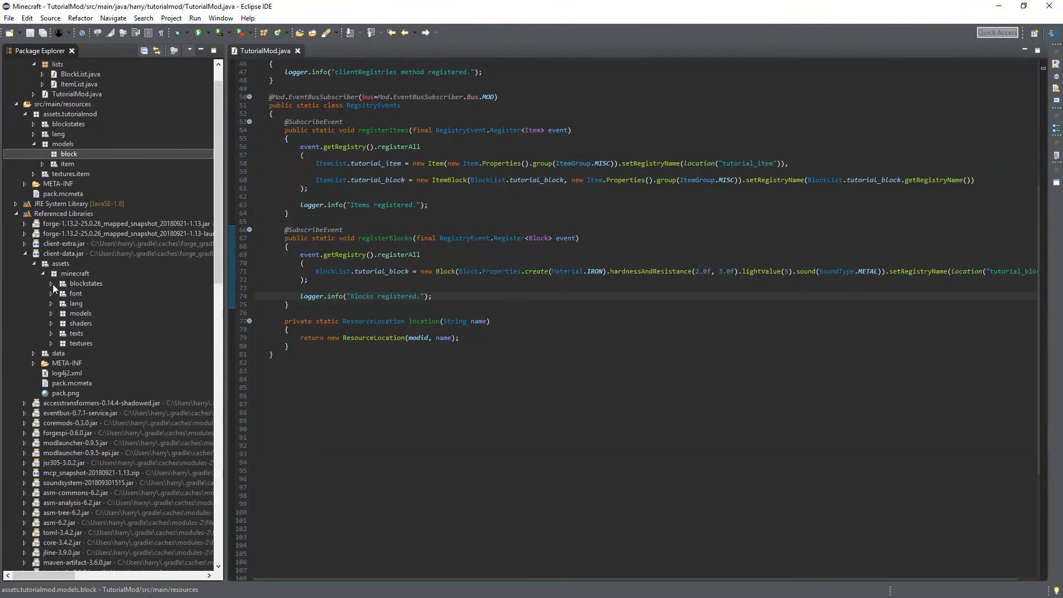
# Open vanilla models/block/iron_block.json from client-data and select all its contents
pyautogui.click(51, 313)
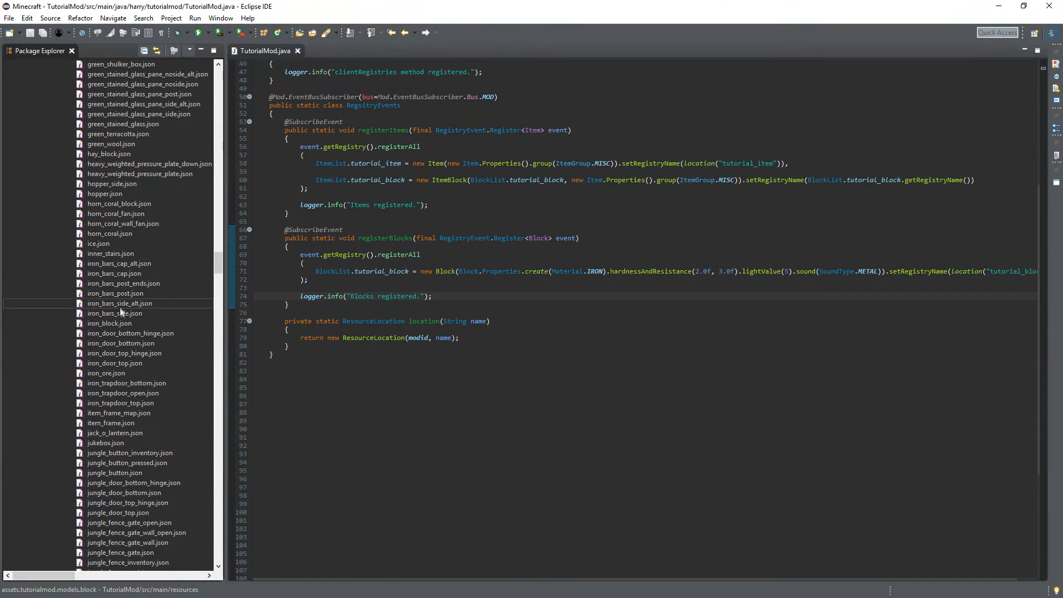
pyautogui.doubleClick(110, 323)
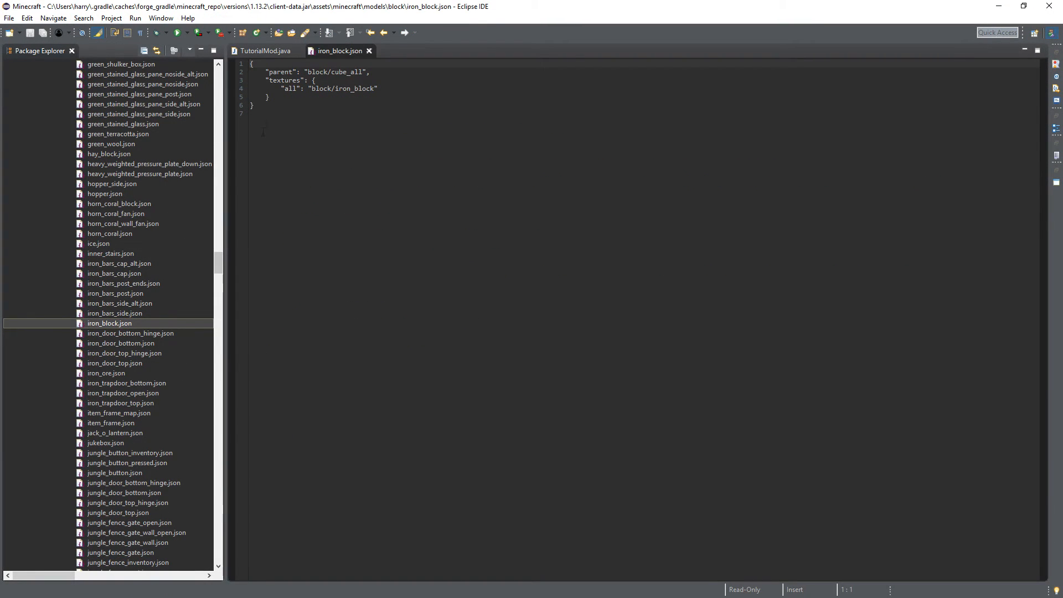
pyautogui.press('ctrl+a')
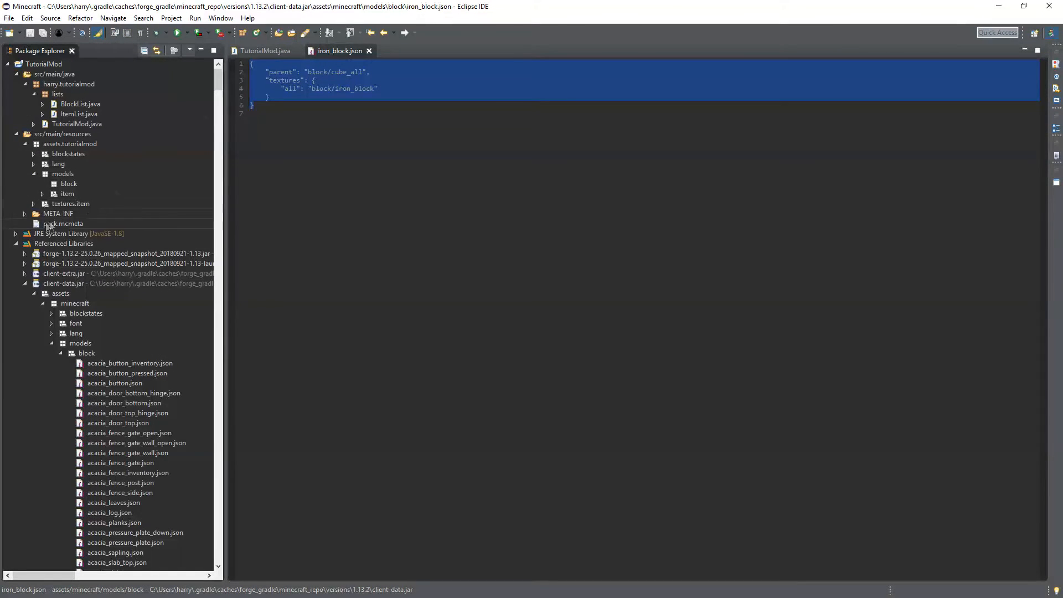
# Save a new file with the pasted model as tutorial_block.json in assets/tutorialmod/models/block
pyautogui.rightClick(68, 183)
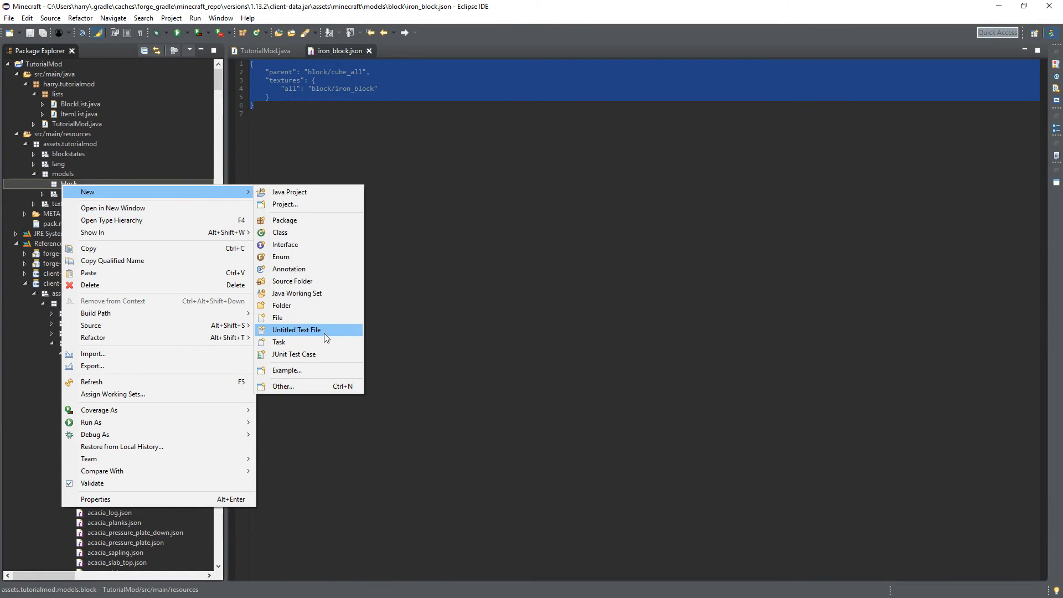
pyautogui.click(296, 330)
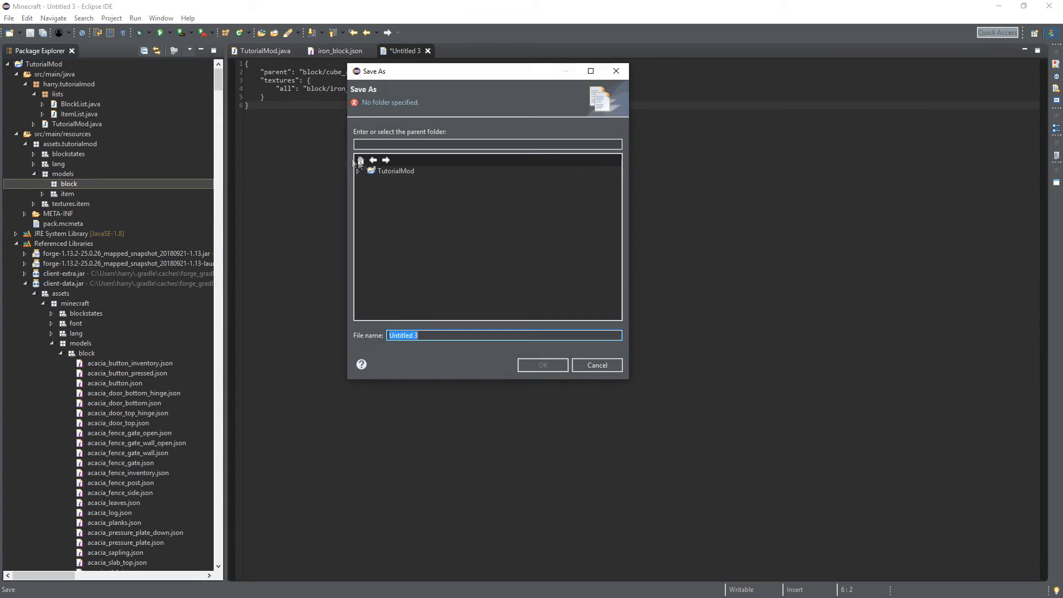
pyautogui.click(358, 171)
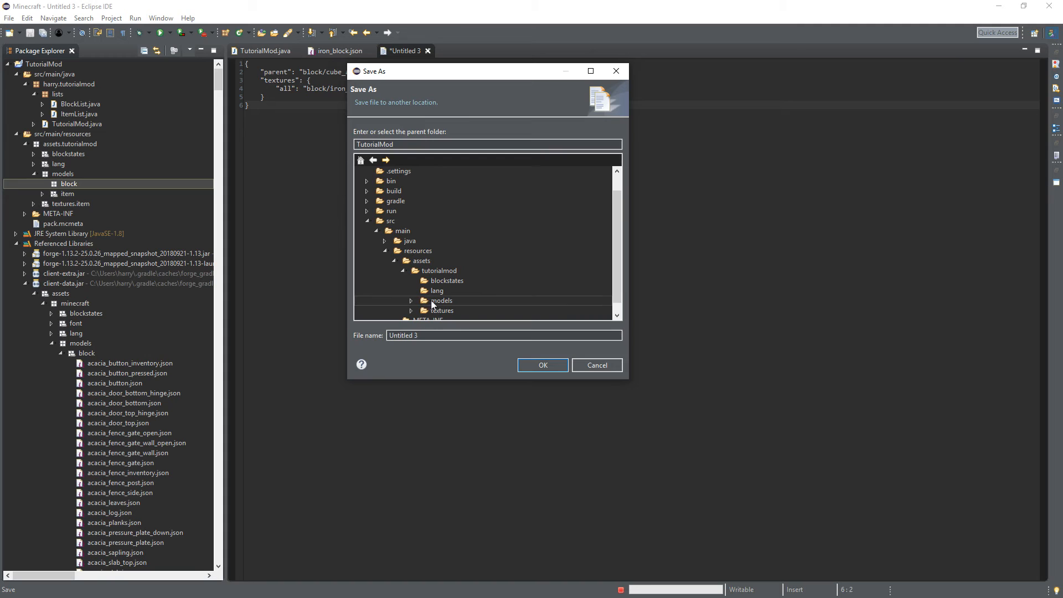
pyautogui.click(446, 300)
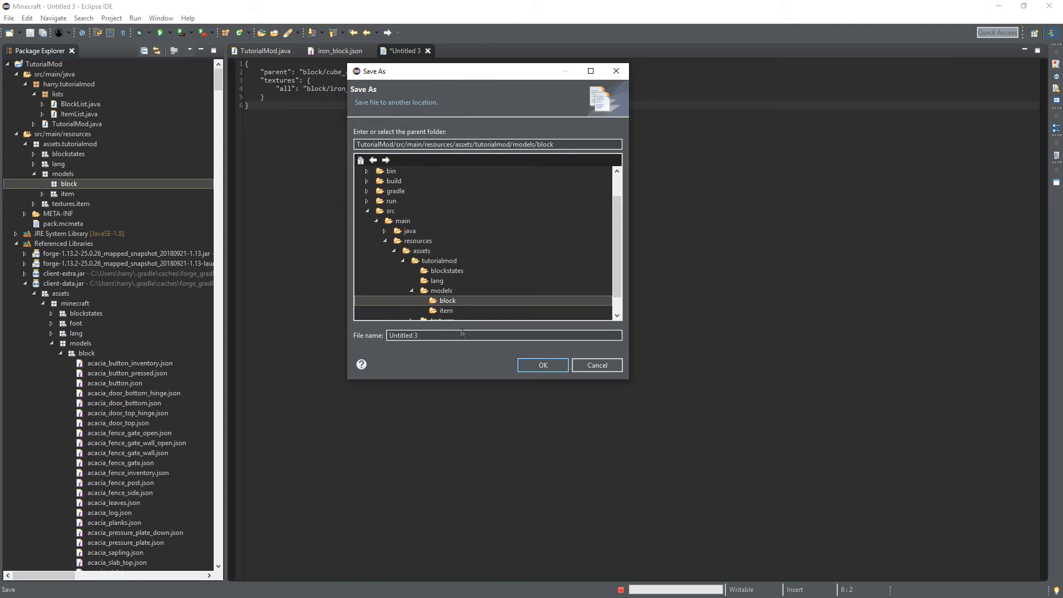
pyautogui.tripleClick(424, 335)
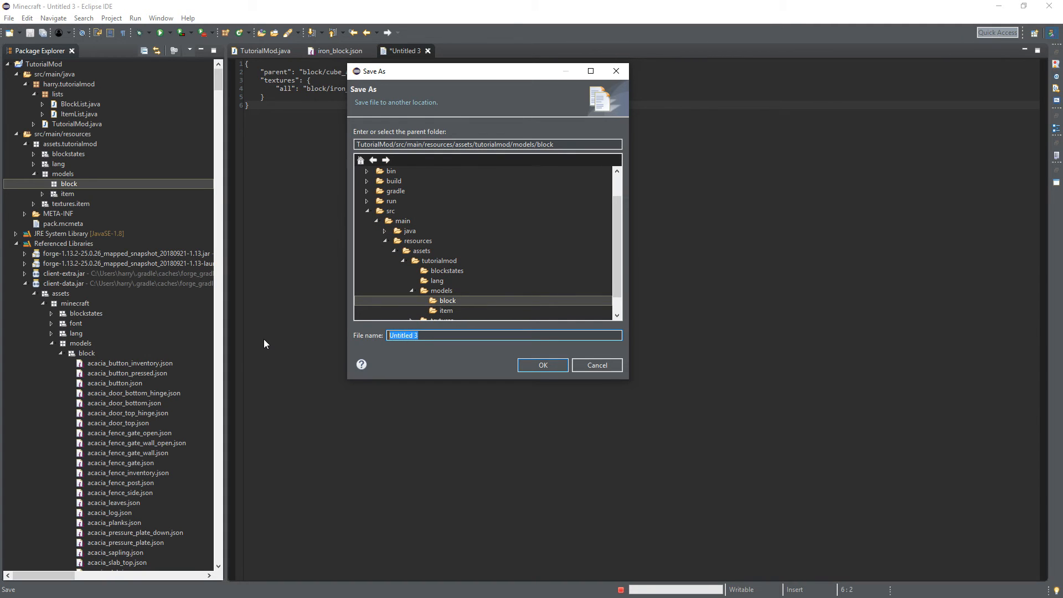
pyautogui.write('tutorial_block')
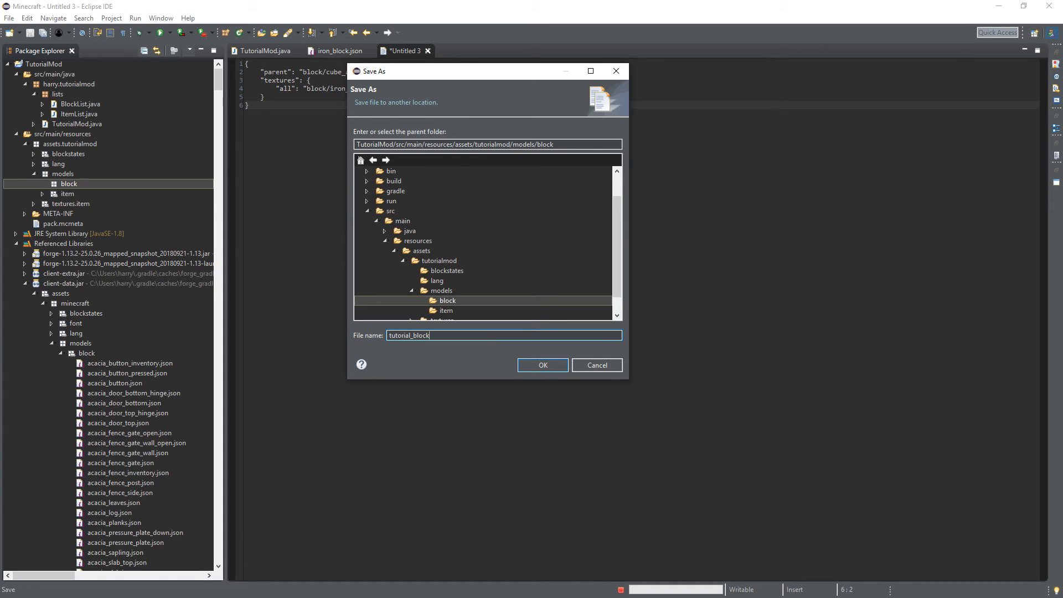
pyautogui.click(543, 364)
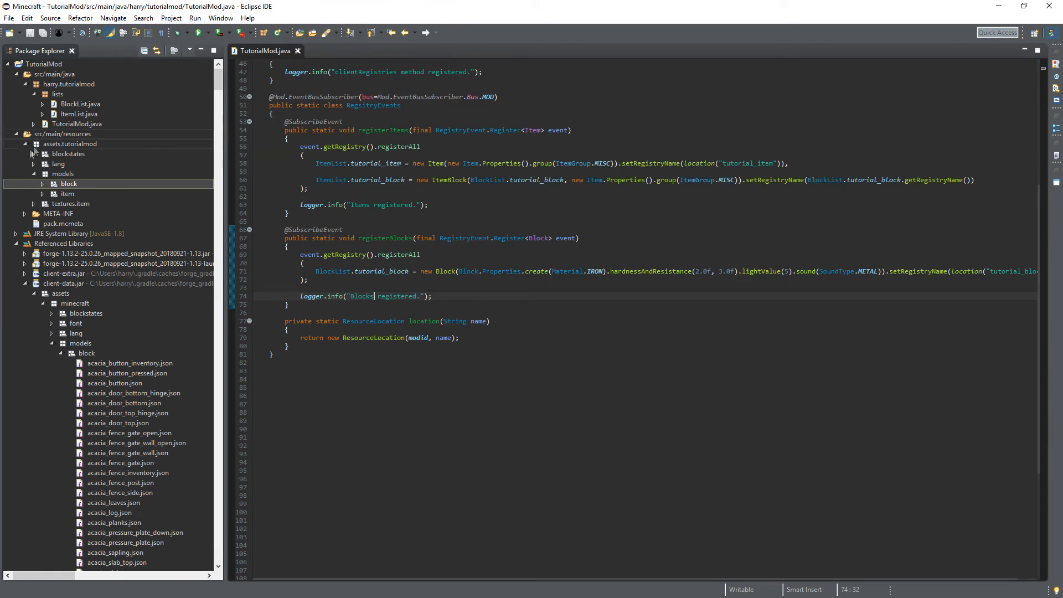
# Change the tutorial_block model's "all" texture to tutorialmod:block/tutorial_block, save and close
pyautogui.doubleClick(96, 193)
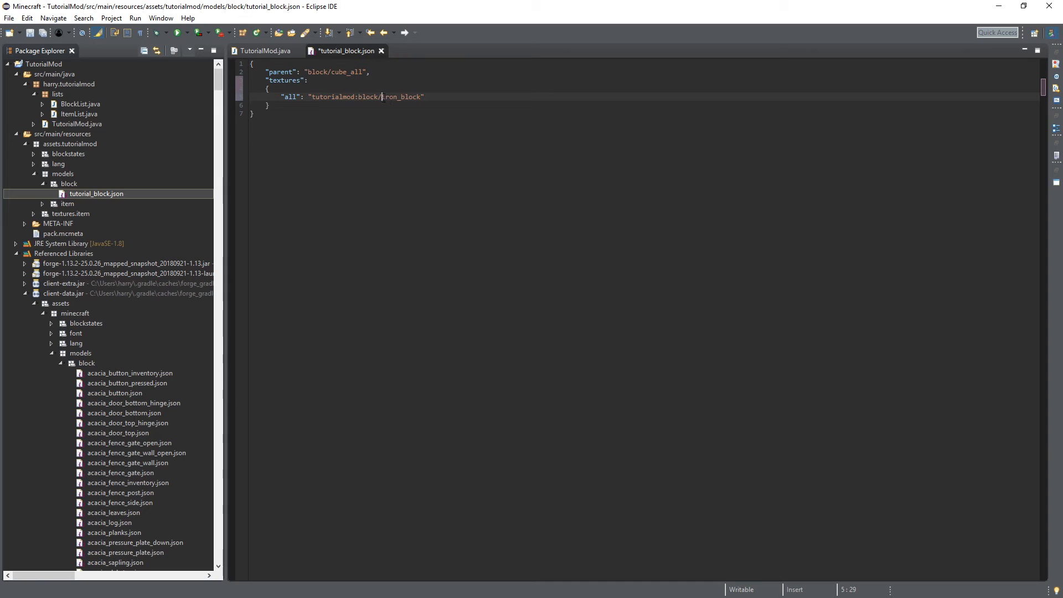
pyautogui.doubleClick(400, 96)
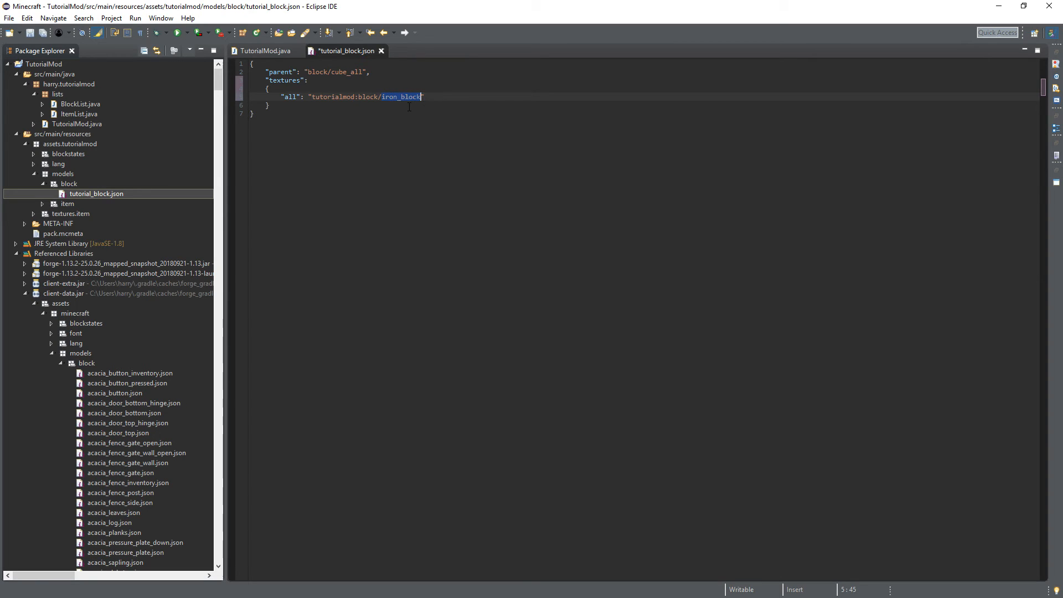
pyautogui.write('tutorial_')
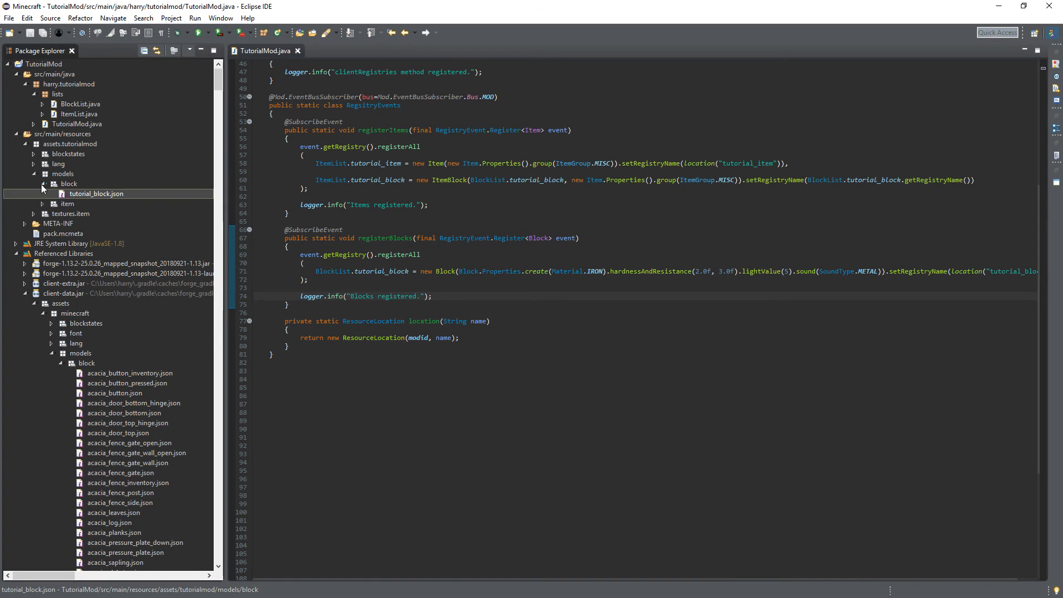
pyautogui.click(65, 194)
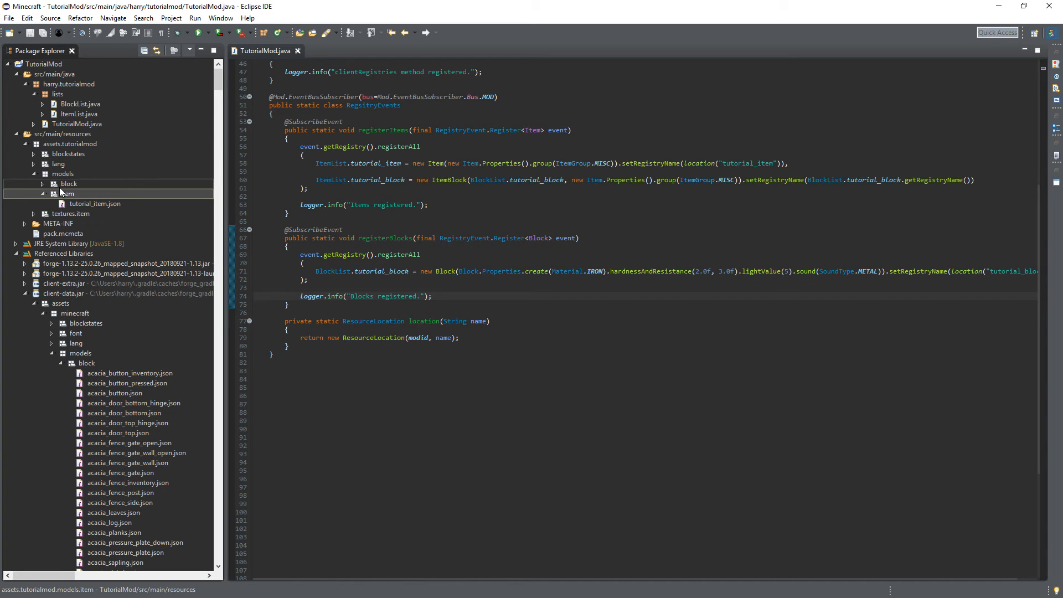
# Scroll to client-data's models/item folder and open the vanilla iron_block.json item model
pyautogui.scroll(-3)
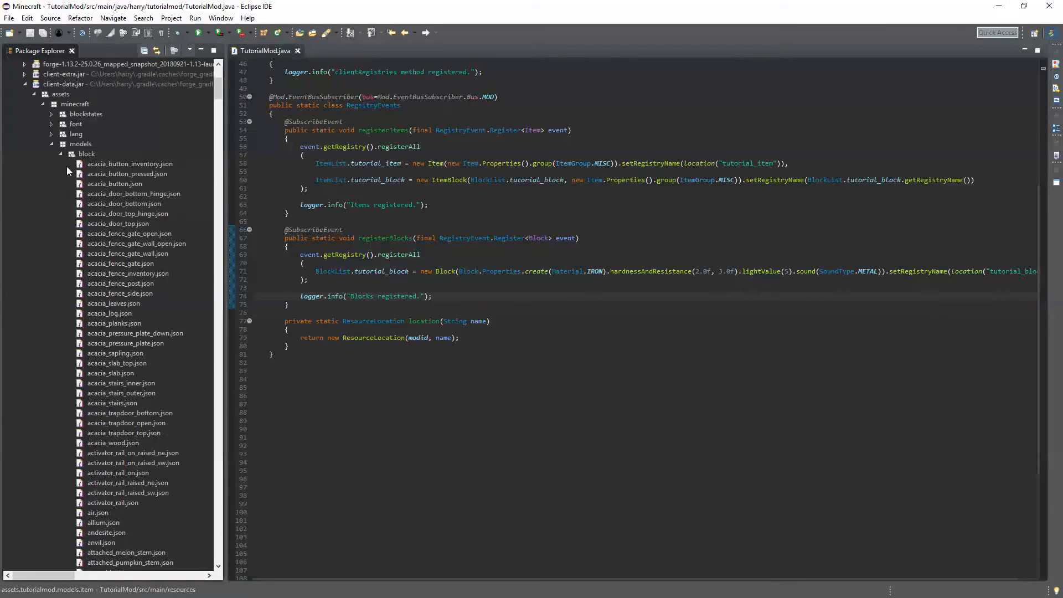
pyautogui.scroll(-3)
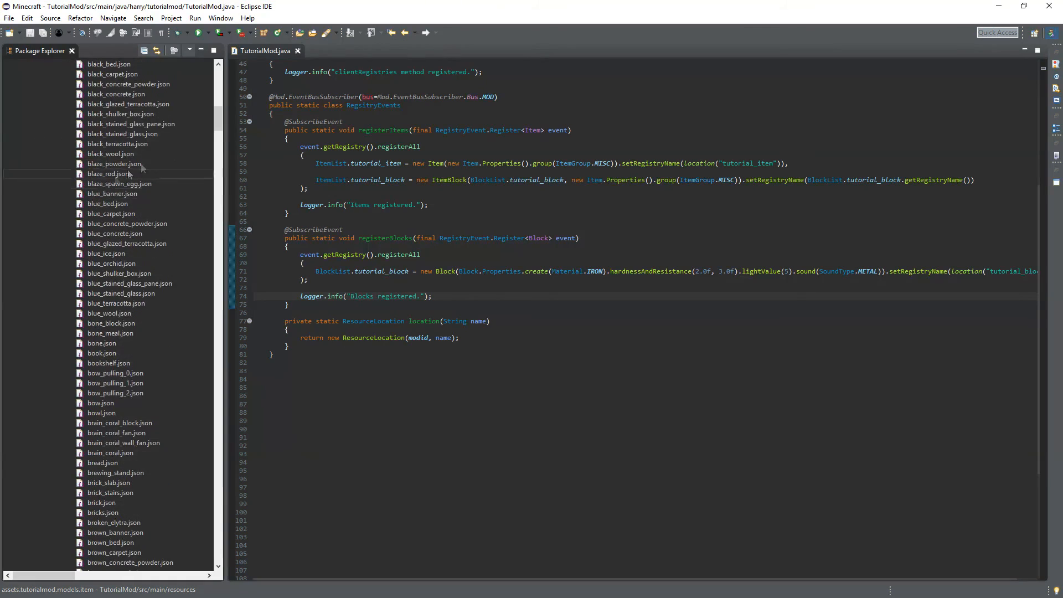
pyautogui.scroll(-3)
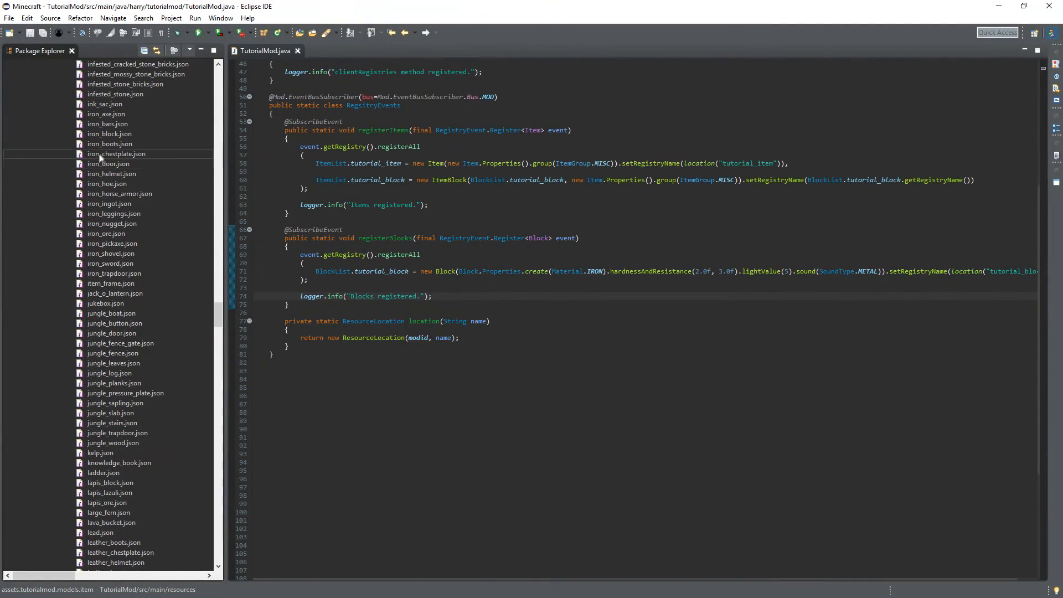
pyautogui.doubleClick(108, 134)
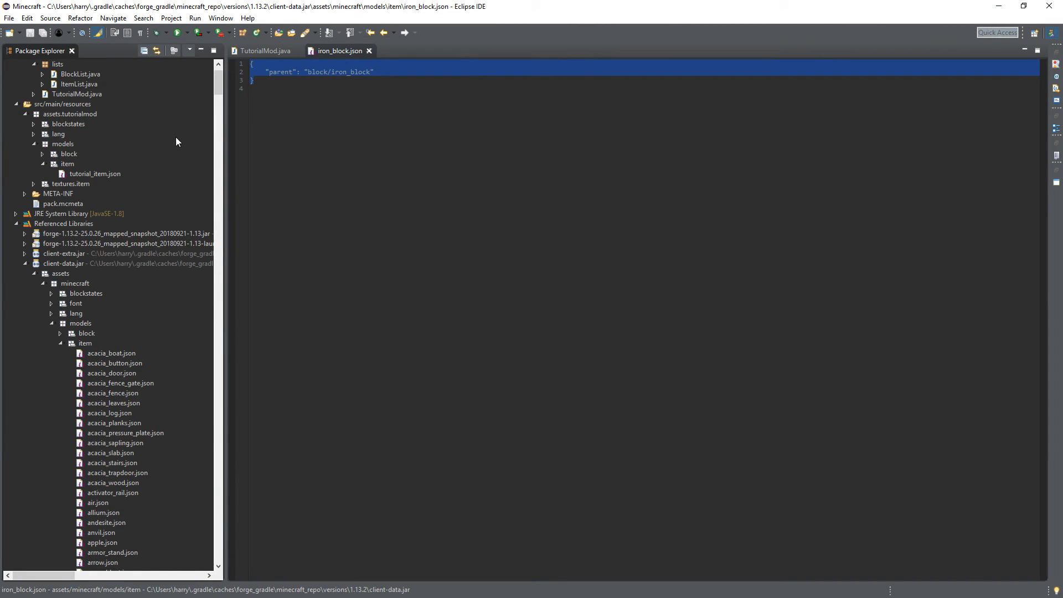
# Paste the item model into a new file and prefix its parent path with tutorialmod:
pyautogui.click(66, 163)
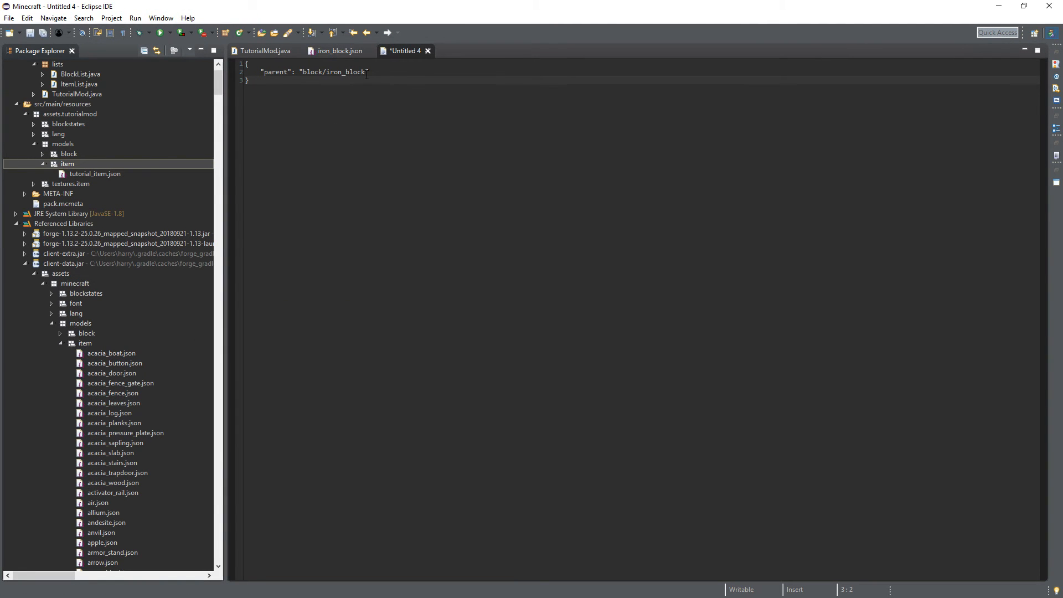
pyautogui.write('tutorialmod:')
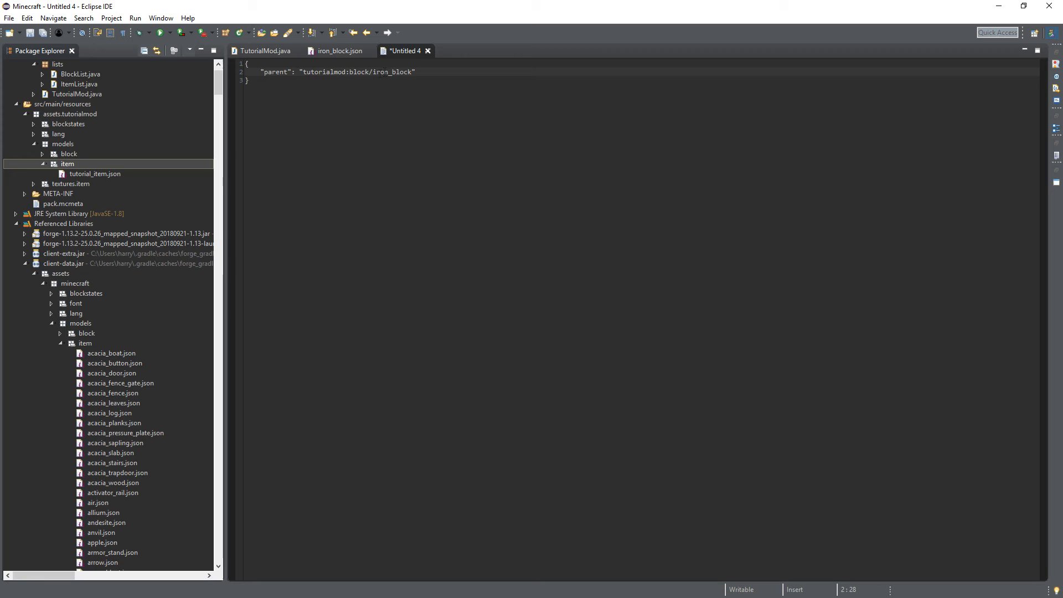
pyautogui.doubleClick(391, 72)
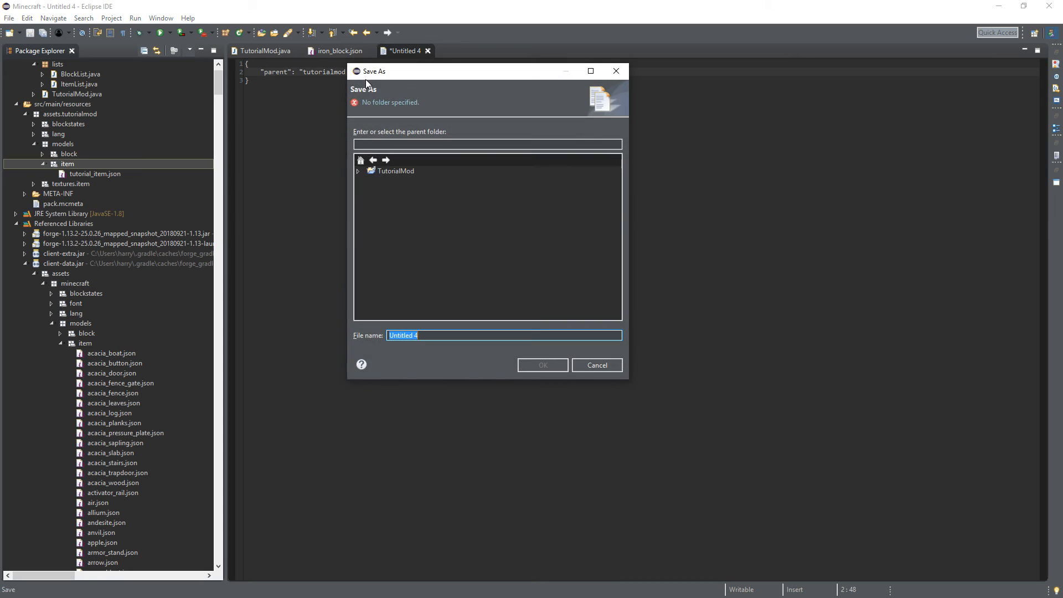
# Save the item model as tutorial_block.json in assets/tutorialmod/models/item
pyautogui.click(395, 171)
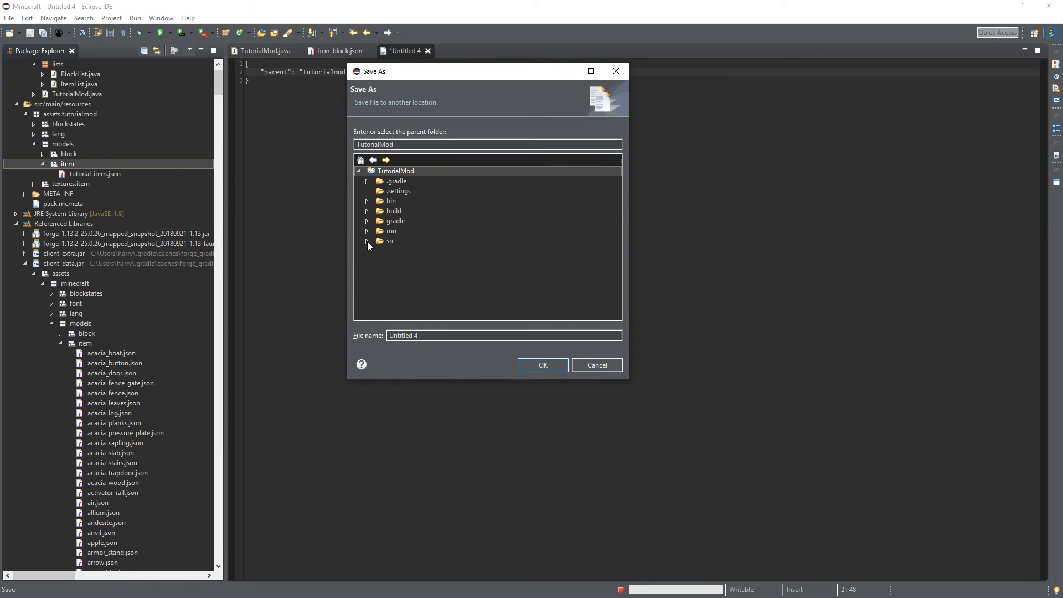
pyautogui.click(367, 241)
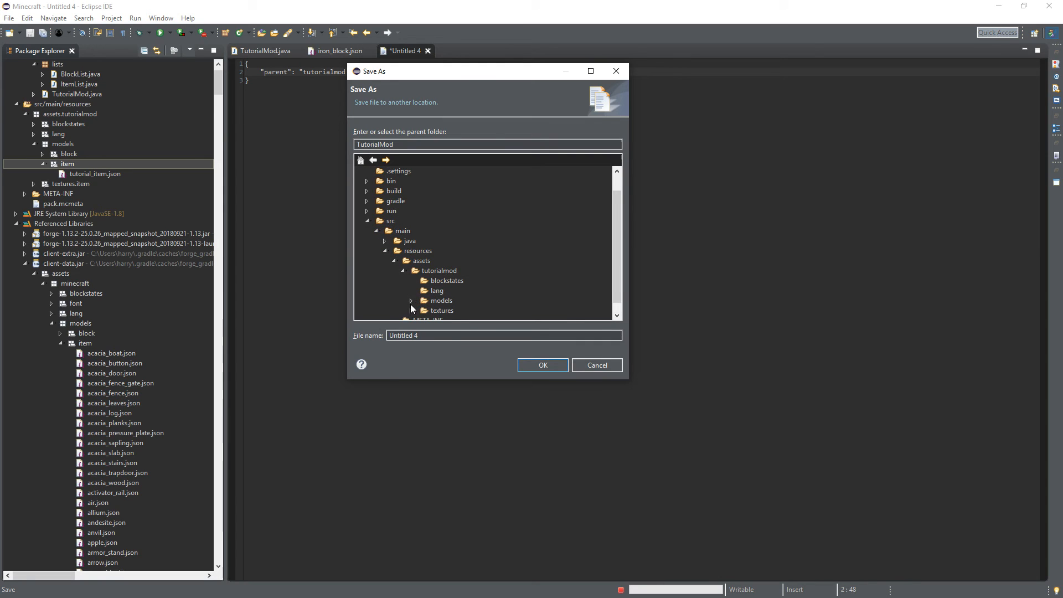
pyautogui.click(446, 310)
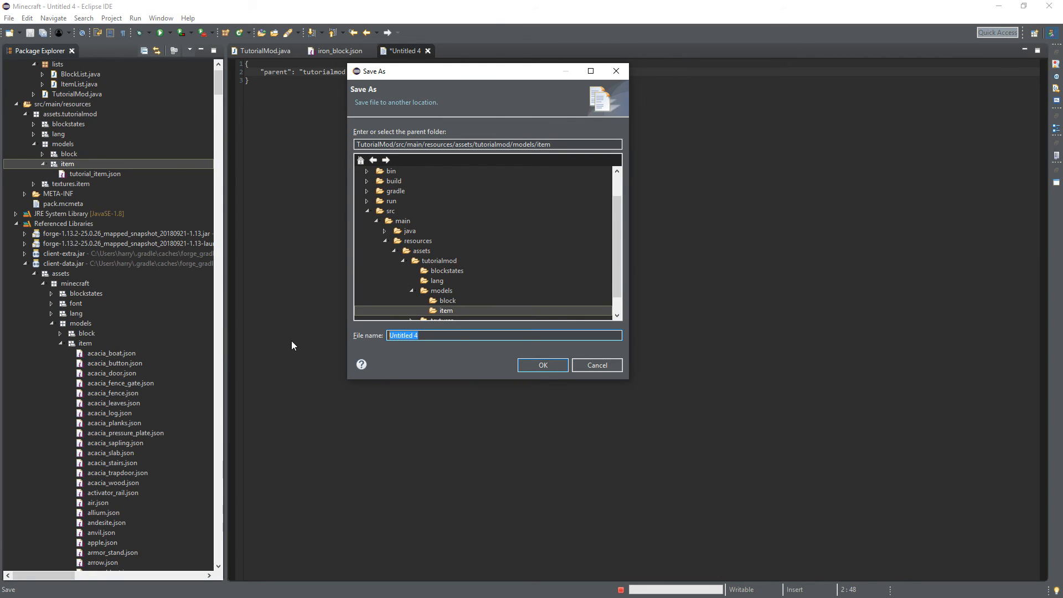
pyautogui.write('tutorial')
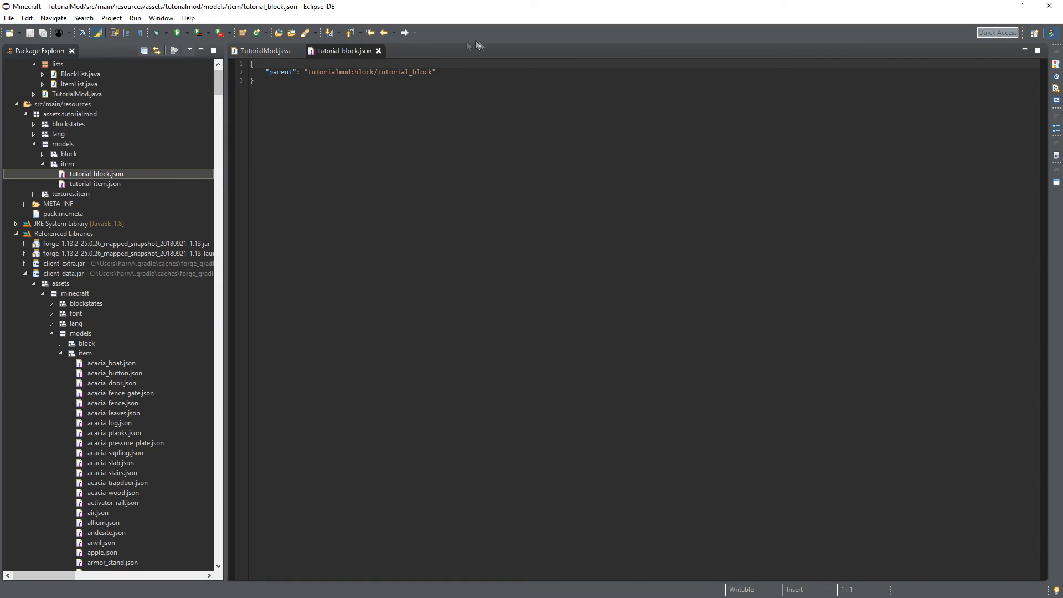
pyautogui.click(265, 51)
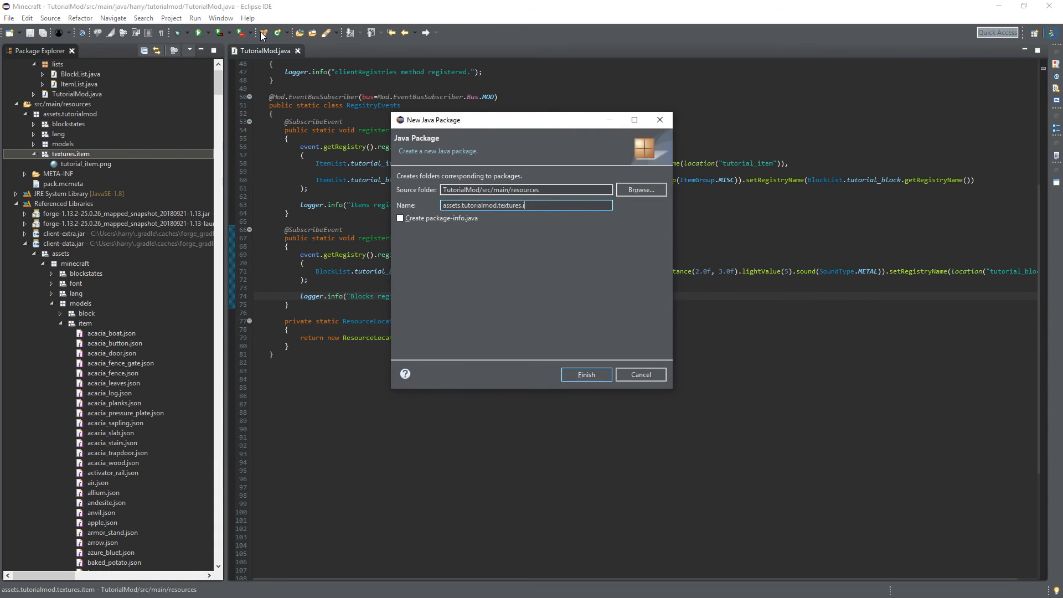
# Finish creating the assets.tutorialmod.textures.block package
pyautogui.click(585, 374)
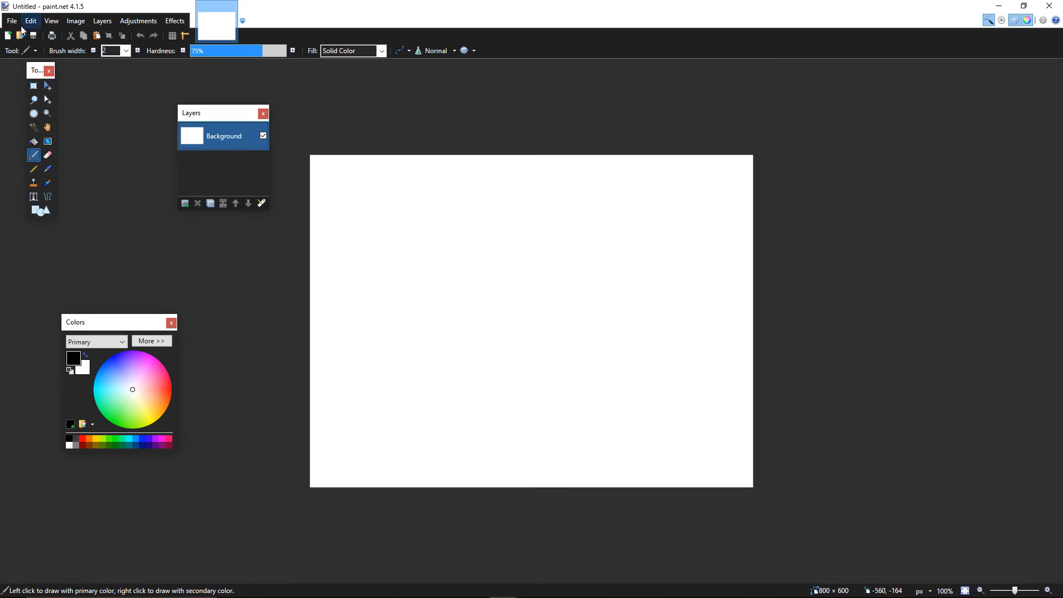
# Browse from the Data (D:) drive toward the vanilla textures to open iron_block.png
pyautogui.click(11, 21)
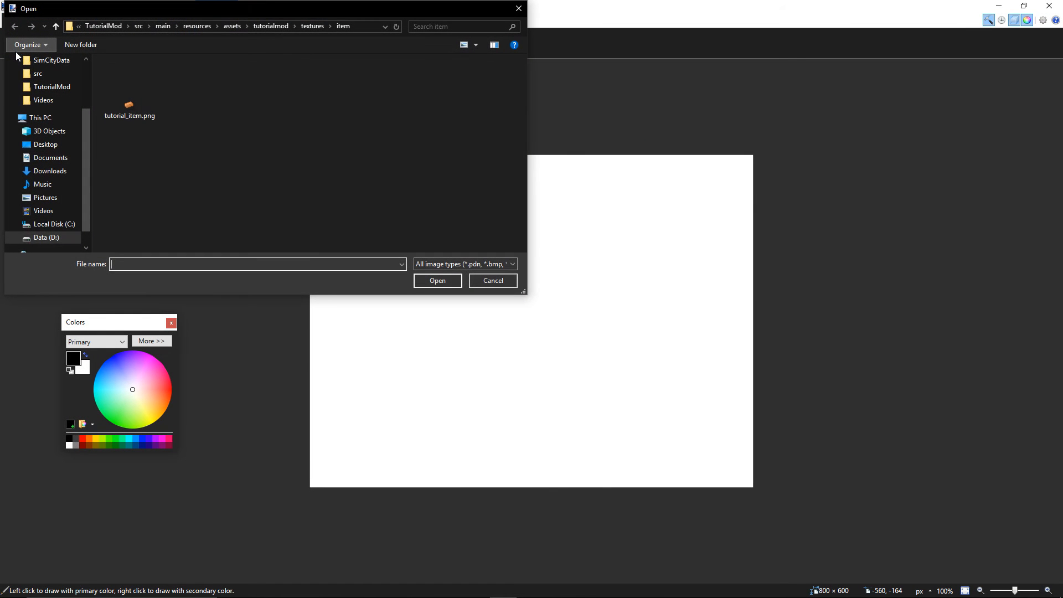
pyautogui.moveTo(29, 44)
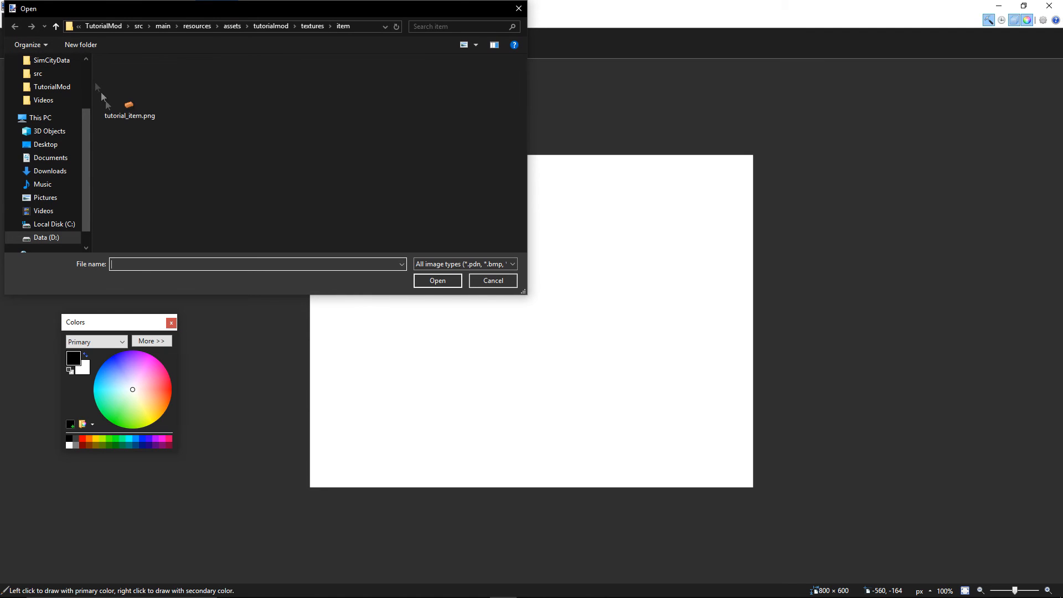
pyautogui.click(52, 237)
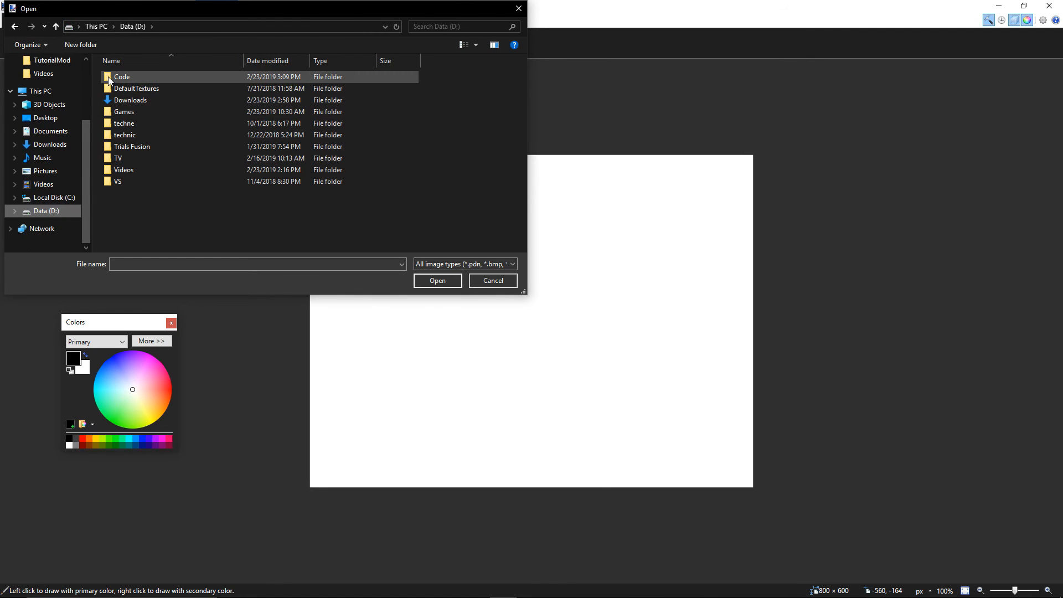
pyautogui.doubleClick(135, 89)
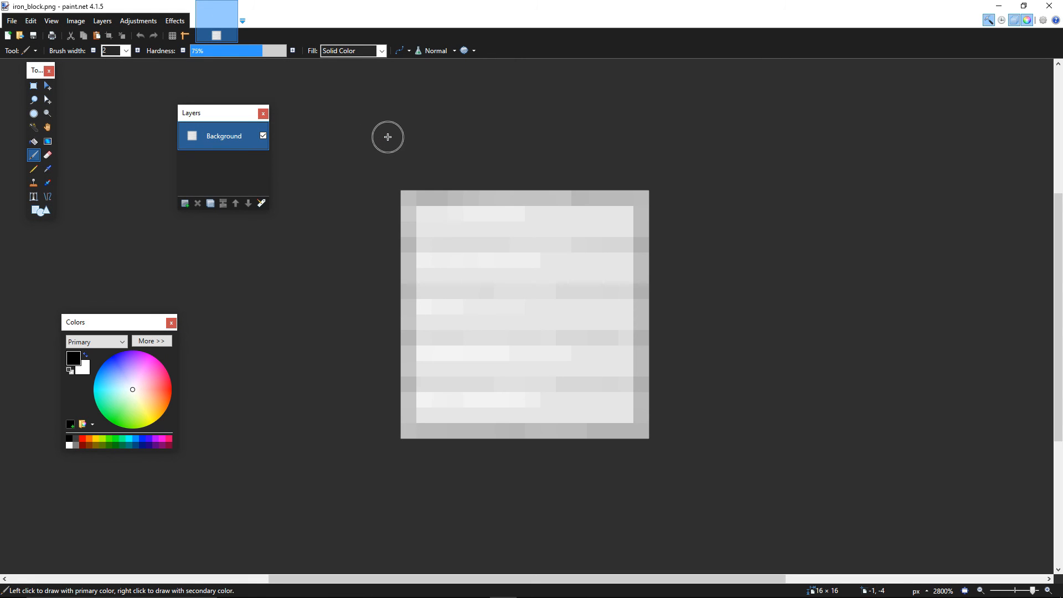
# Fill the iron block texture with semi-transparent orange using the Paint Bucket
pyautogui.click(32, 141)
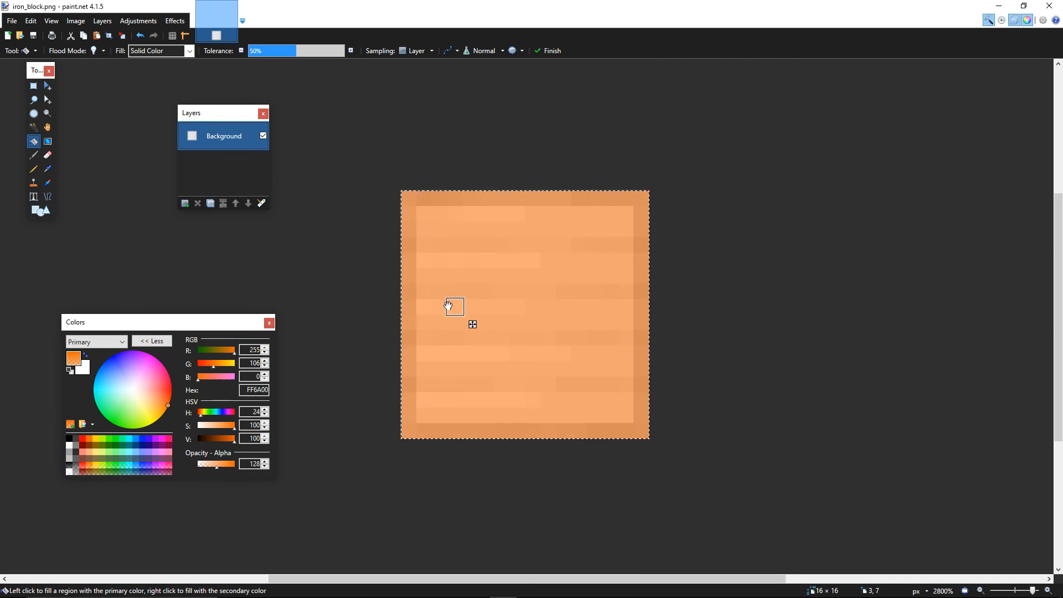
pyautogui.click(451, 306)
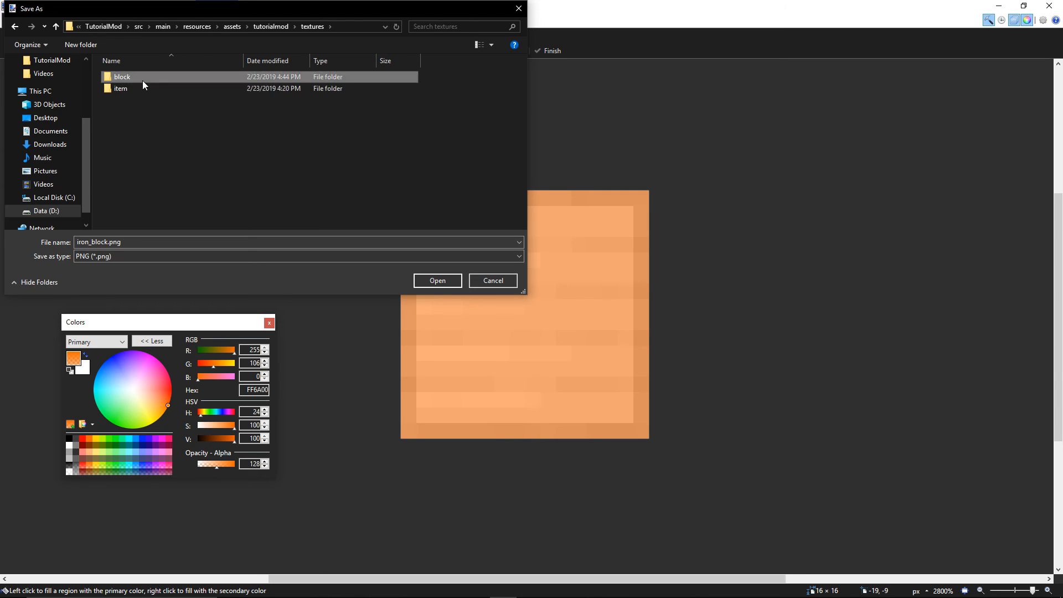
# Save the texture as tutorial_block.png in the block folder, confirming the PNG settings
pyautogui.doubleClick(122, 77)
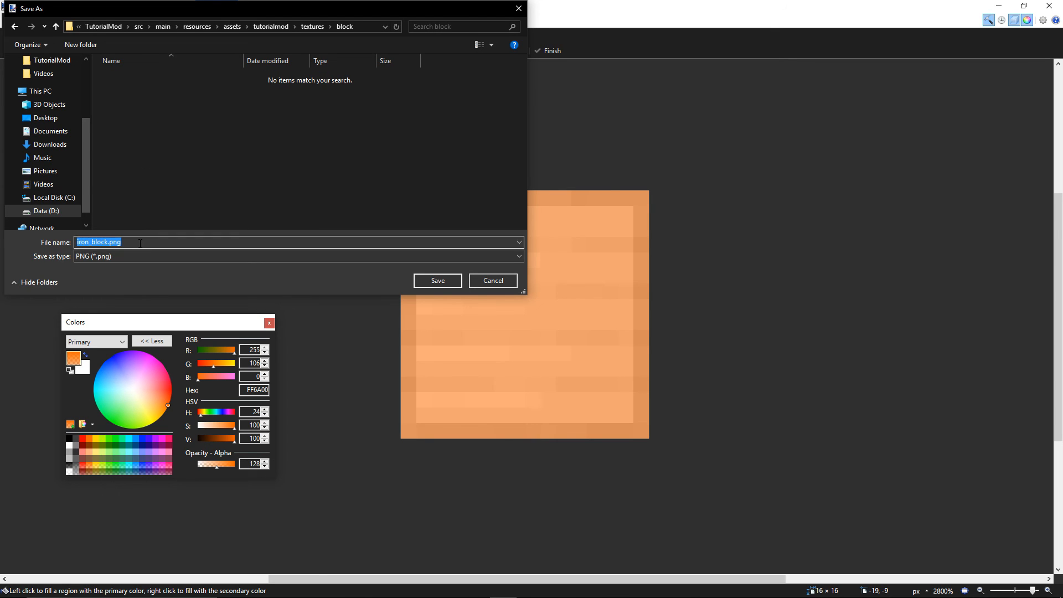
pyautogui.write('tutorial')
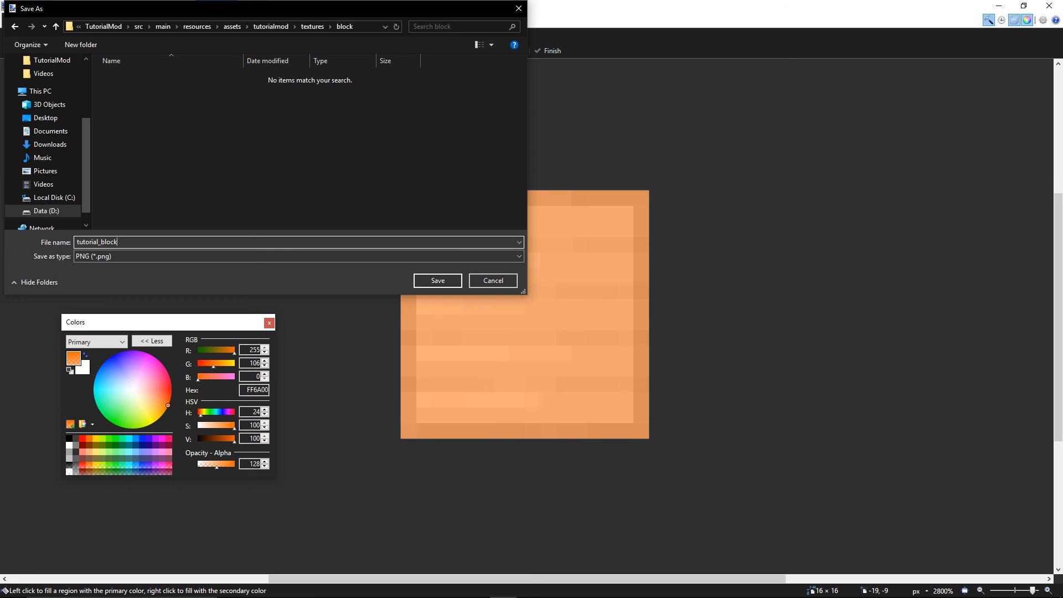
pyautogui.click(437, 280)
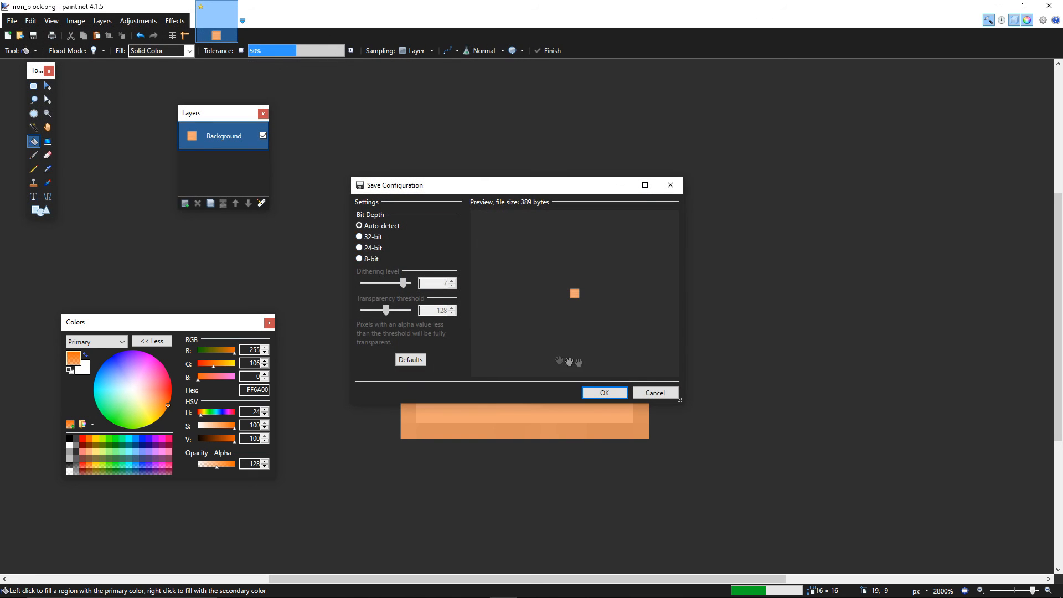
pyautogui.click(602, 392)
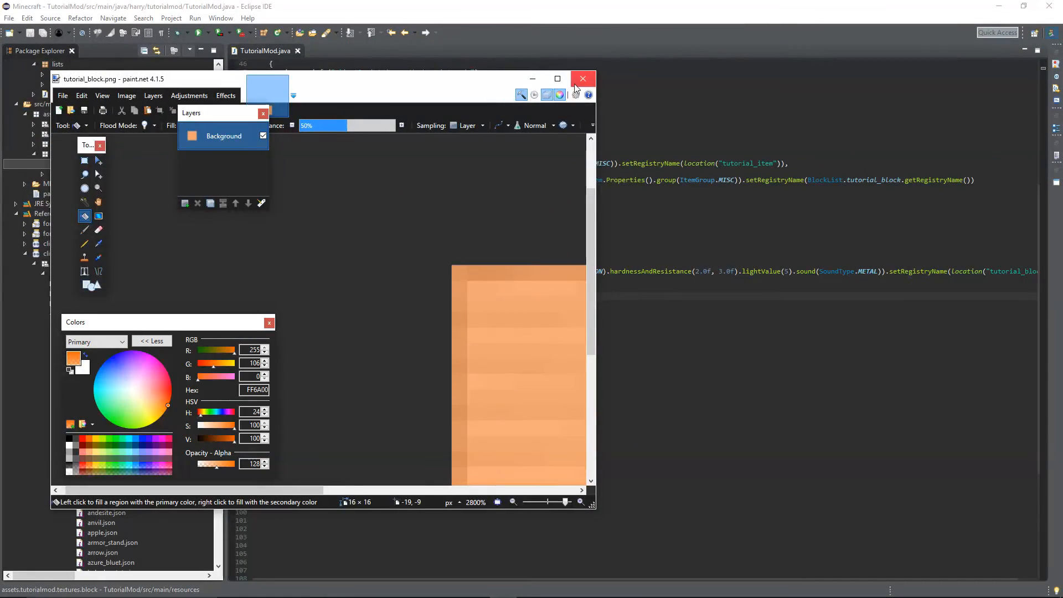
# Close paint.net and launch RunClient.bat from the TutorialMod project folder
pyautogui.click(582, 78)
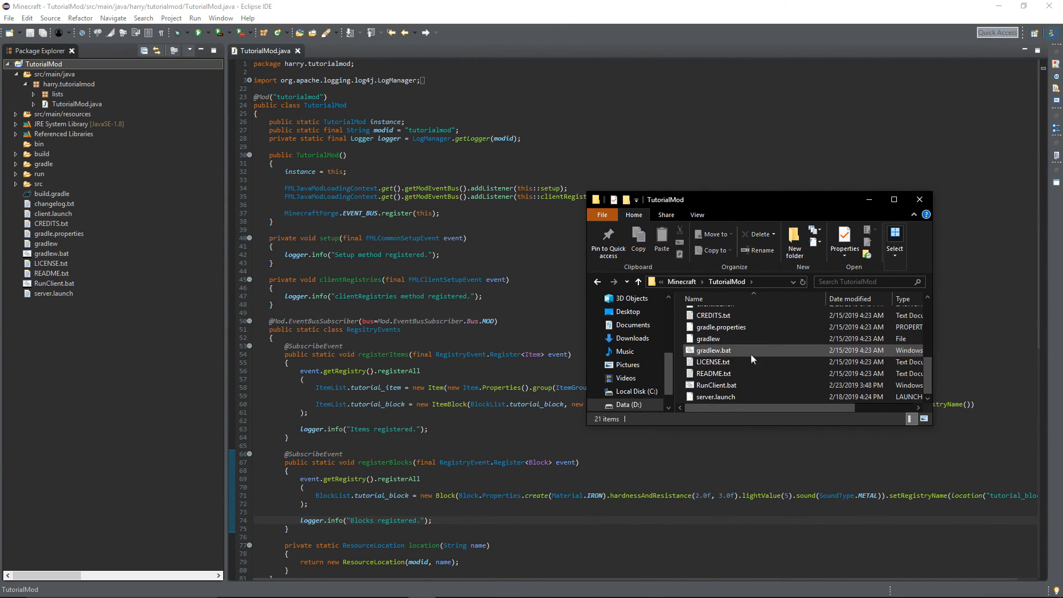
pyautogui.click(894, 199)
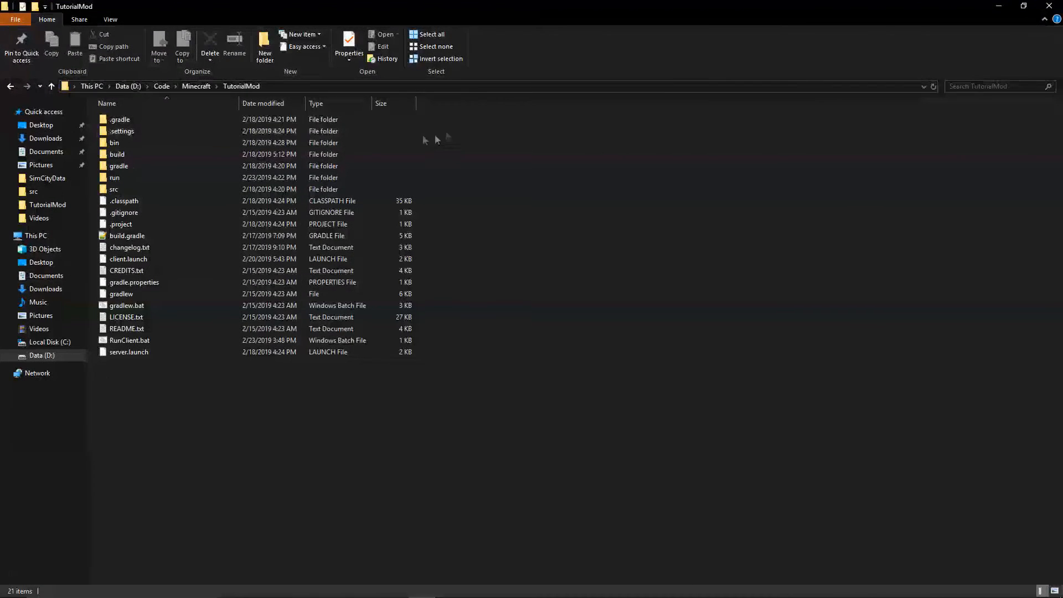
pyautogui.click(126, 317)
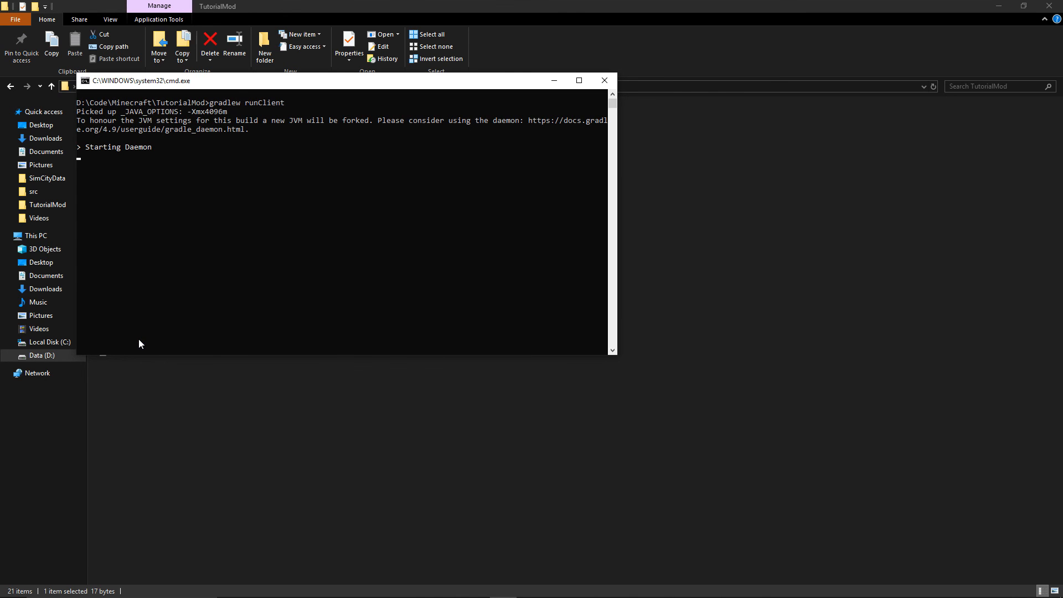
pyautogui.moveTo(475, 330)
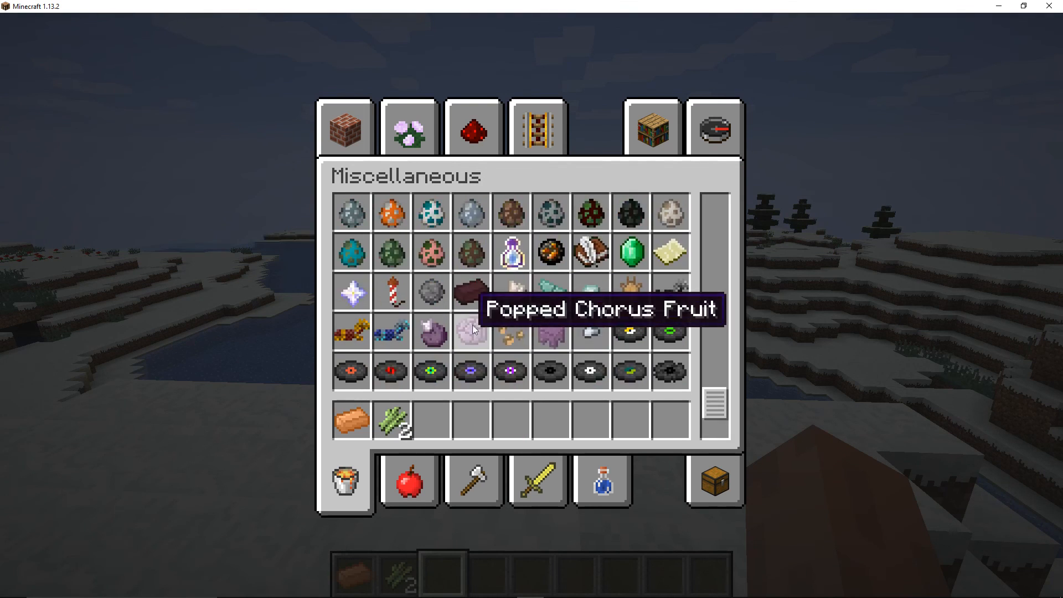
# Scroll the Miscellaneous creative tab to the tutorial block and close the inventory
pyautogui.scroll(-3)
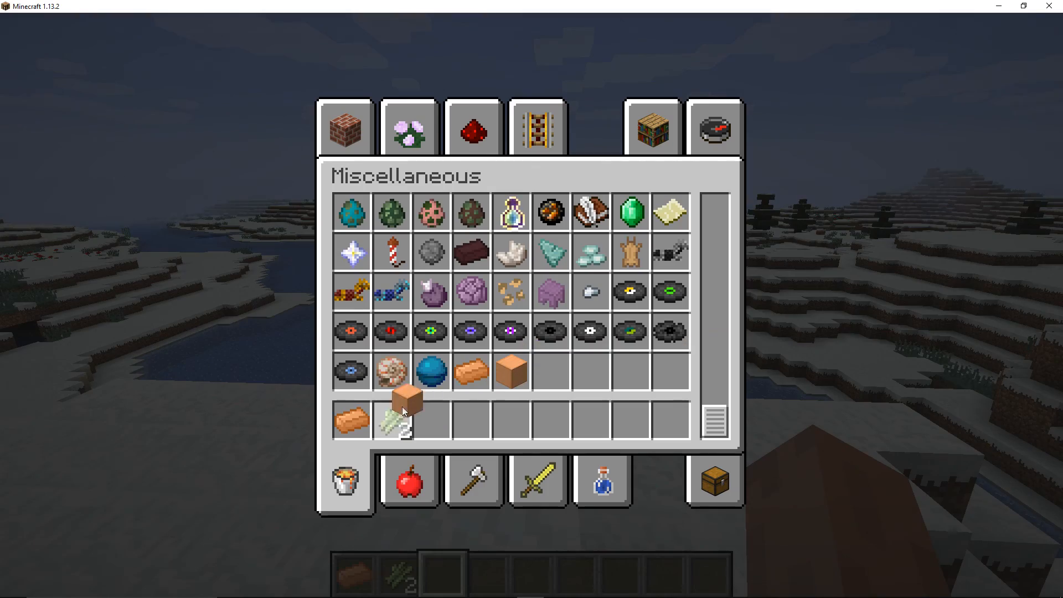
pyautogui.press('Escape')
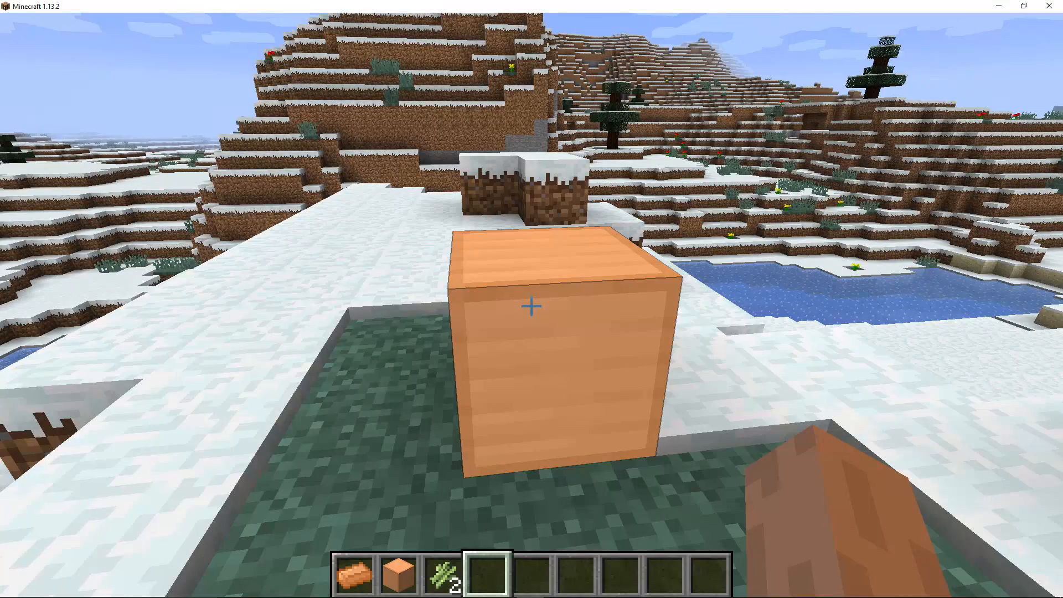
# Break the placed orange tutorial block, leaving the snowy ground empty
pyautogui.click(531, 306)
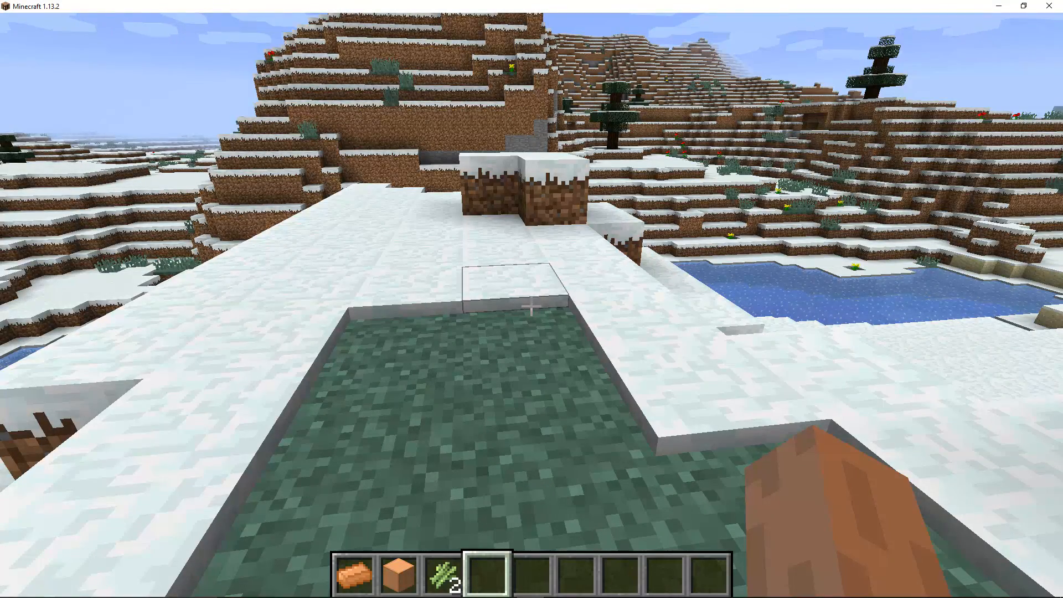